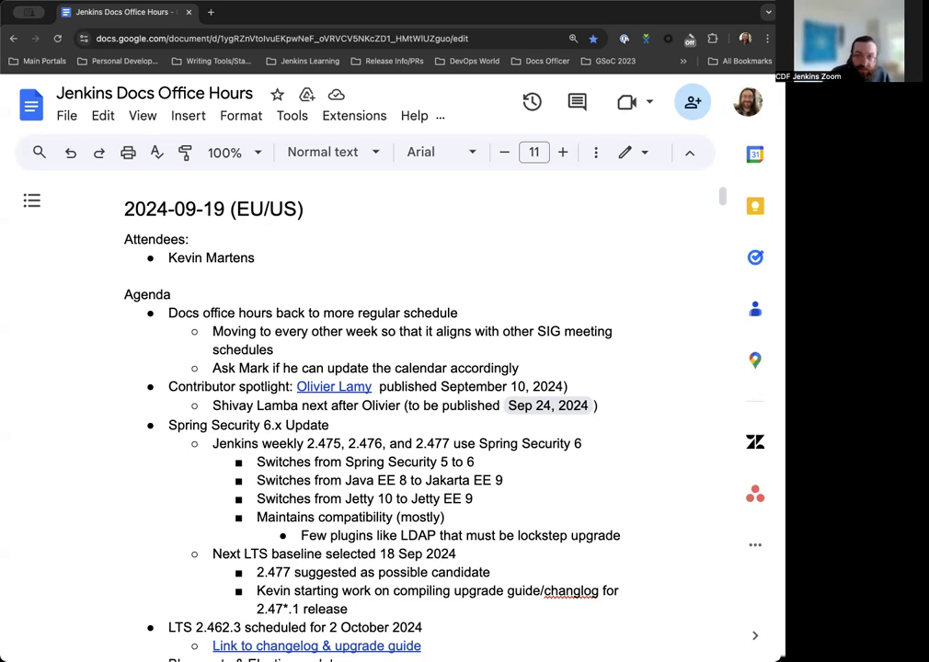
{"action": "mouse_move", "coordinate": [682, 317]}
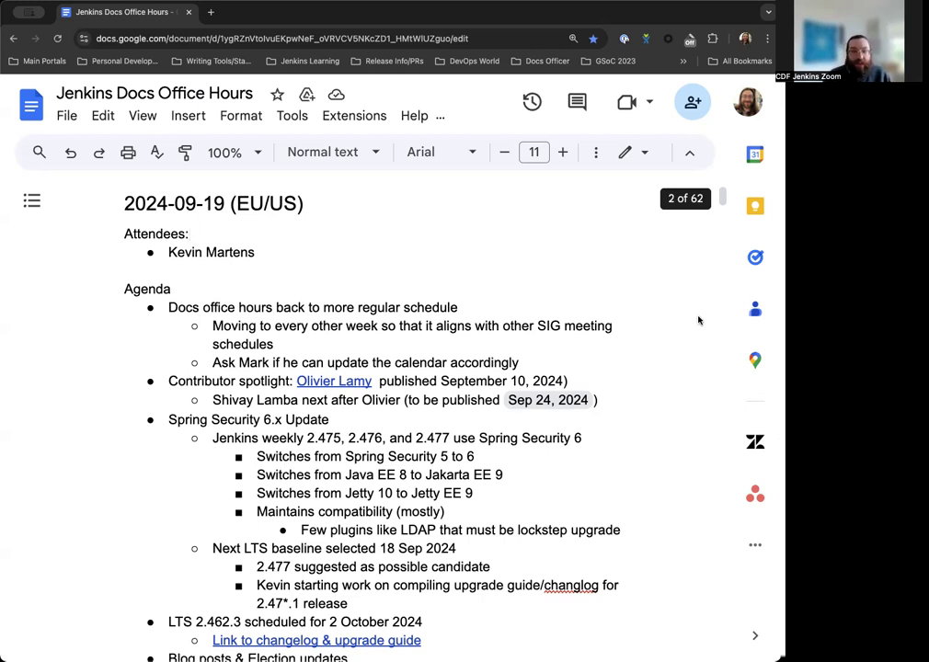
Step: Scroll down through the agenda's earlier sections, entering '12' along the way
{"action": "scroll", "scroll_direction": "down", "scroll_amount": 3}
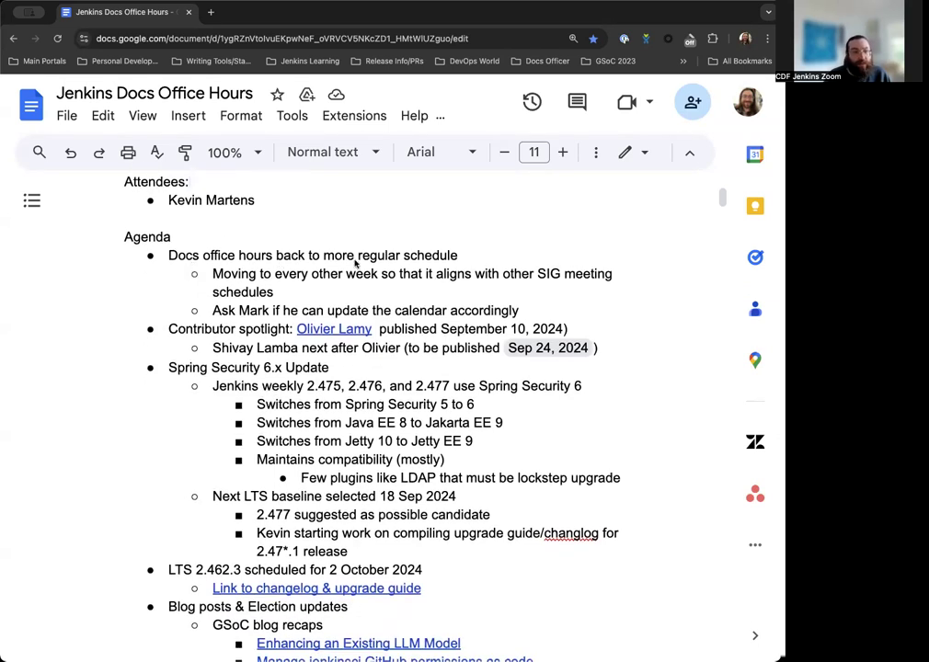
{"action": "mouse_move", "coordinate": [603, 296]}
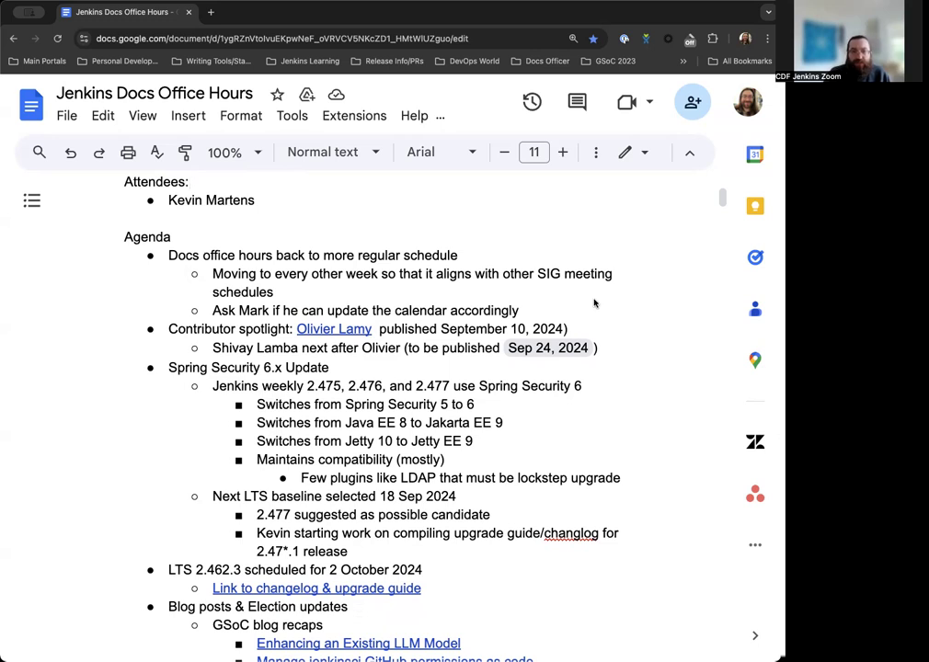
{"action": "mouse_move", "coordinate": [553, 296]}
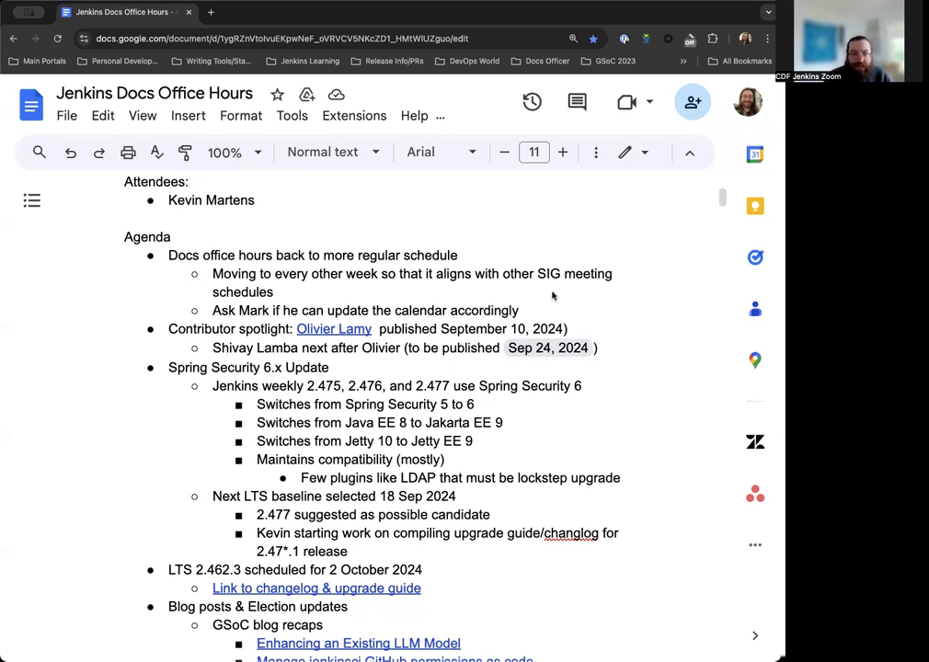
{"action": "scroll", "scroll_direction": "down", "scroll_amount": 3}
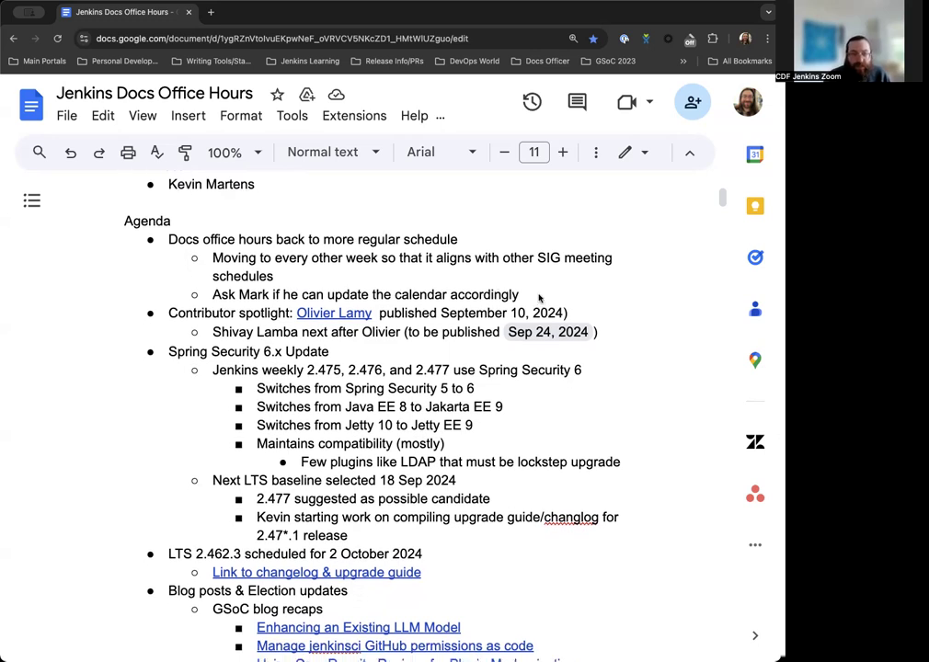
{"action": "scroll", "scroll_direction": "down", "scroll_amount": 3}
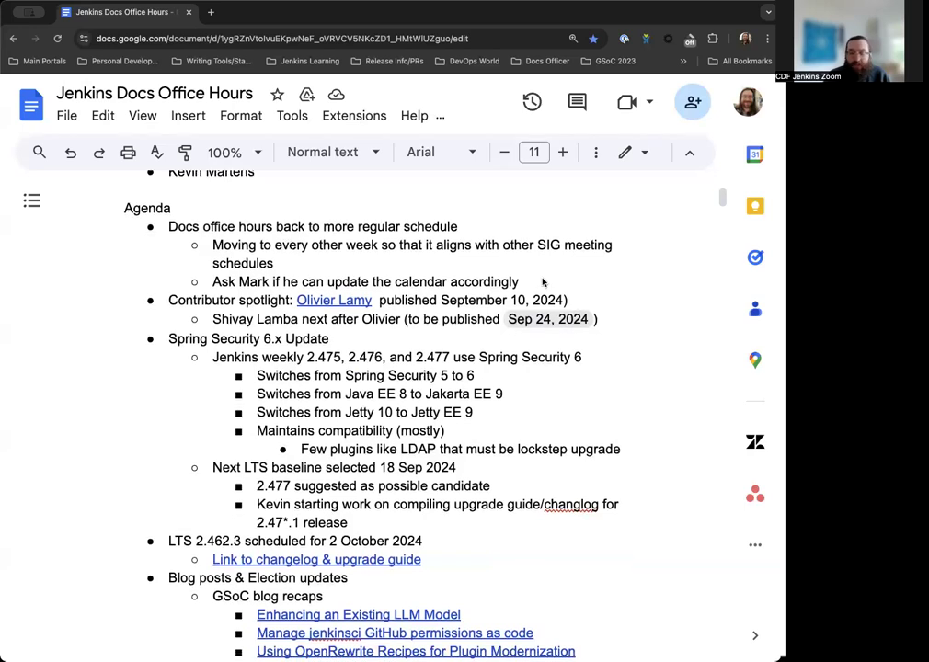
{"action": "scroll", "scroll_direction": "down", "scroll_amount": 3}
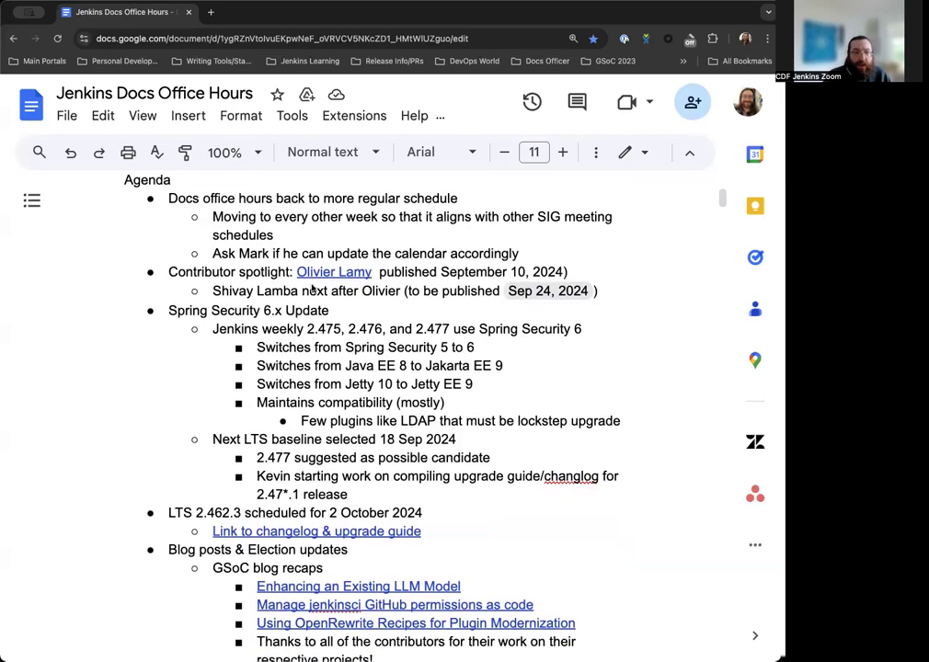
{"action": "scroll", "scroll_direction": "down", "scroll_amount": 3}
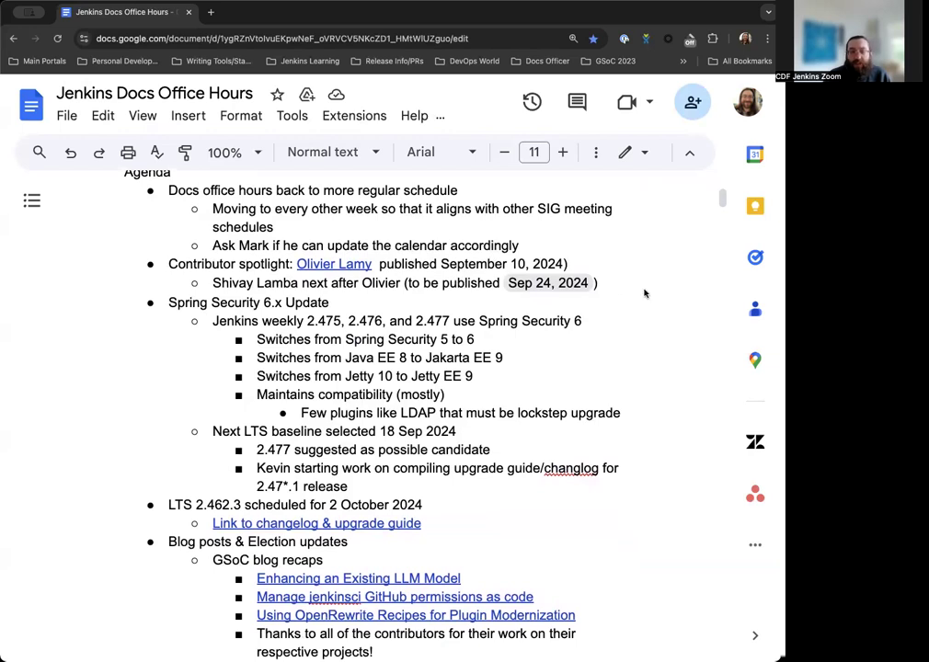
{"action": "mouse_move", "coordinate": [667, 285]}
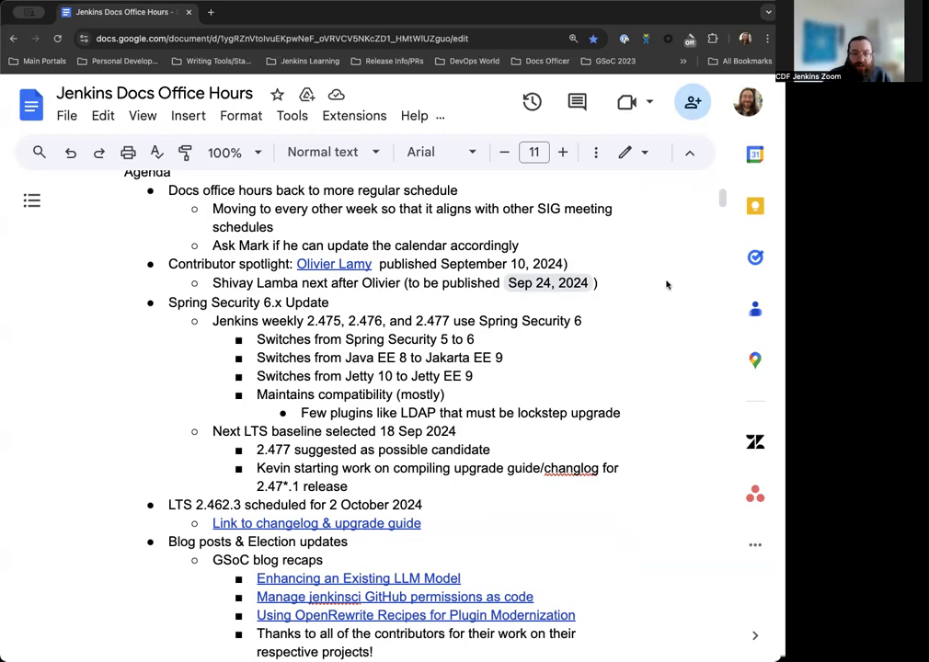
{"action": "mouse_move", "coordinate": [329, 299]}
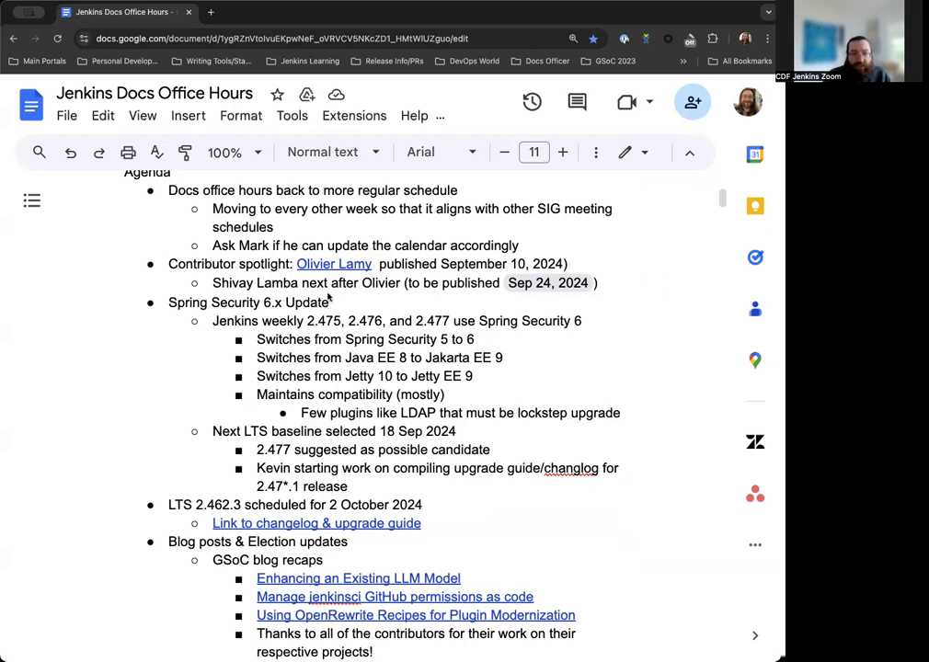
{"action": "scroll", "scroll_direction": "down", "scroll_amount": 3}
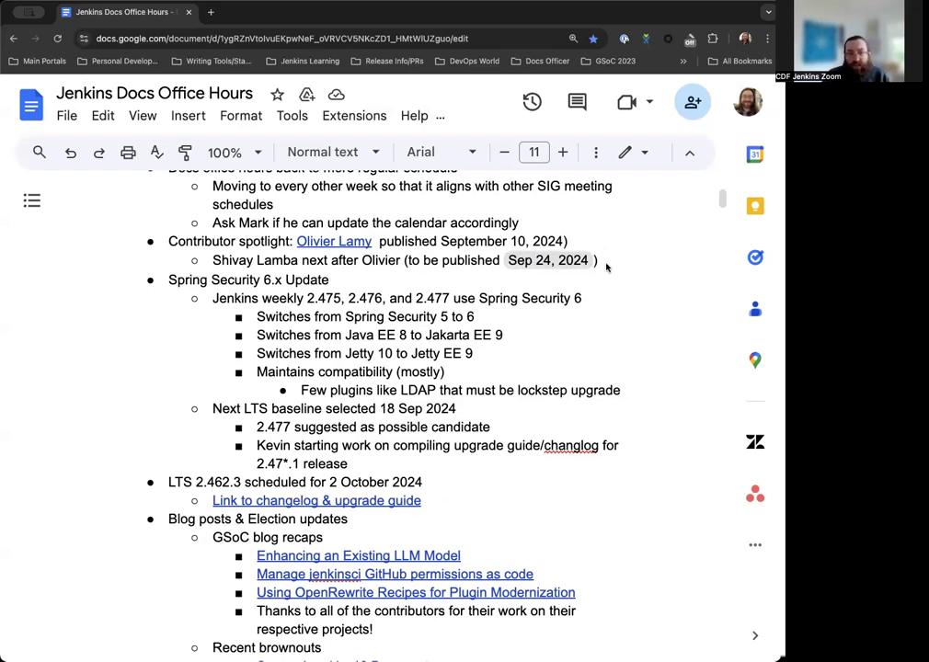
{"action": "scroll", "scroll_direction": "down", "scroll_amount": 3}
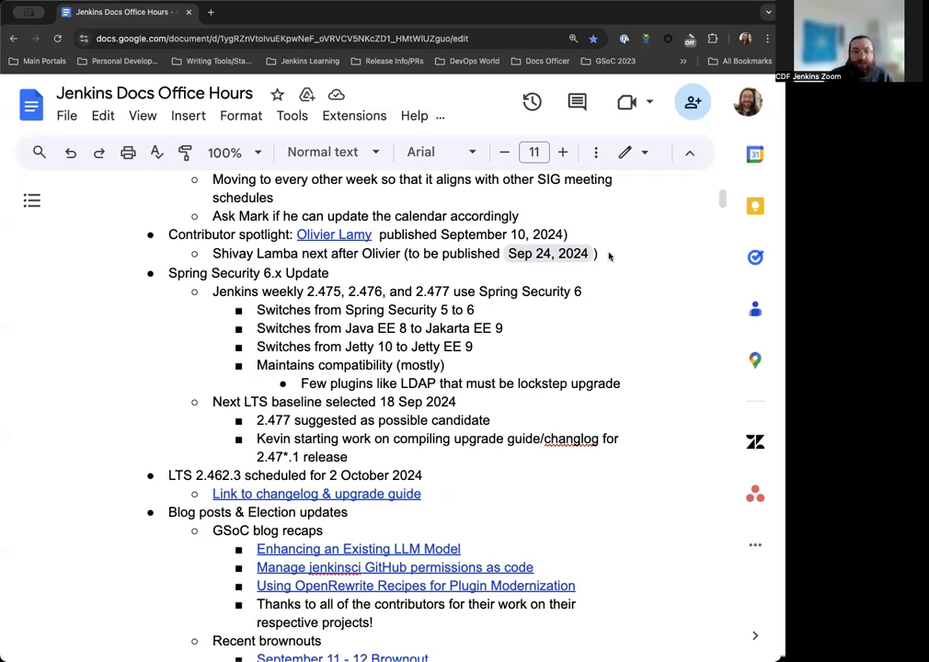
{"action": "scroll", "scroll_direction": "down", "scroll_amount": 3}
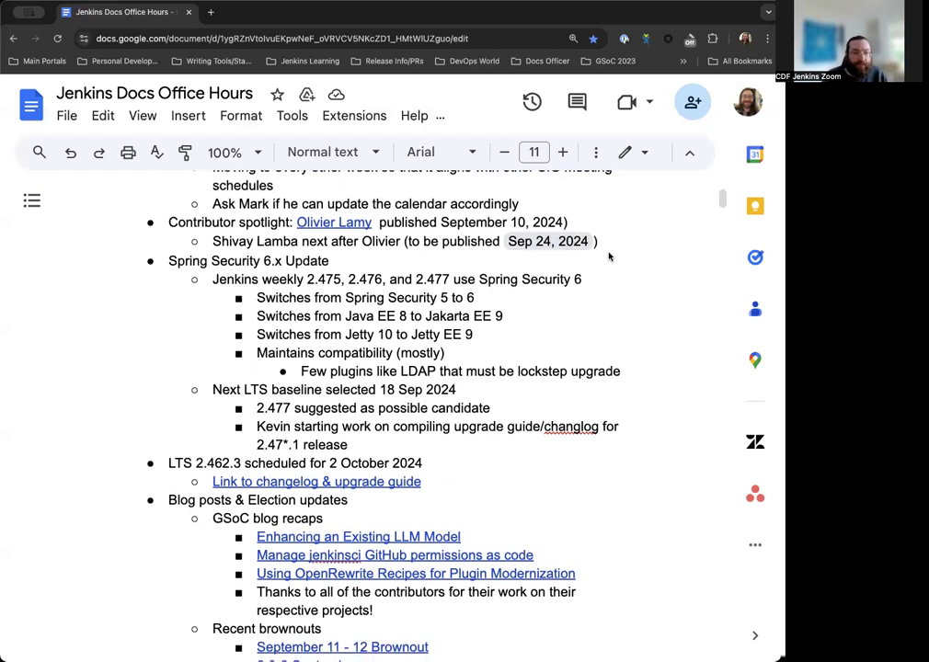
{"action": "scroll", "scroll_direction": "down", "scroll_amount": 3}
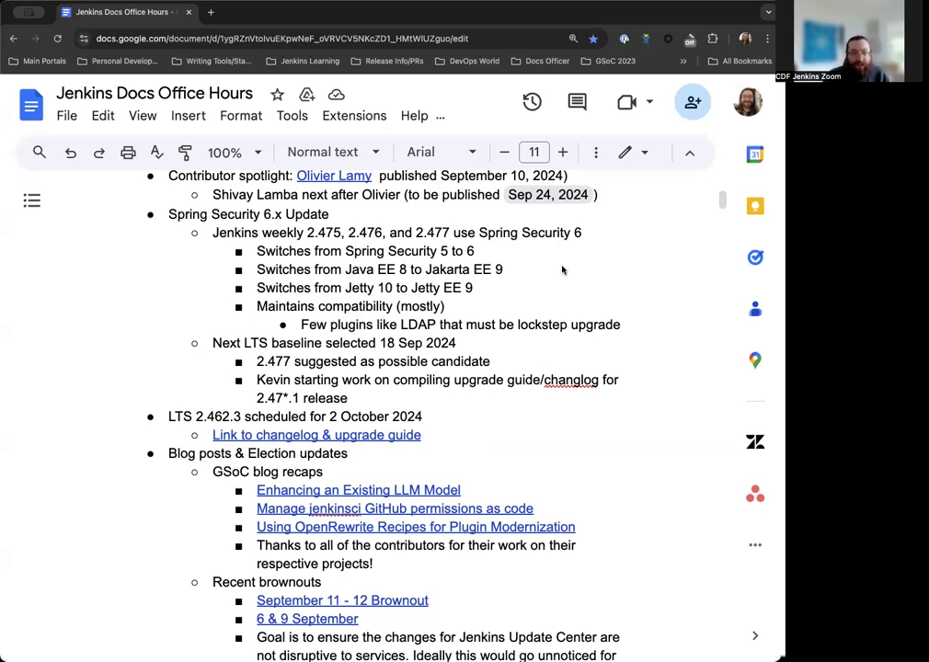
{"action": "mouse_move", "coordinate": [451, 265]}
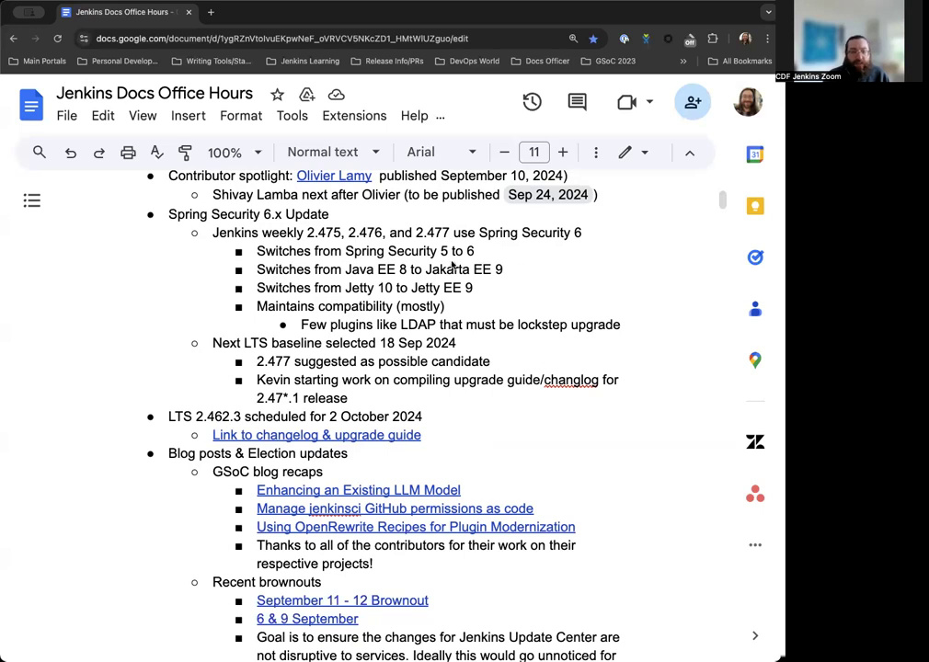
{"action": "mouse_move", "coordinate": [619, 260]}
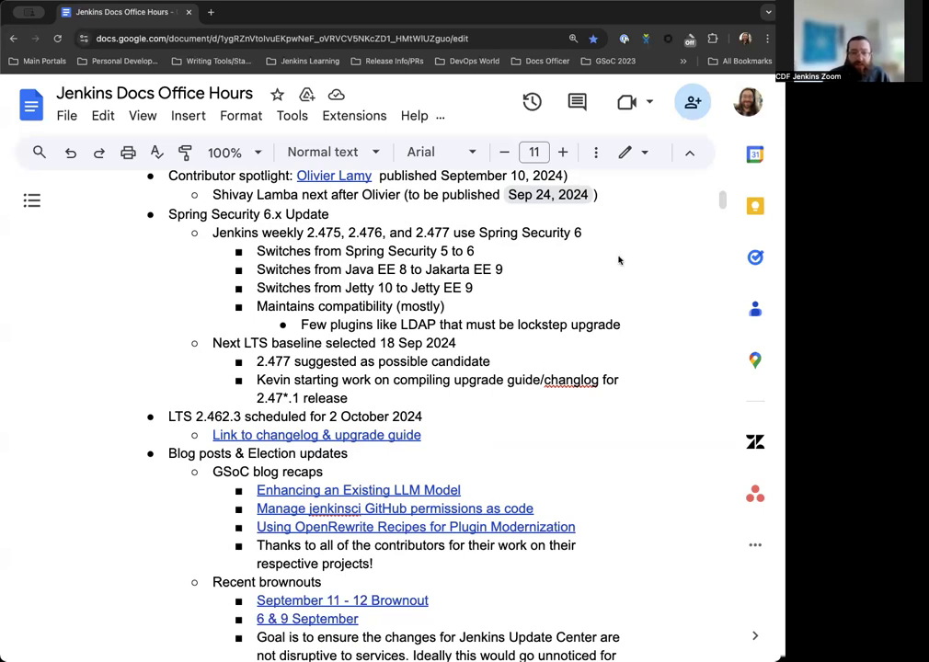
{"action": "mouse_move", "coordinate": [623, 260]}
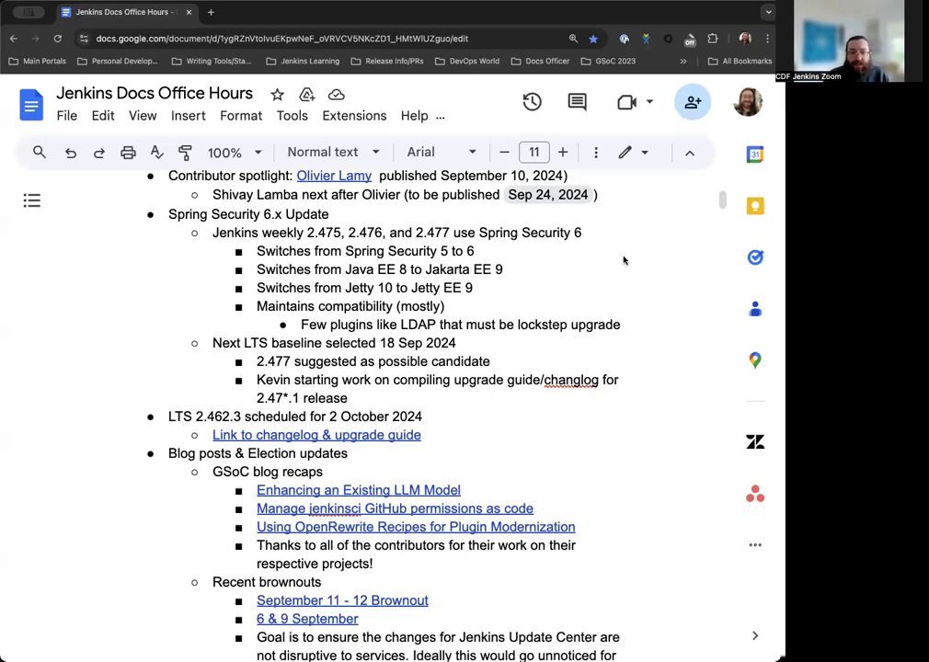
{"action": "mouse_move", "coordinate": [606, 252]}
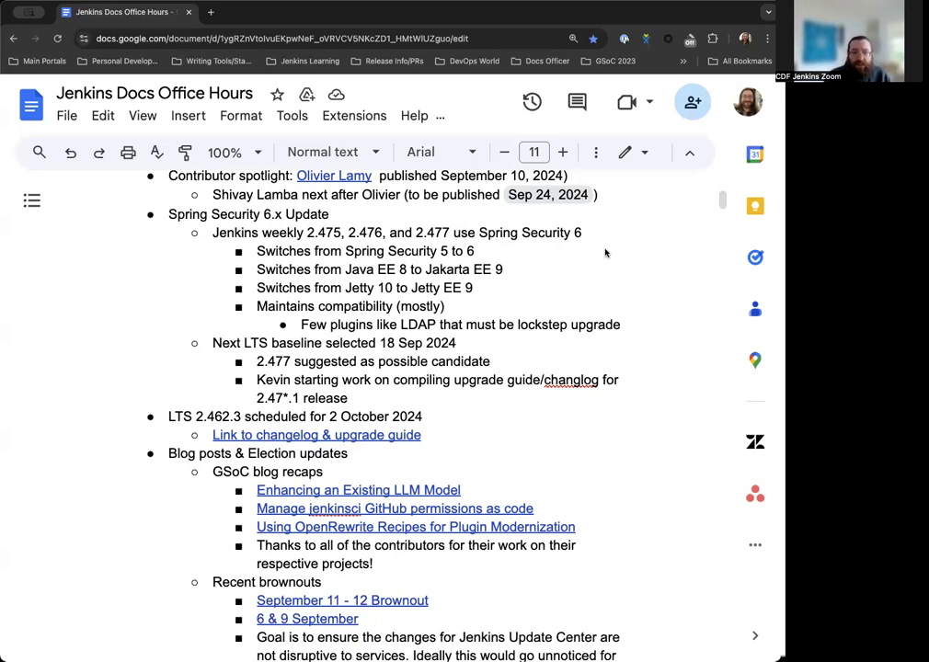
{"action": "mouse_move", "coordinate": [607, 253]}
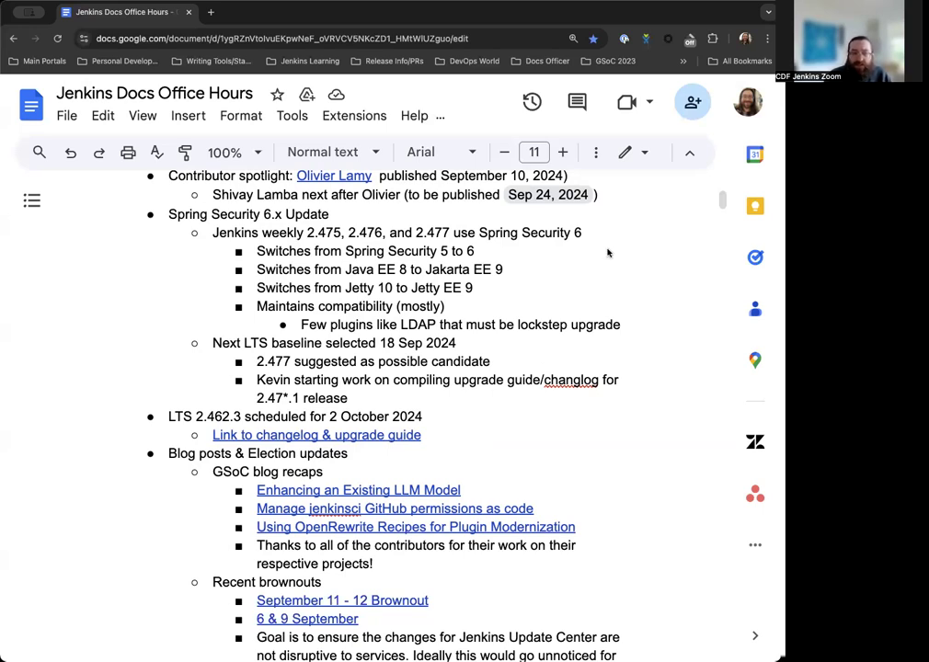
{"action": "mouse_move", "coordinate": [605, 258]}
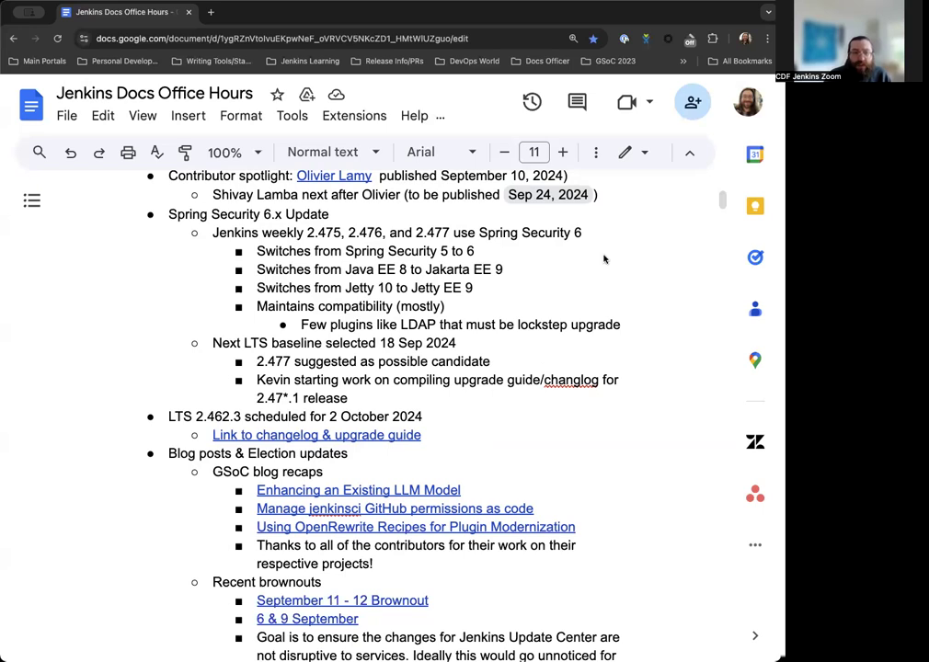
{"action": "mouse_move", "coordinate": [597, 266]}
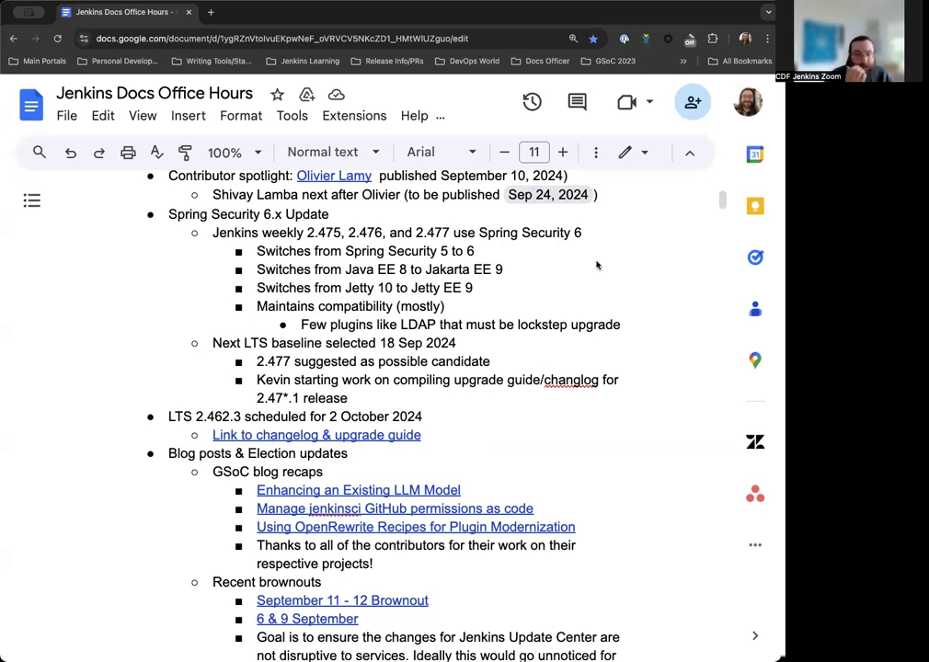
{"action": "scroll", "scroll_direction": "down", "scroll_amount": 3}
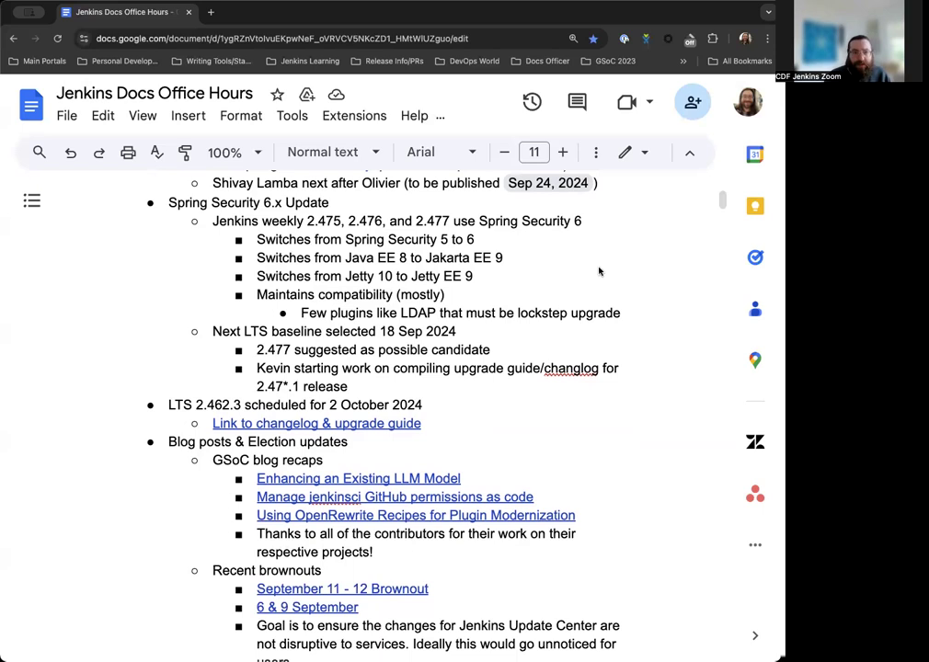
{"action": "mouse_move", "coordinate": [670, 319]}
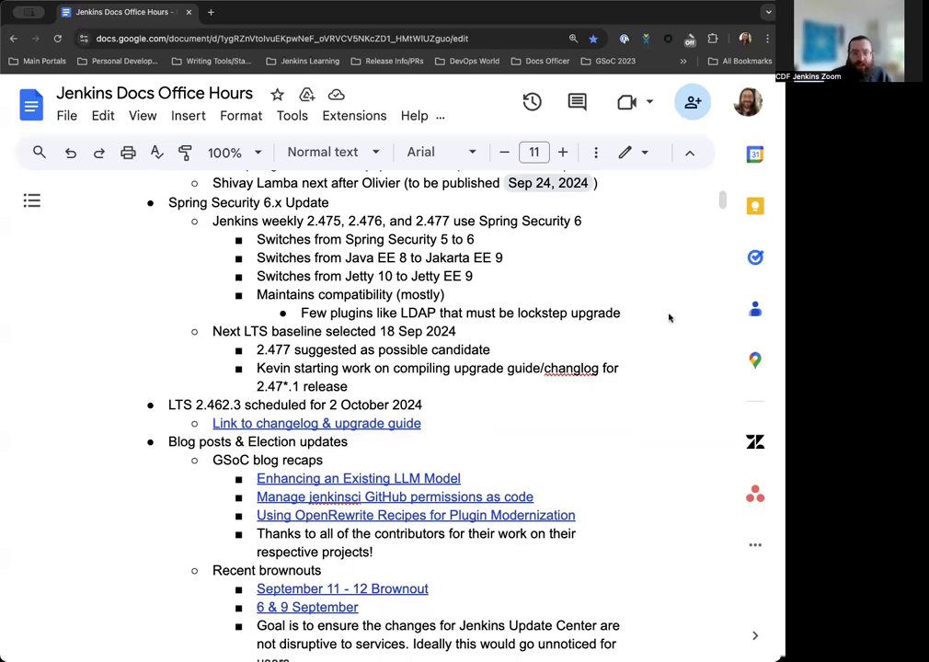
{"action": "mouse_move", "coordinate": [655, 293]}
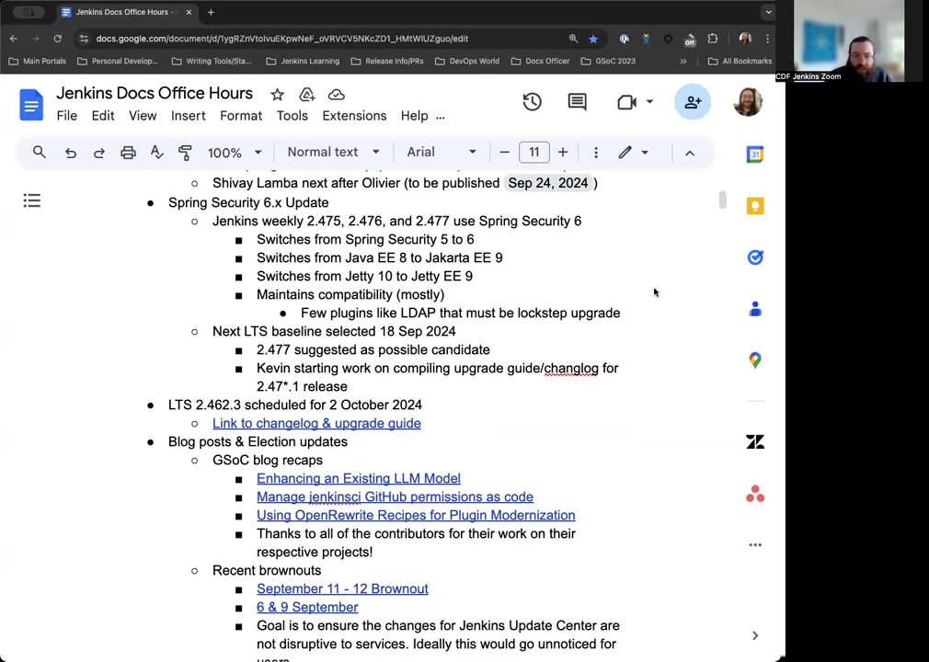
{"action": "scroll", "scroll_direction": "down", "scroll_amount": 3}
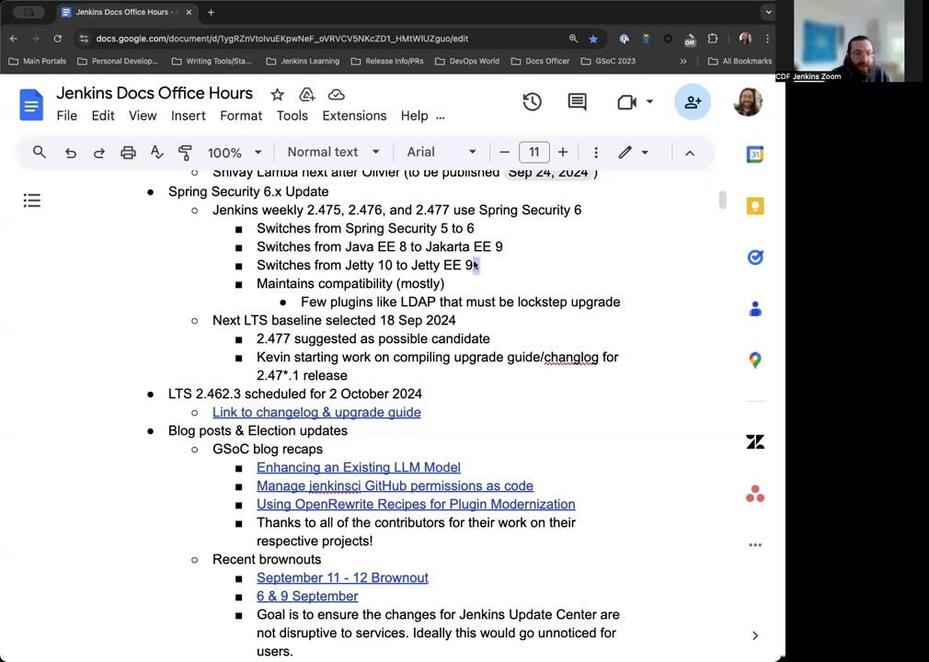
{"action": "type", "text": "12"}
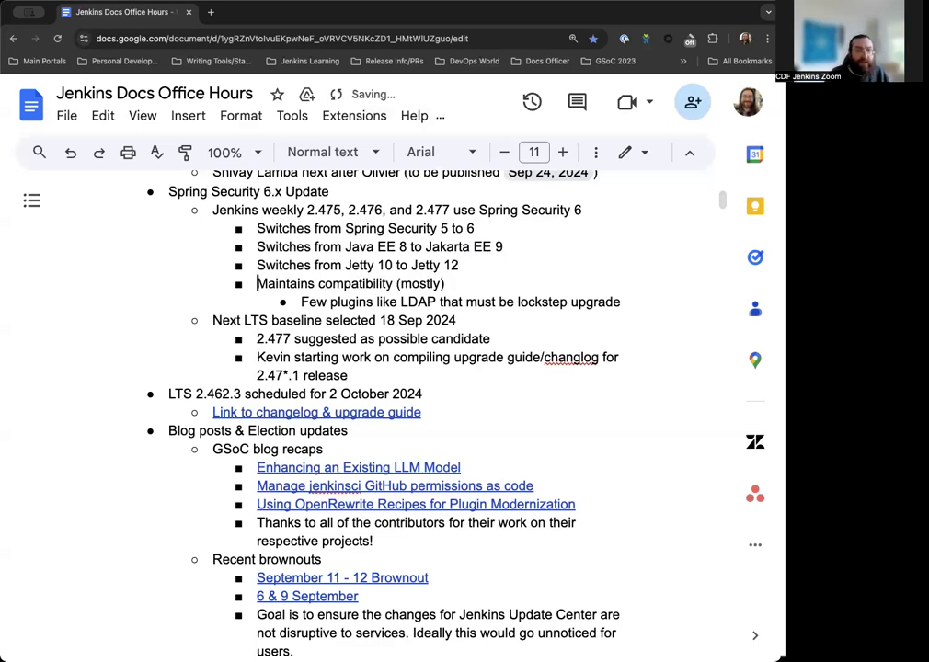
{"action": "scroll", "scroll_direction": "down", "scroll_amount": 3}
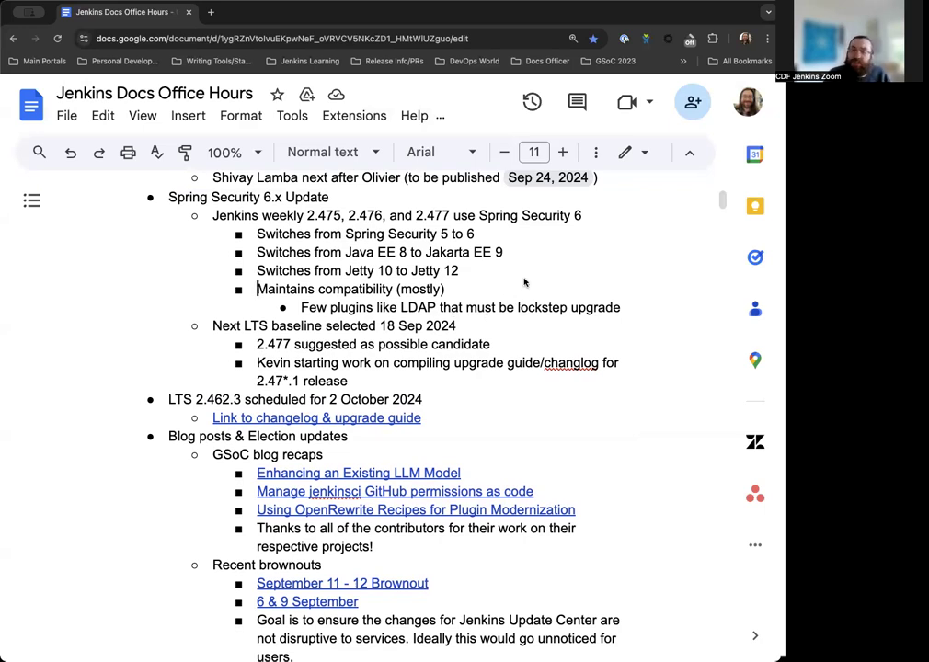
{"action": "mouse_move", "coordinate": [499, 287]}
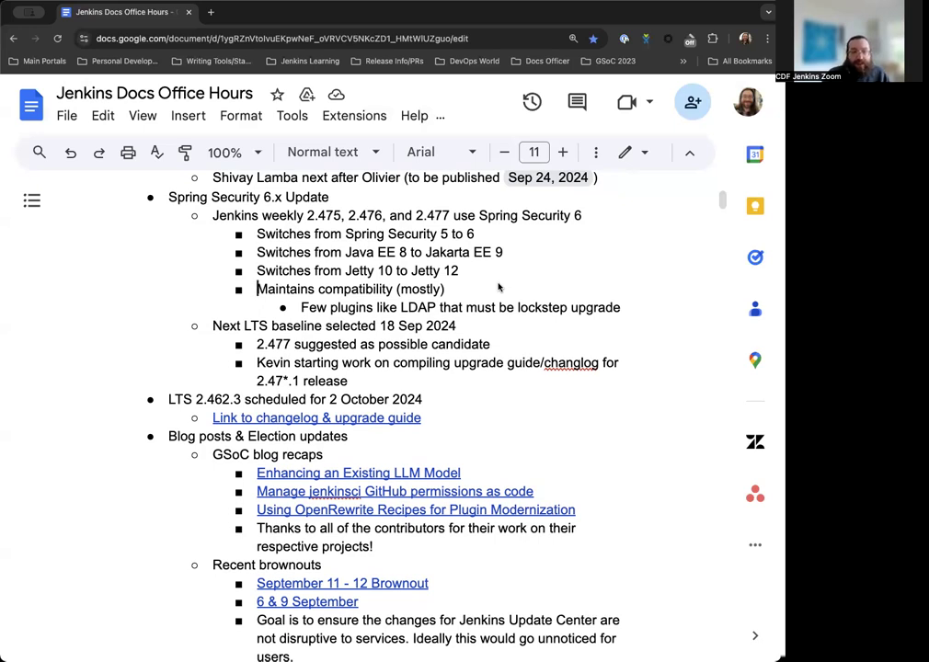
Step: Scroll on to the LTS 2.462.3 'Link to changelog & upgrade guide' item
{"action": "scroll", "scroll_direction": "down", "scroll_amount": 3}
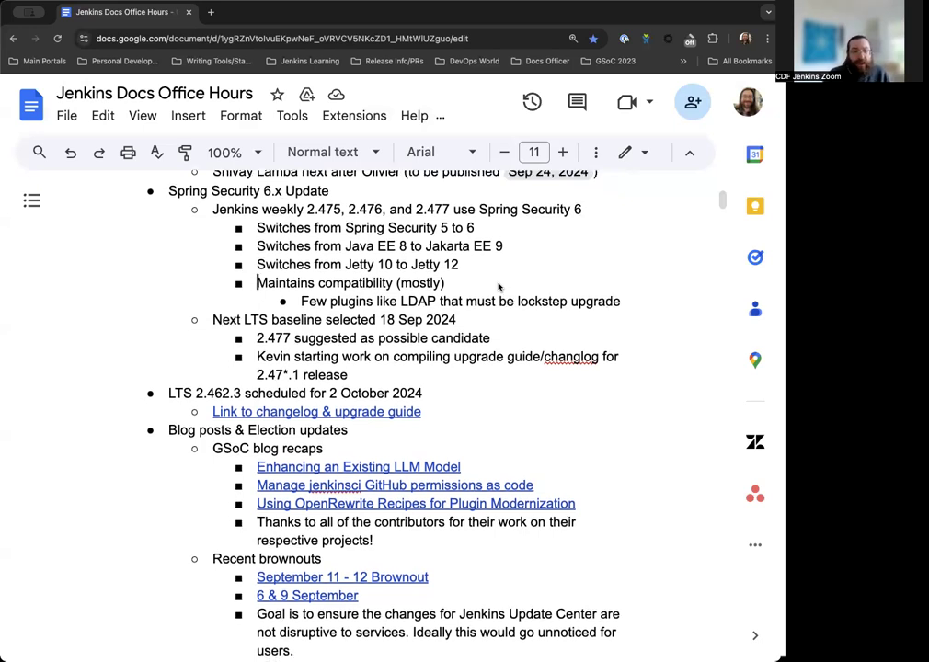
{"action": "scroll", "scroll_direction": "down", "scroll_amount": 3}
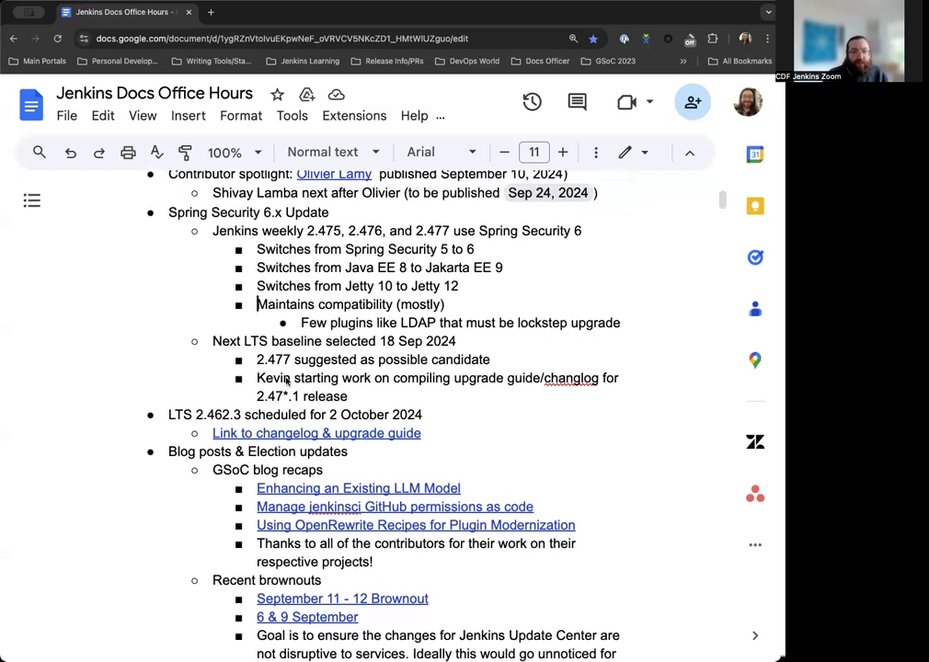
{"action": "mouse_move", "coordinate": [393, 357]}
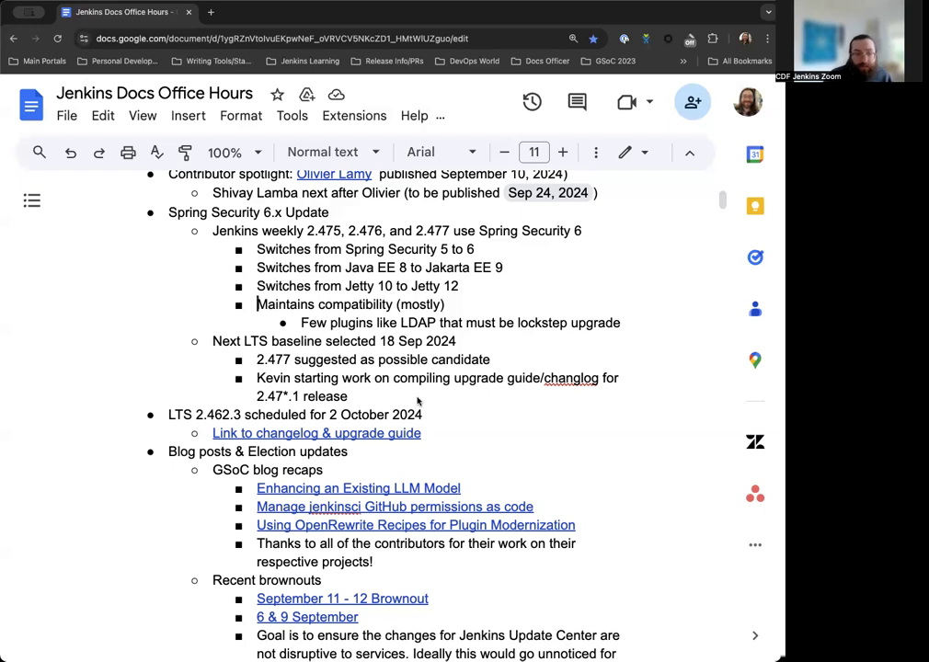
{"action": "scroll", "scroll_direction": "down", "scroll_amount": 3}
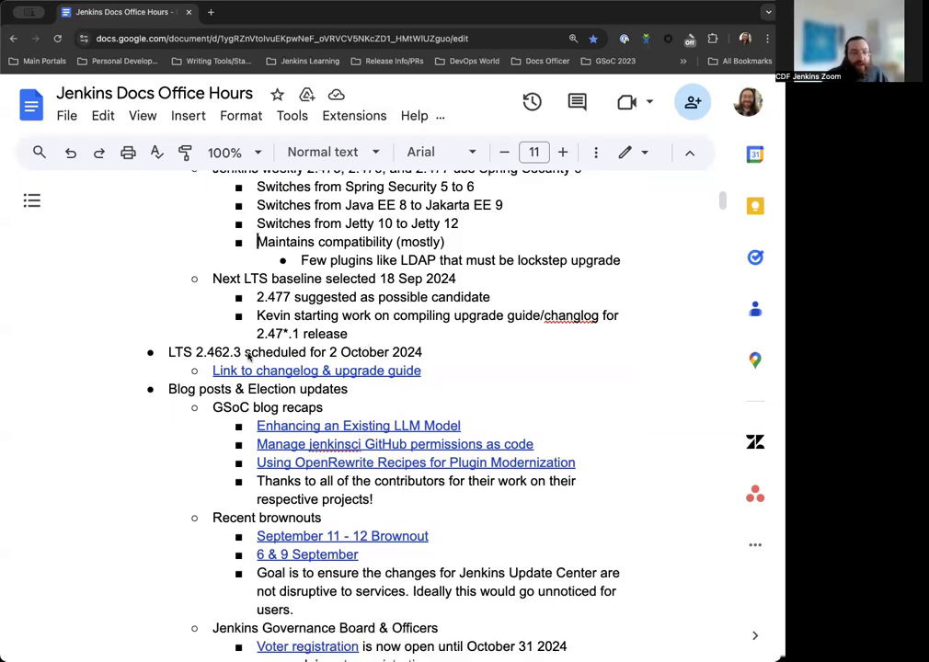
{"action": "scroll", "scroll_direction": "down", "scroll_amount": 3}
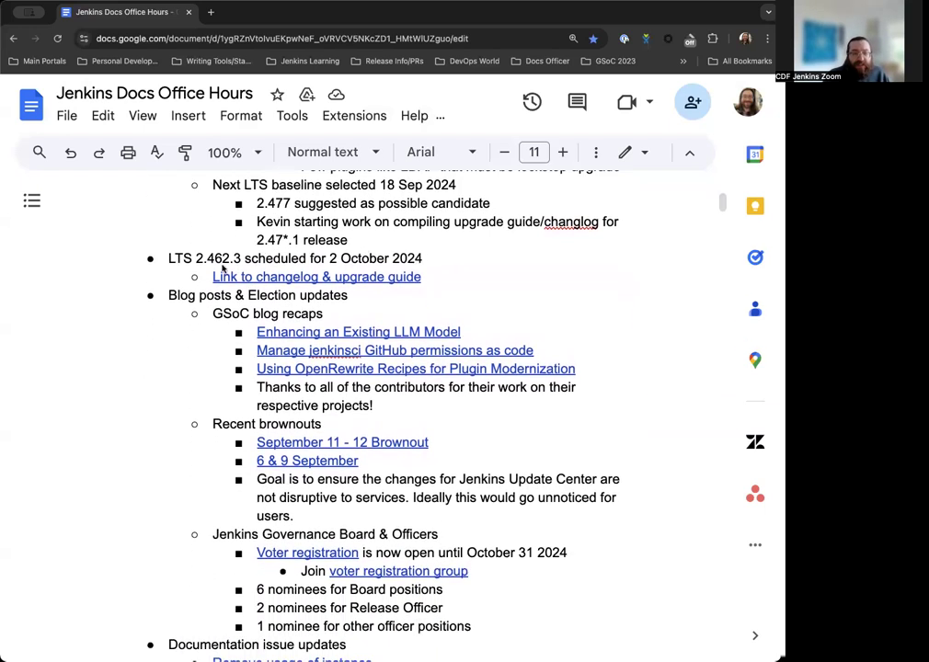
{"action": "scroll", "scroll_direction": "down", "scroll_amount": 3}
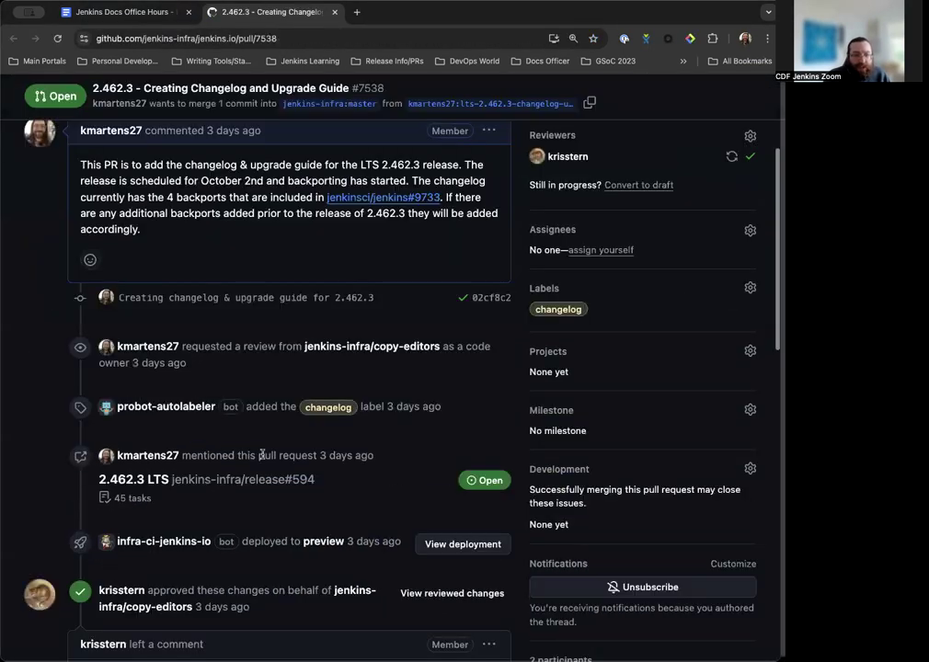
{"action": "scroll", "scroll_direction": "down", "scroll_amount": 3}
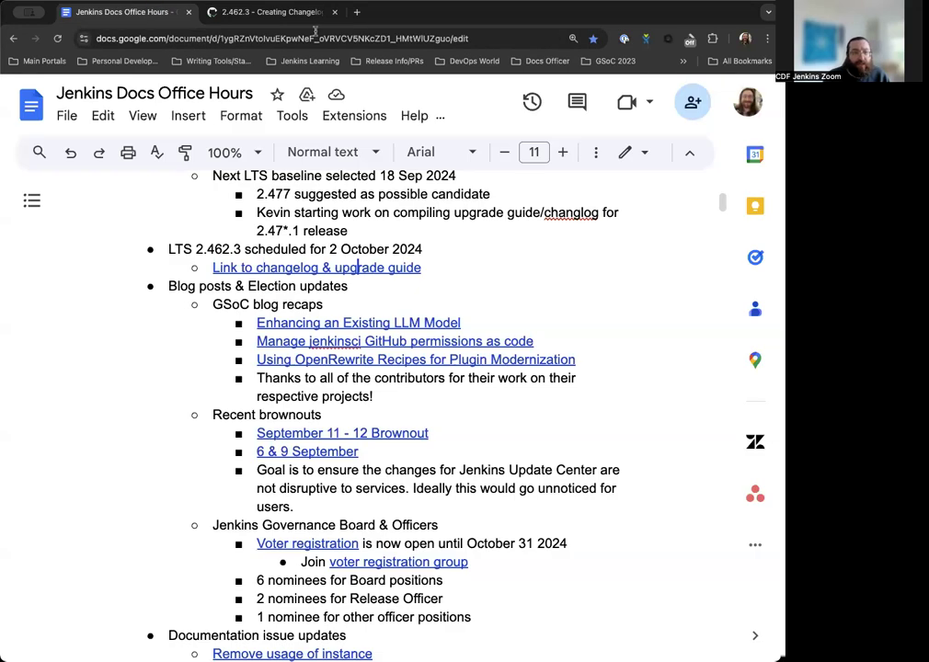
{"action": "mouse_move", "coordinate": [271, 12]}
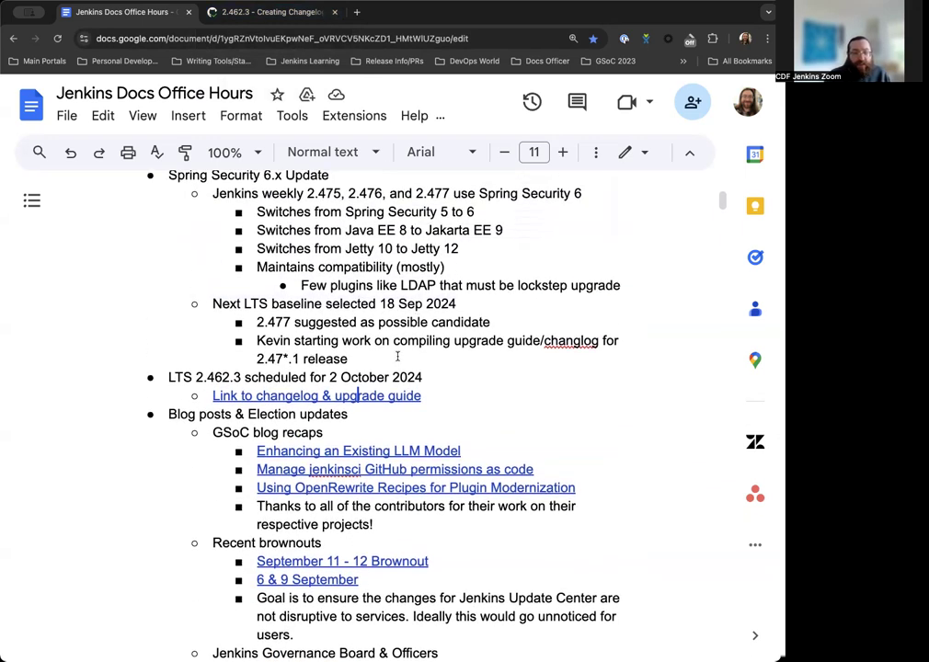
{"action": "scroll", "scroll_direction": "down", "scroll_amount": 3}
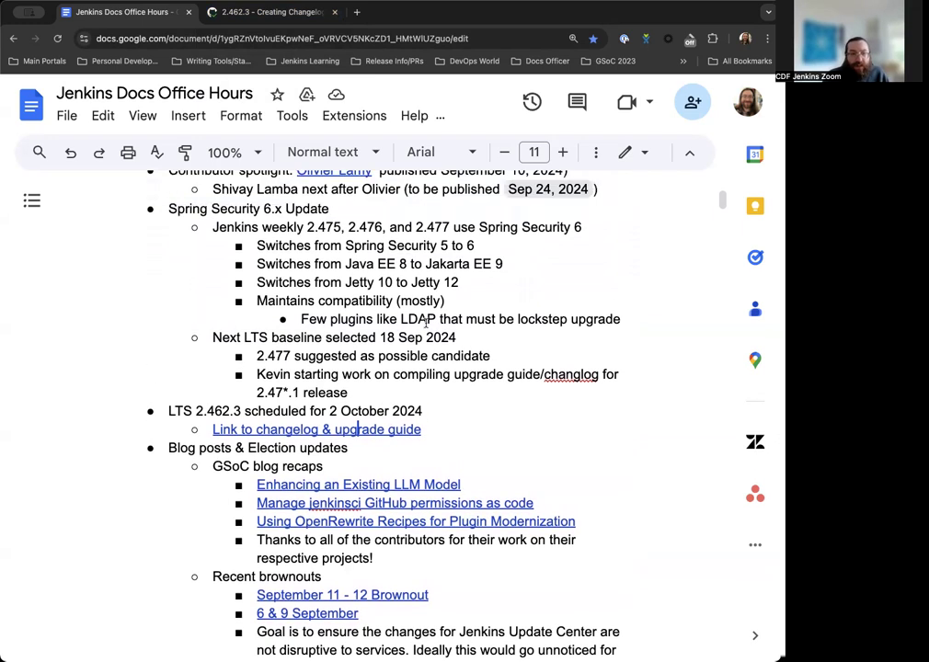
{"action": "scroll", "scroll_direction": "down", "scroll_amount": 3}
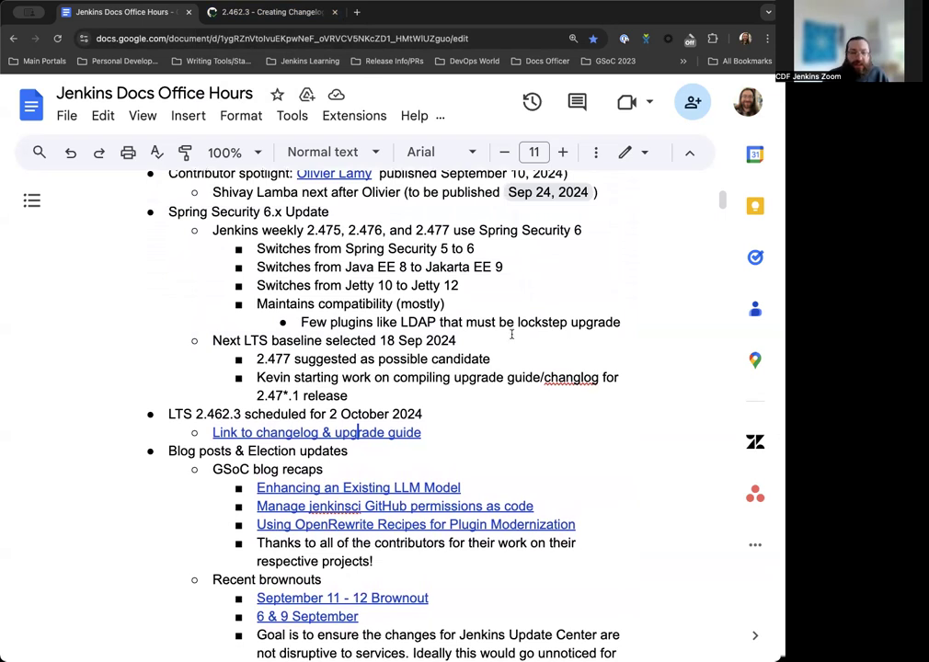
{"action": "mouse_move", "coordinate": [319, 389]}
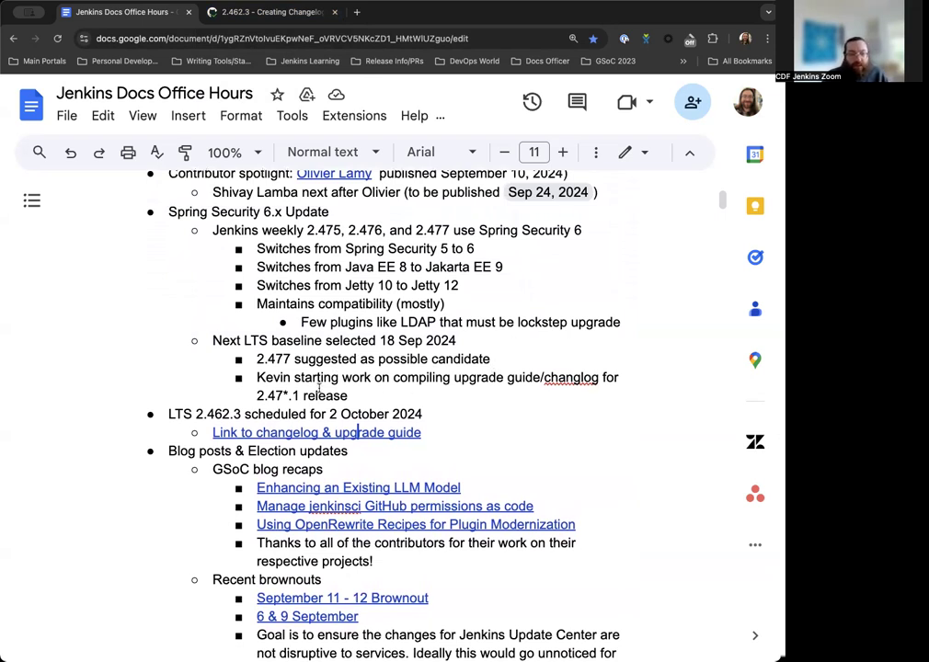
{"action": "mouse_move", "coordinate": [374, 380]}
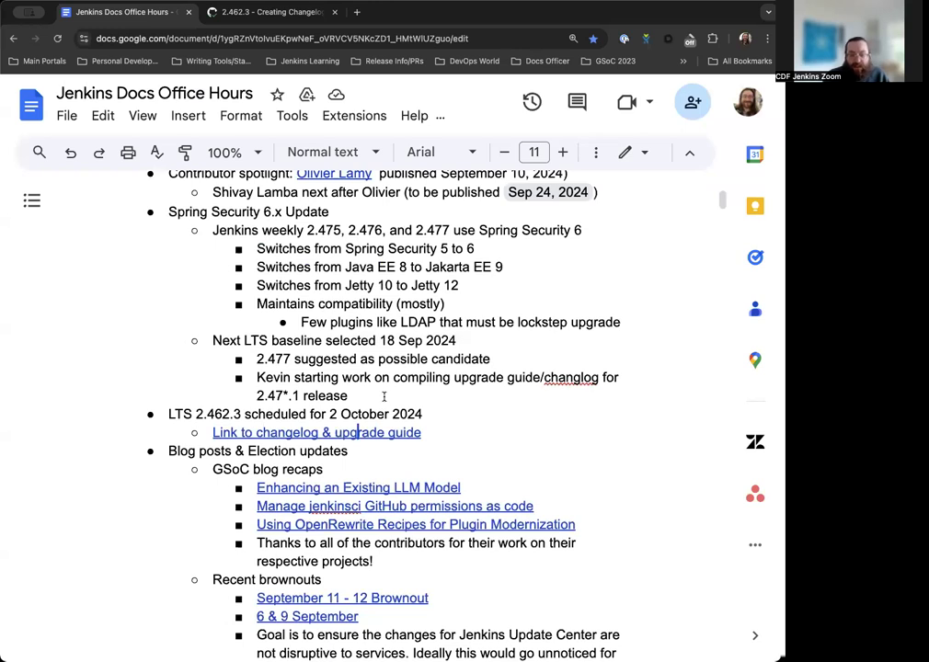
{"action": "scroll", "scroll_direction": "down", "scroll_amount": 3}
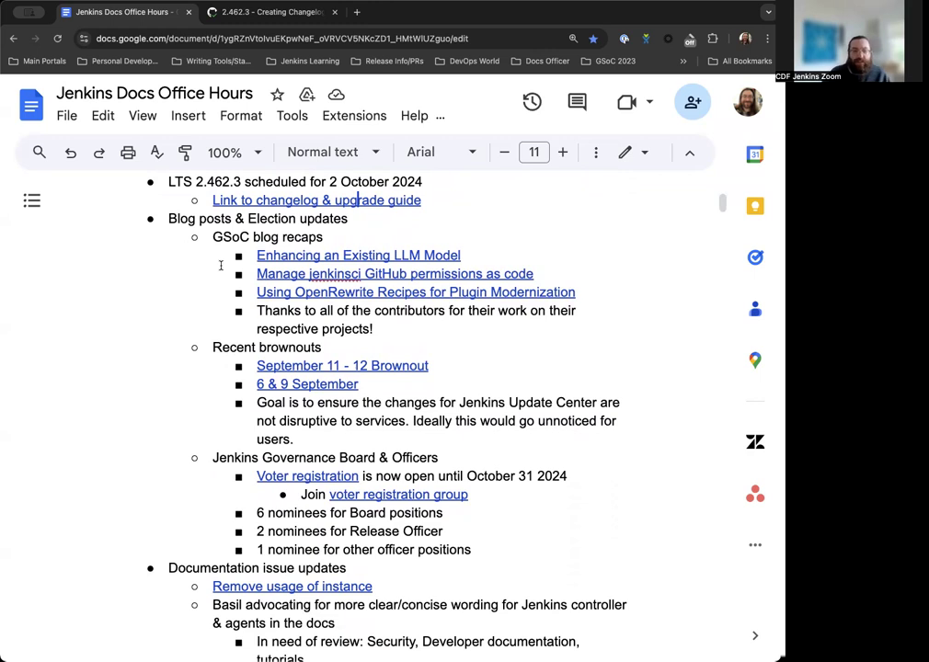
{"action": "mouse_move", "coordinate": [416, 263]}
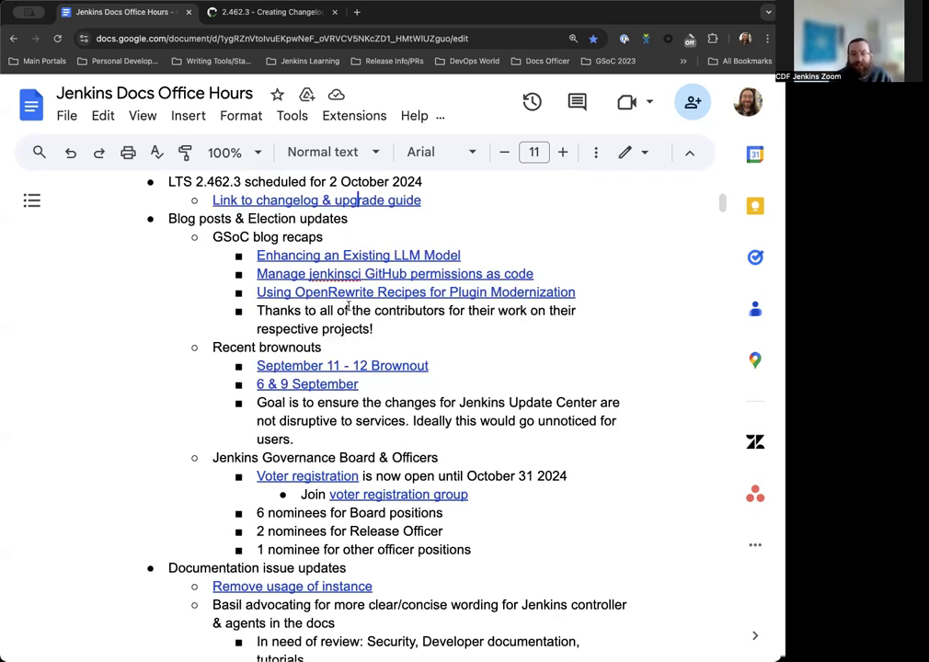
{"action": "mouse_move", "coordinate": [592, 275]}
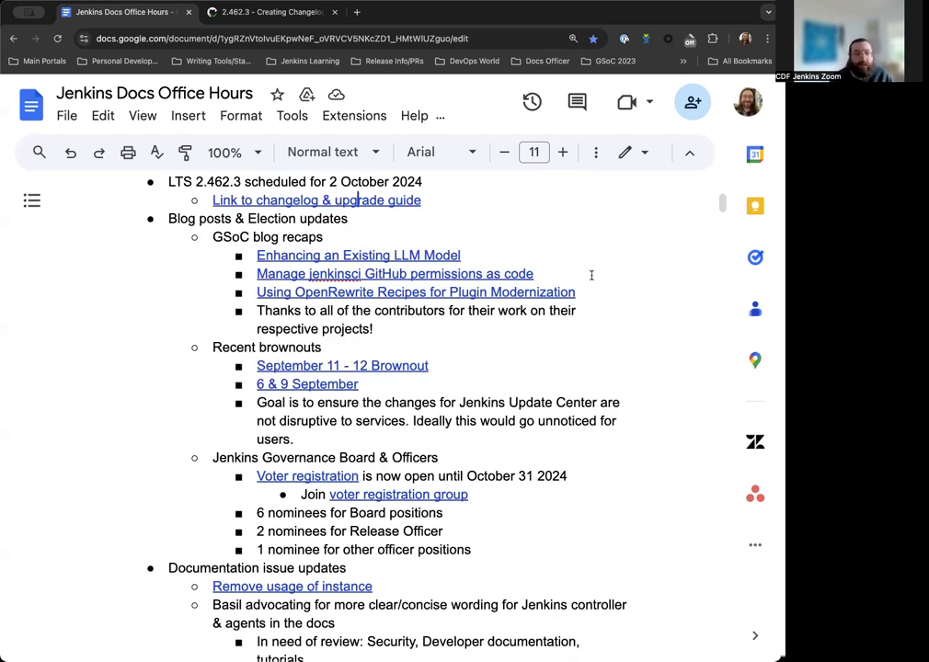
Step: Scroll through the Blog posts and Election updates sections toward the Voter registration link
{"action": "scroll", "scroll_direction": "down", "scroll_amount": 3}
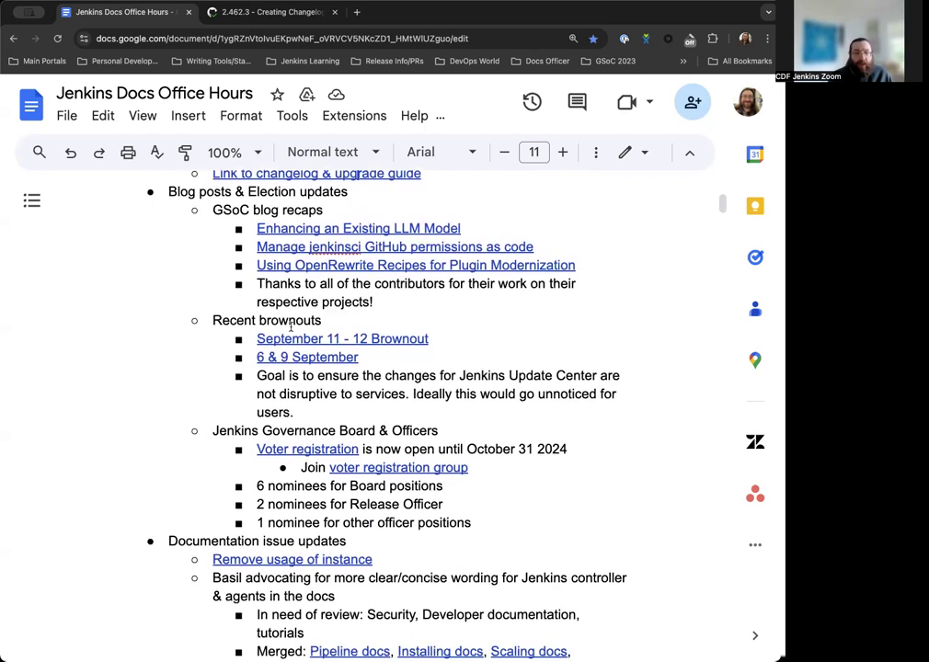
{"action": "scroll", "scroll_direction": "down", "scroll_amount": 3}
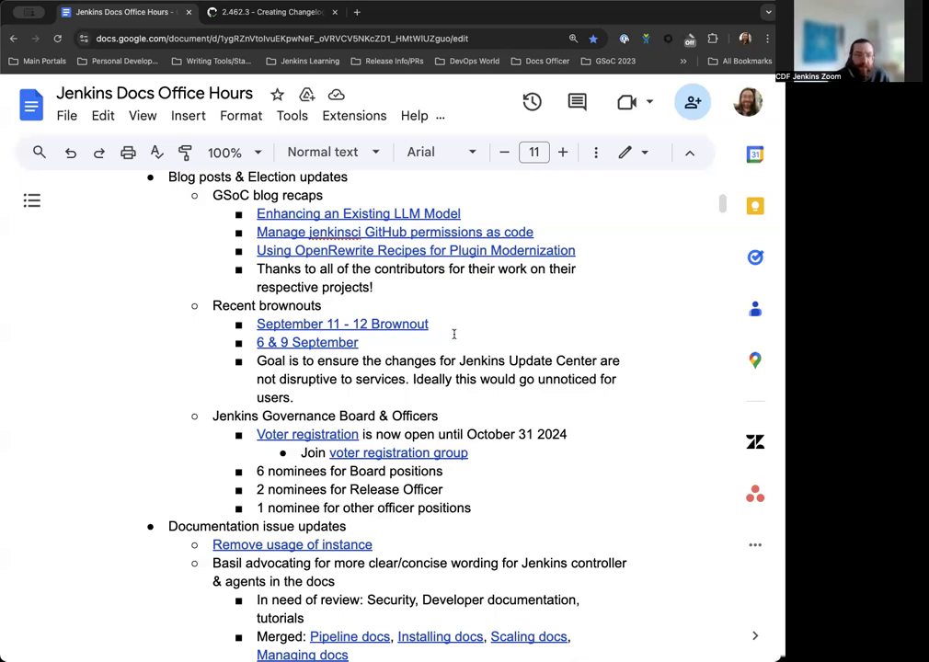
{"action": "scroll", "scroll_direction": "down", "scroll_amount": 3}
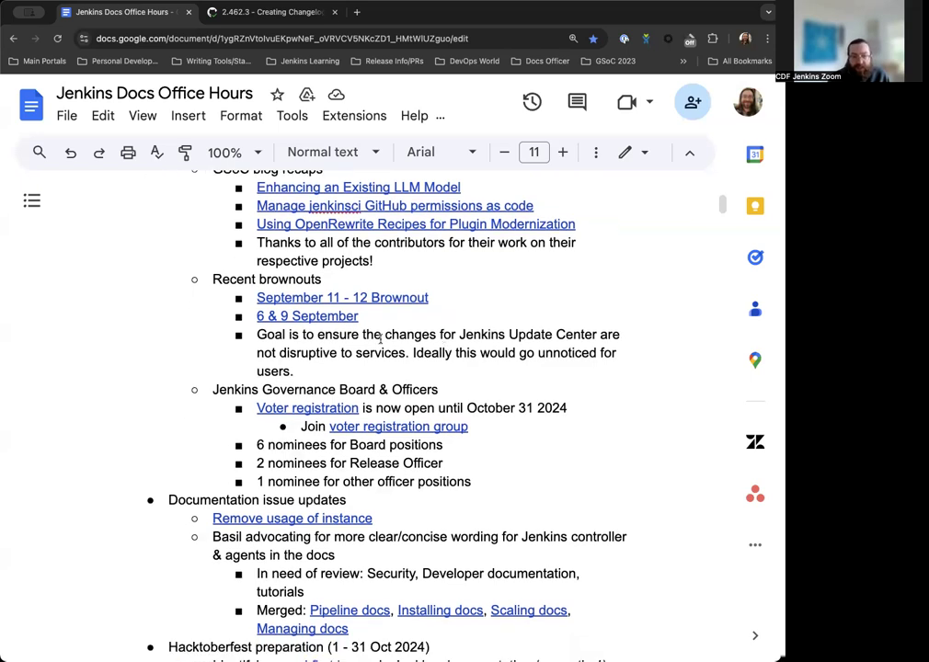
{"action": "scroll", "scroll_direction": "down", "scroll_amount": 3}
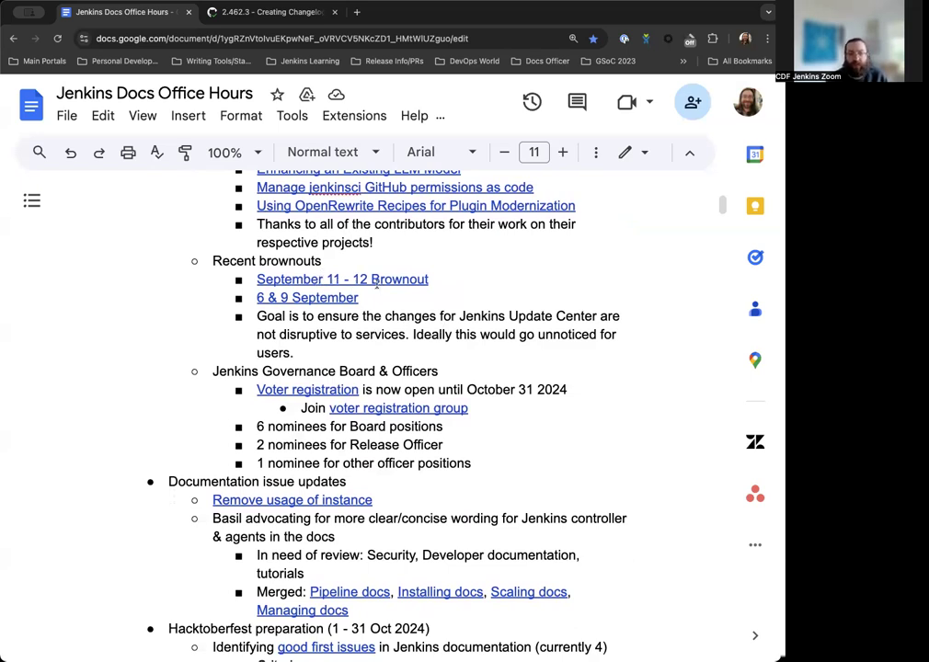
{"action": "scroll", "scroll_direction": "down", "scroll_amount": 3}
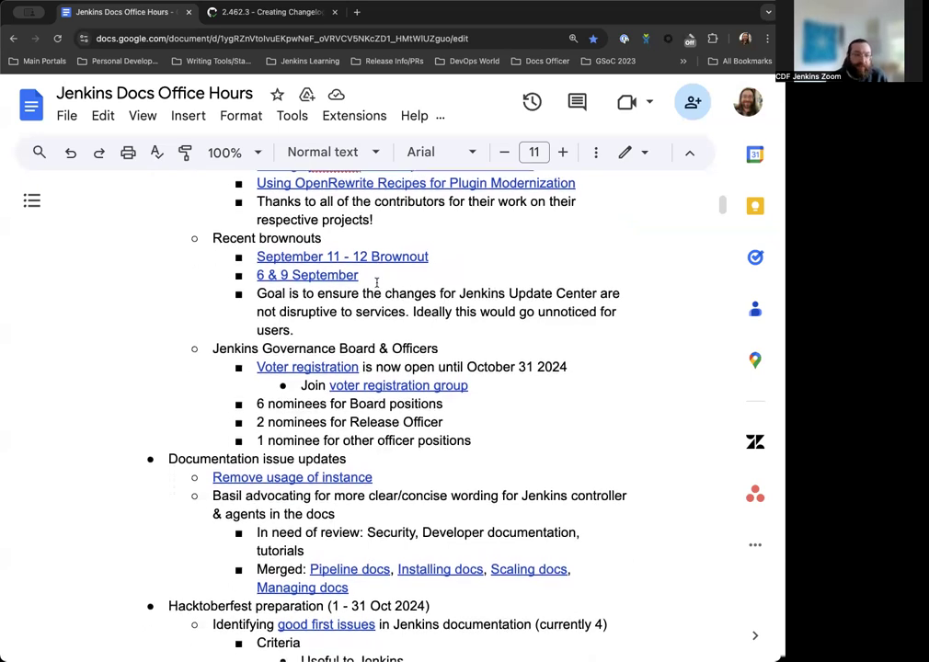
{"action": "scroll", "scroll_direction": "down", "scroll_amount": 3}
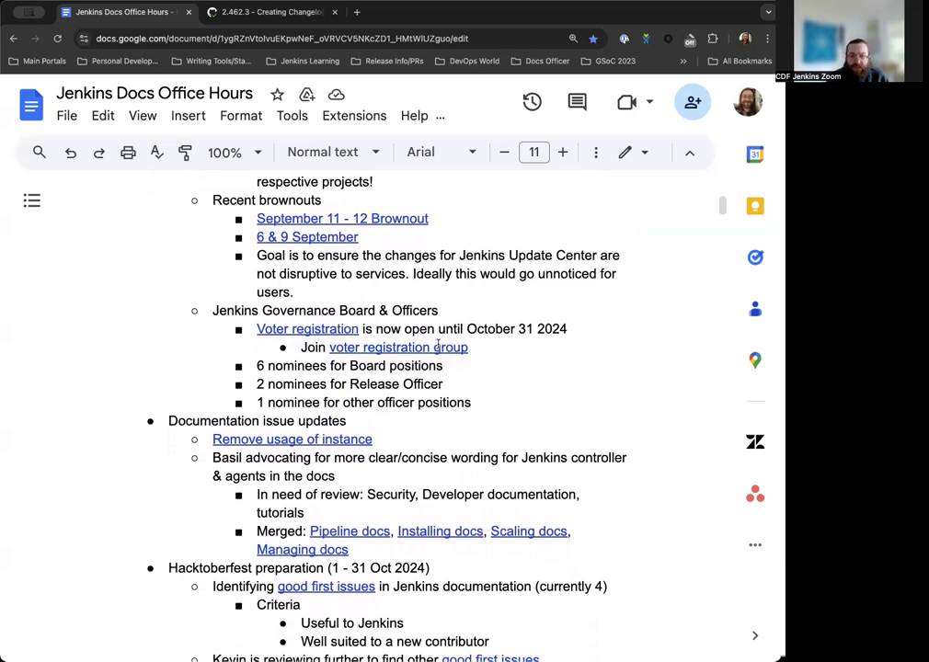
{"action": "mouse_move", "coordinate": [535, 361]}
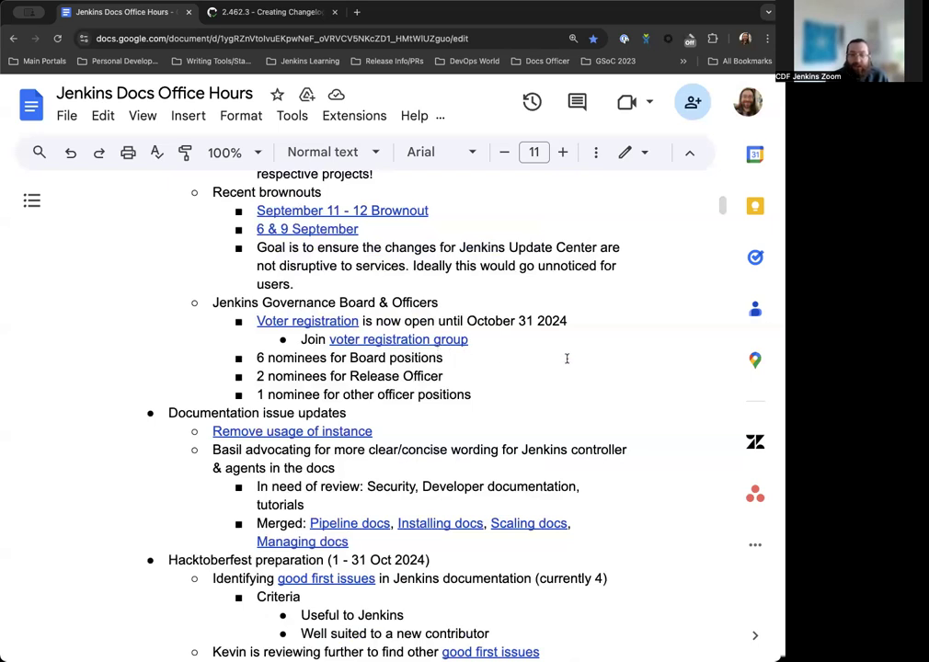
{"action": "mouse_move", "coordinate": [496, 351]}
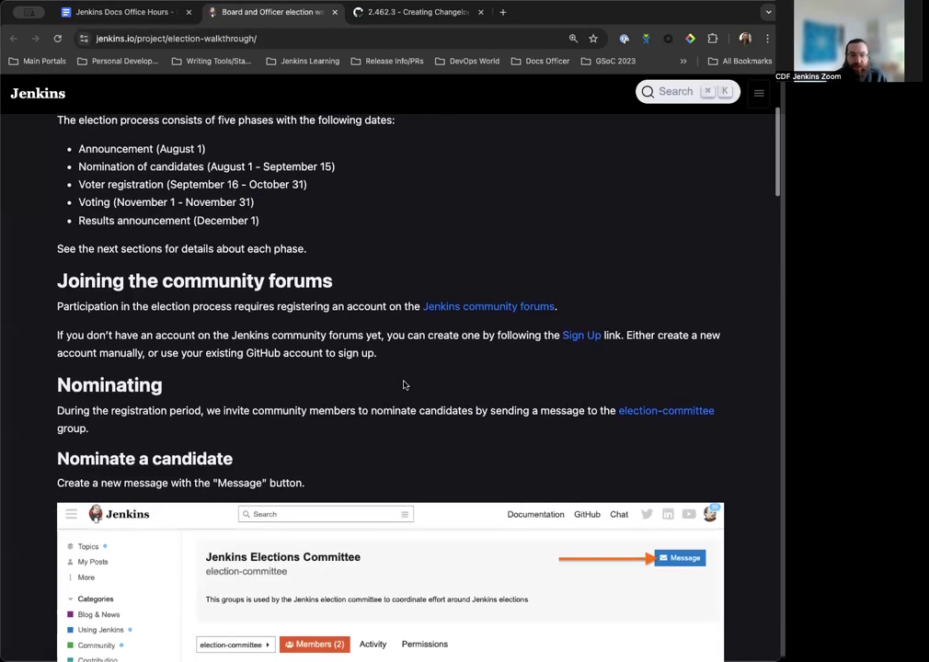
Step: Scroll the election walkthrough and go to the election-voter-2024 group's Members page
{"action": "scroll", "scroll_direction": "down", "scroll_amount": 3}
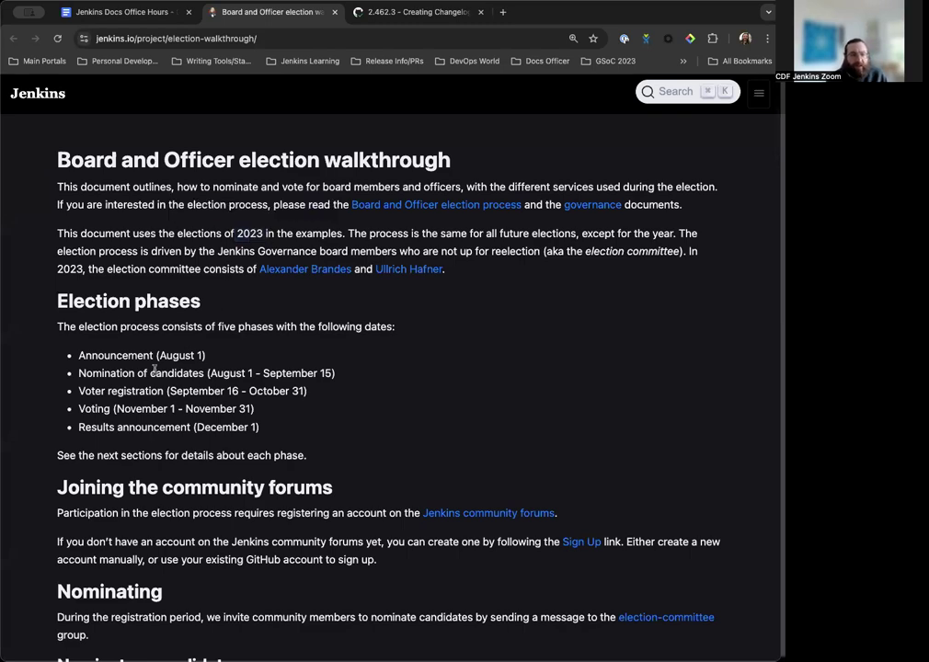
{"action": "scroll", "scroll_direction": "down", "scroll_amount": 3}
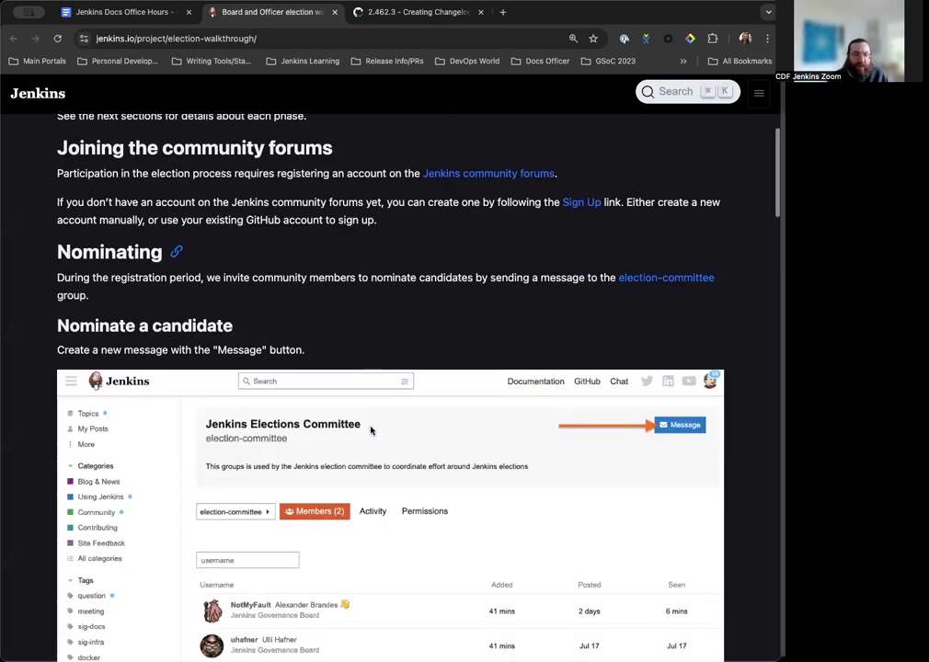
{"action": "scroll", "scroll_direction": "down", "scroll_amount": 3}
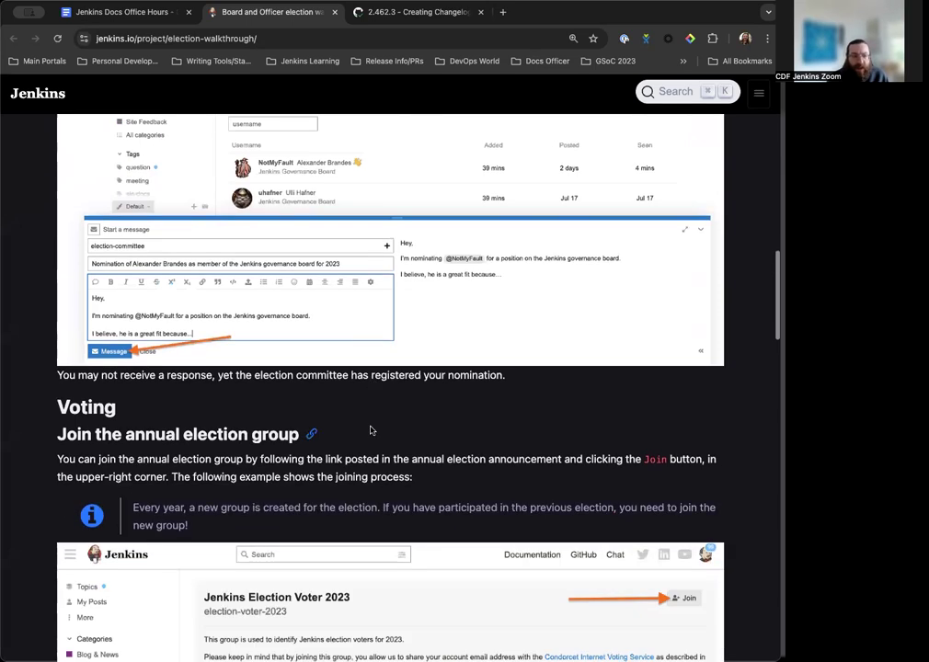
{"action": "left_click", "coordinate": [120, 12]}
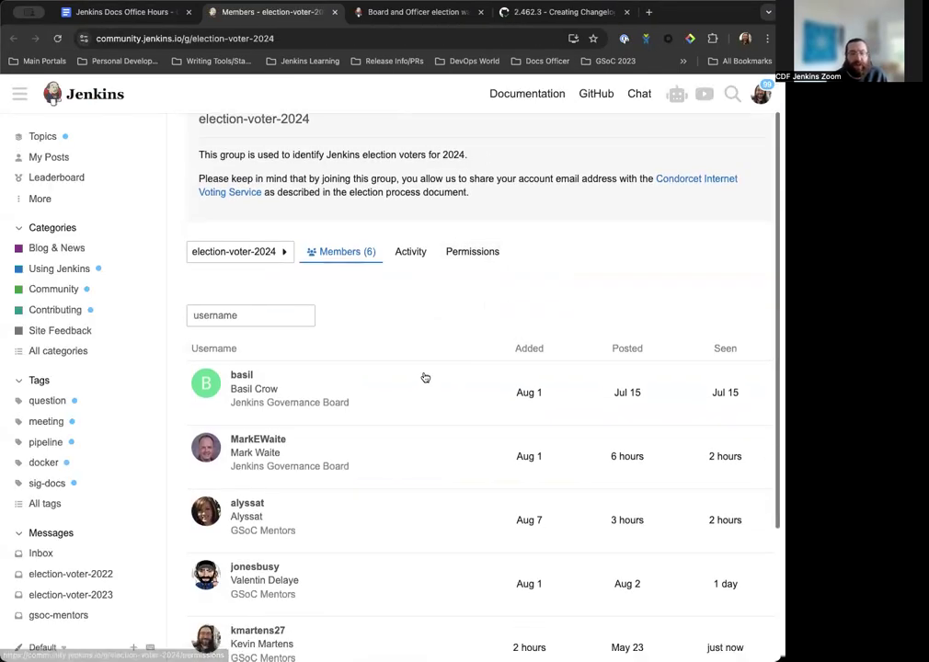
Step: Skim the election-voter-2024 members list, then go back to the Office Hours agenda
{"action": "scroll", "scroll_direction": "down", "scroll_amount": 3}
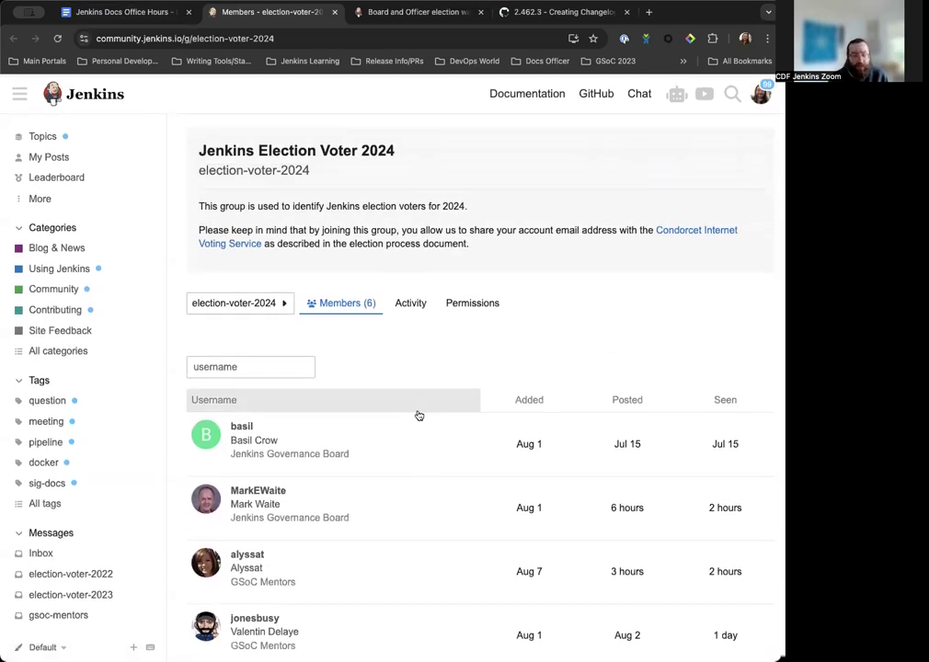
{"action": "left_click", "coordinate": [124, 12]}
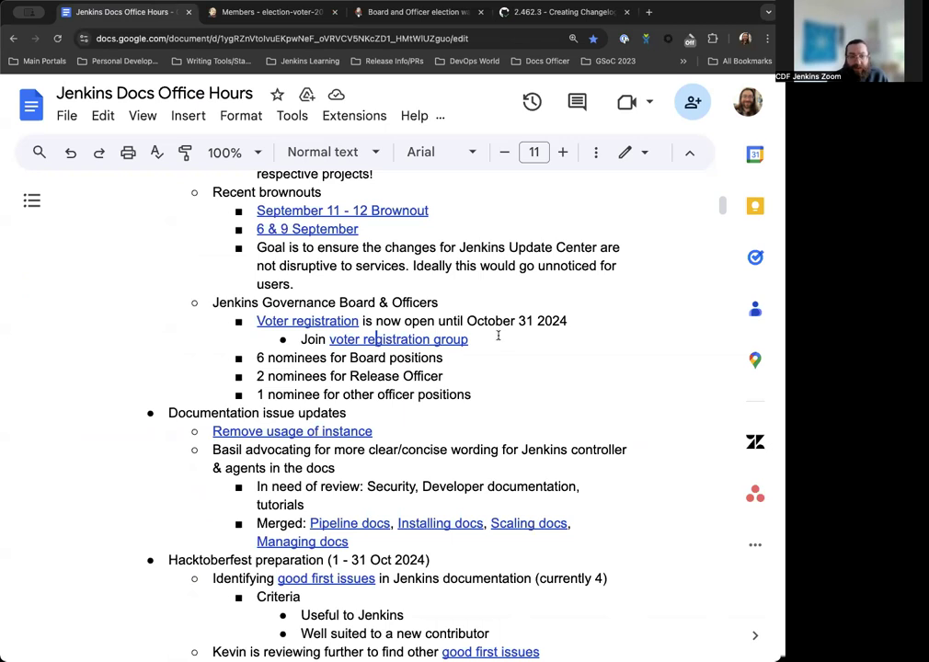
Step: Scroll down the agenda to the documentation updates' 'Remove usage of instance' link
{"action": "scroll", "scroll_direction": "down", "scroll_amount": 3}
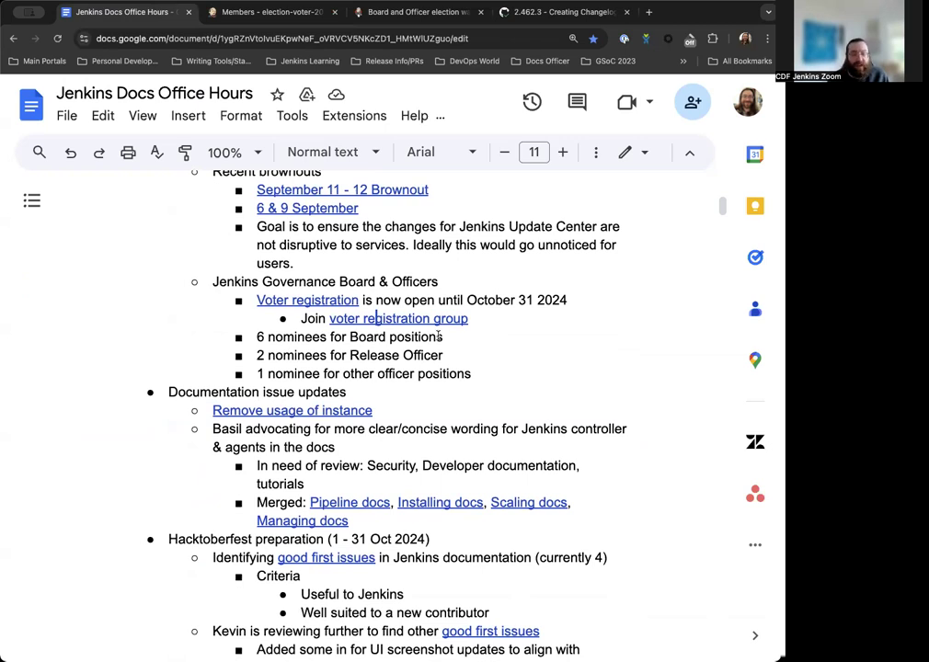
{"action": "scroll", "scroll_direction": "down", "scroll_amount": 3}
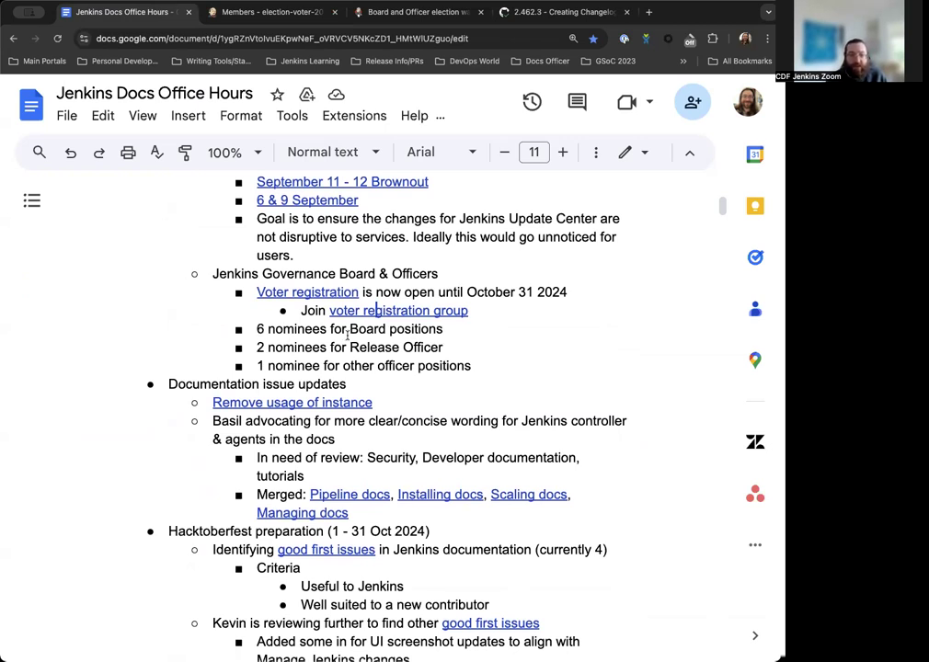
{"action": "scroll", "scroll_direction": "down", "scroll_amount": 3}
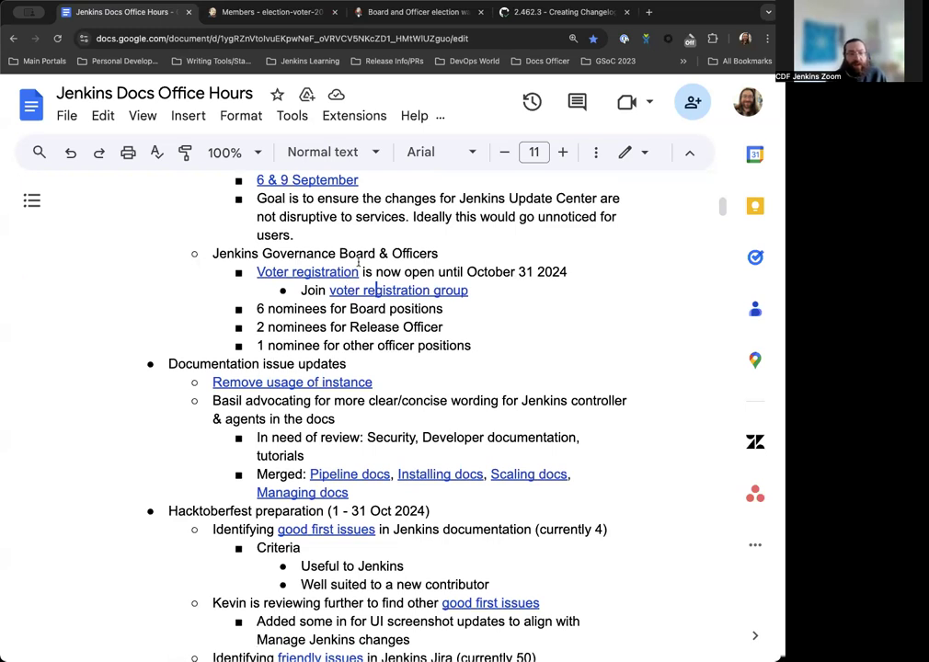
{"action": "scroll", "scroll_direction": "down", "scroll_amount": 3}
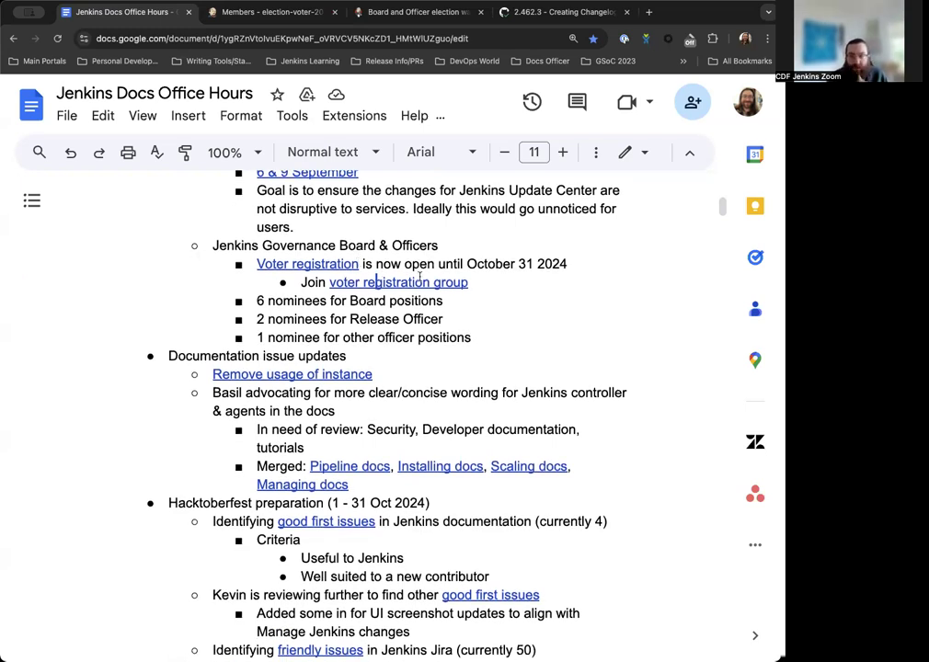
{"action": "scroll", "scroll_direction": "down", "scroll_amount": 3}
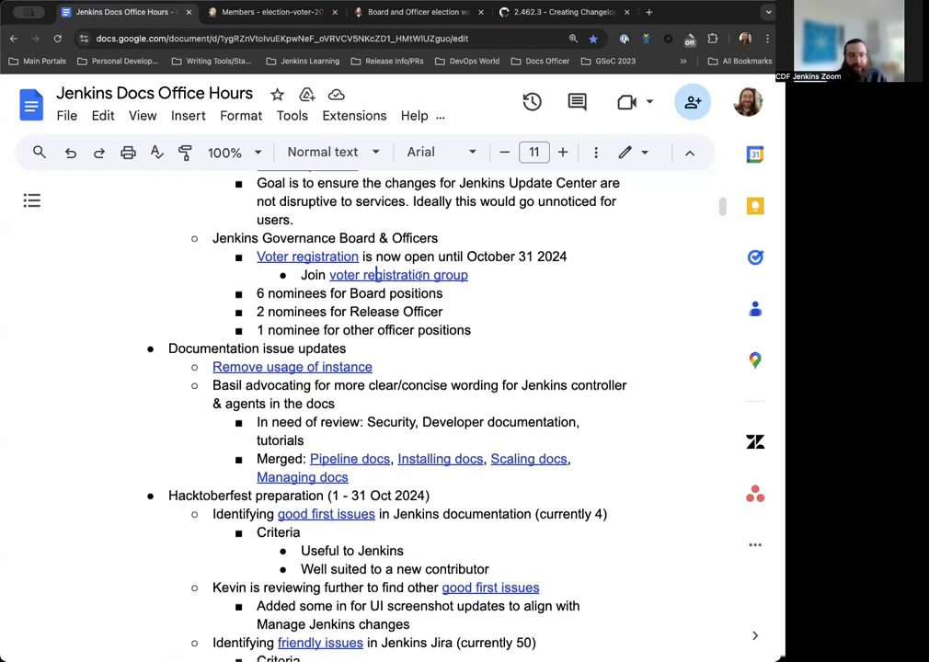
{"action": "scroll", "scroll_direction": "down", "scroll_amount": 3}
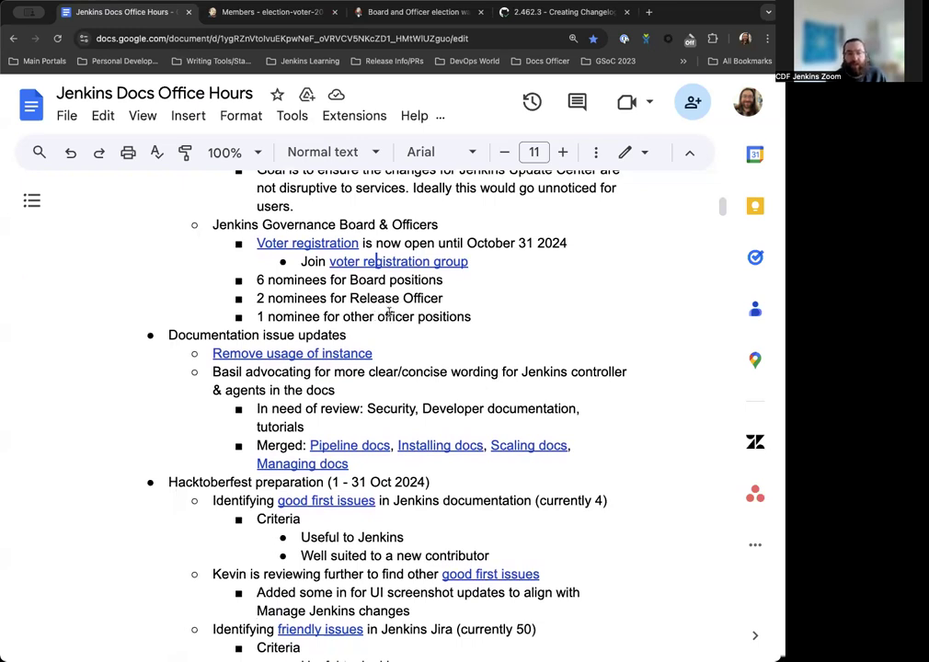
{"action": "scroll", "scroll_direction": "down", "scroll_amount": 3}
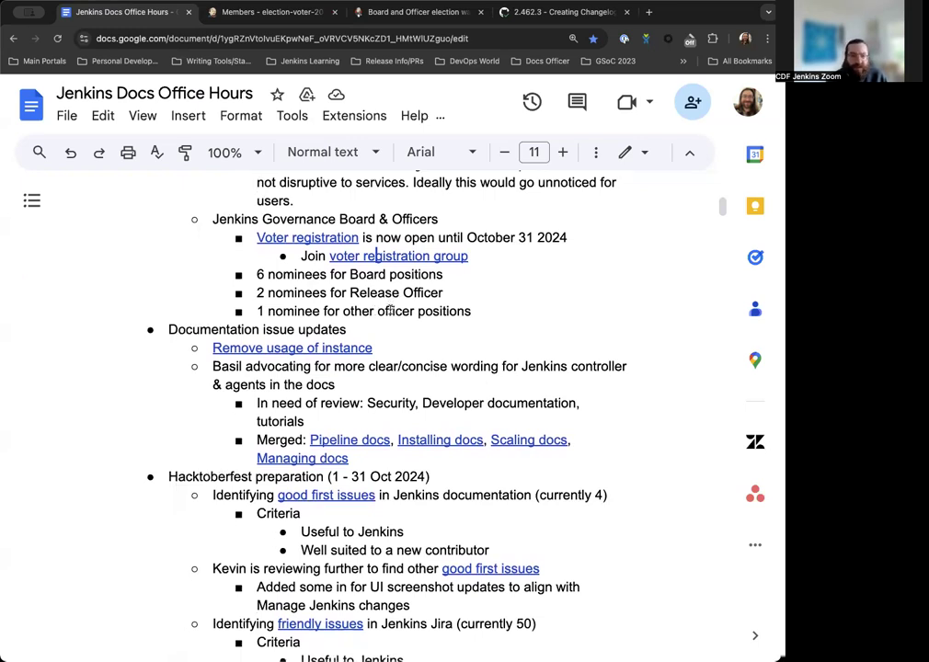
{"action": "scroll", "scroll_direction": "down", "scroll_amount": 3}
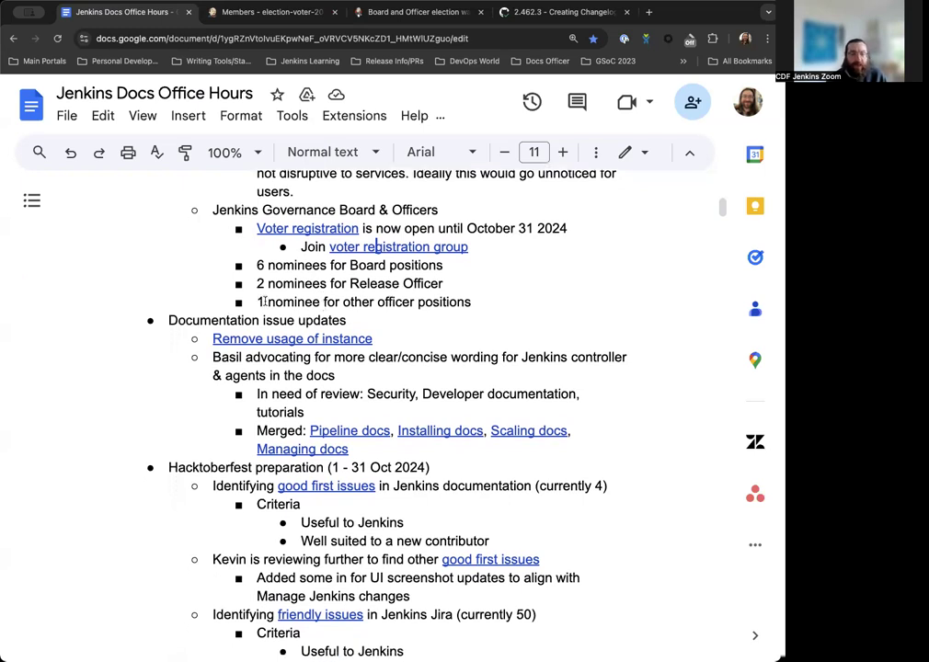
{"action": "scroll", "scroll_direction": "down", "scroll_amount": 3}
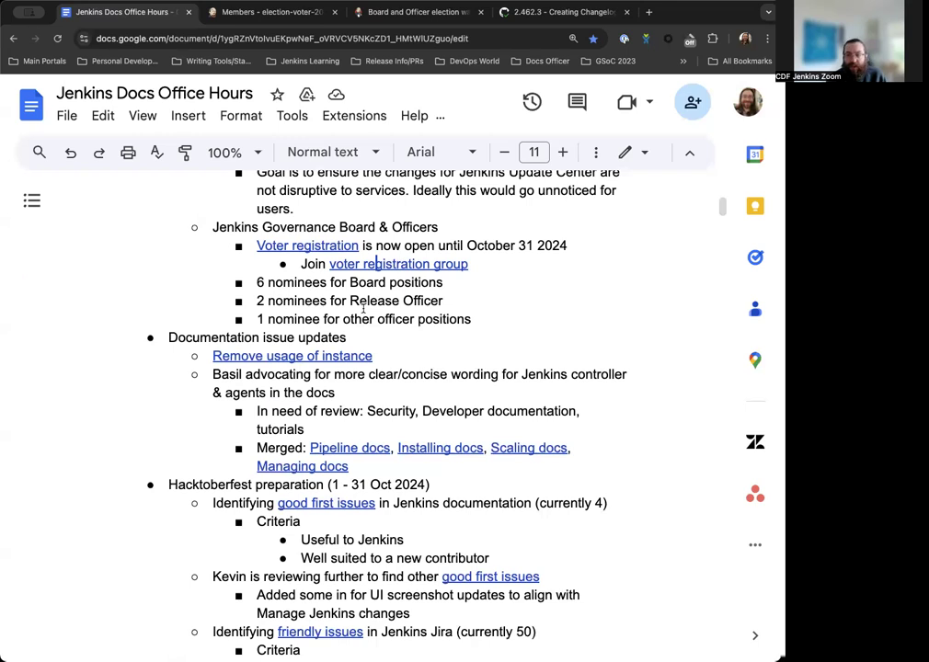
{"action": "scroll", "scroll_direction": "down", "scroll_amount": 3}
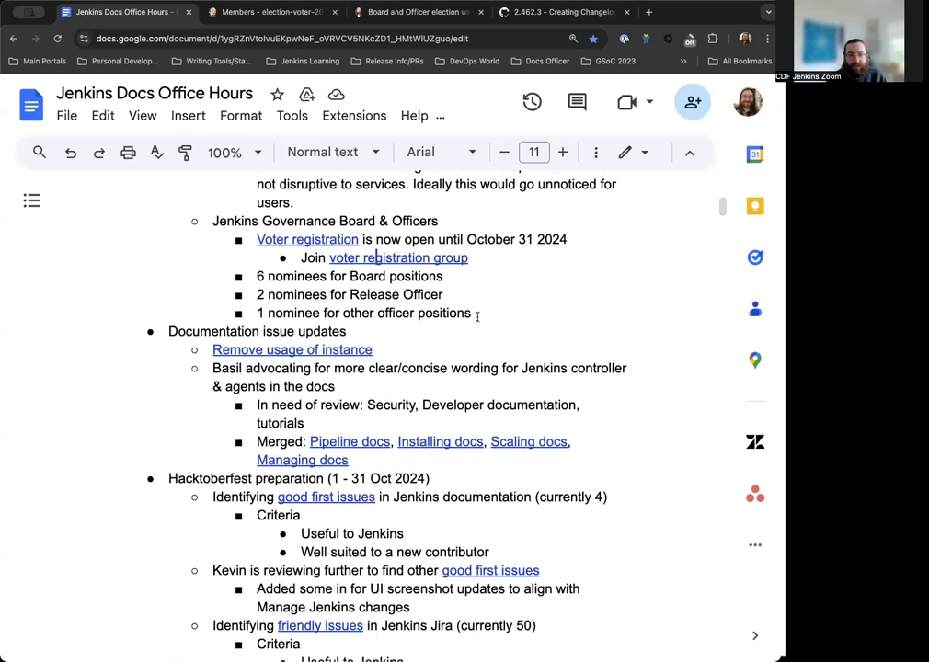
{"action": "scroll", "scroll_direction": "down", "scroll_amount": 3}
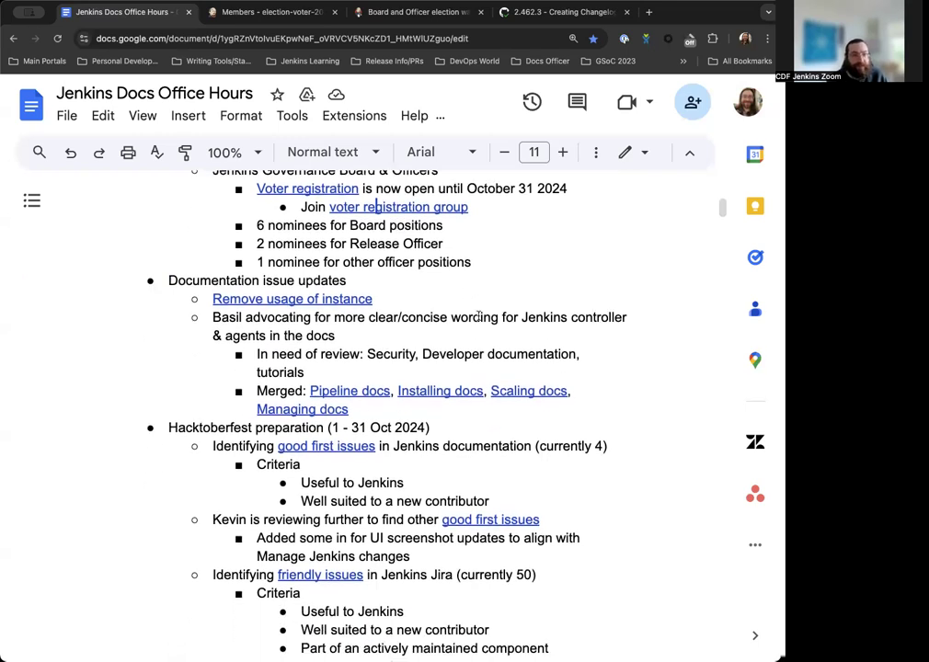
{"action": "scroll", "scroll_direction": "down", "scroll_amount": 3}
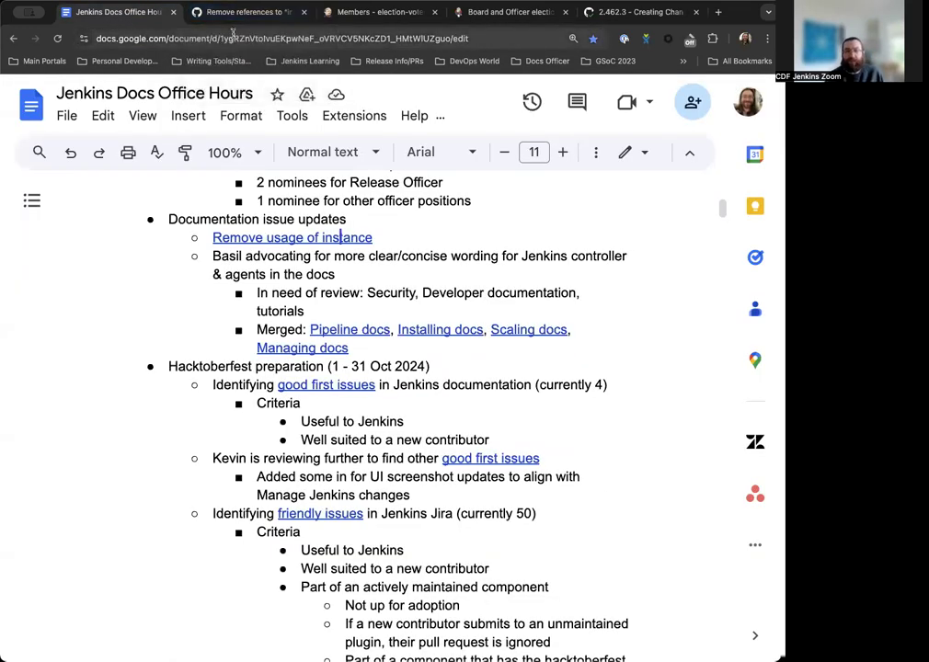
Step: Scroll to Hacktoberfest preparation and follow 'good first issues' to four jenkins.io issues
{"action": "left_click", "coordinate": [248, 12]}
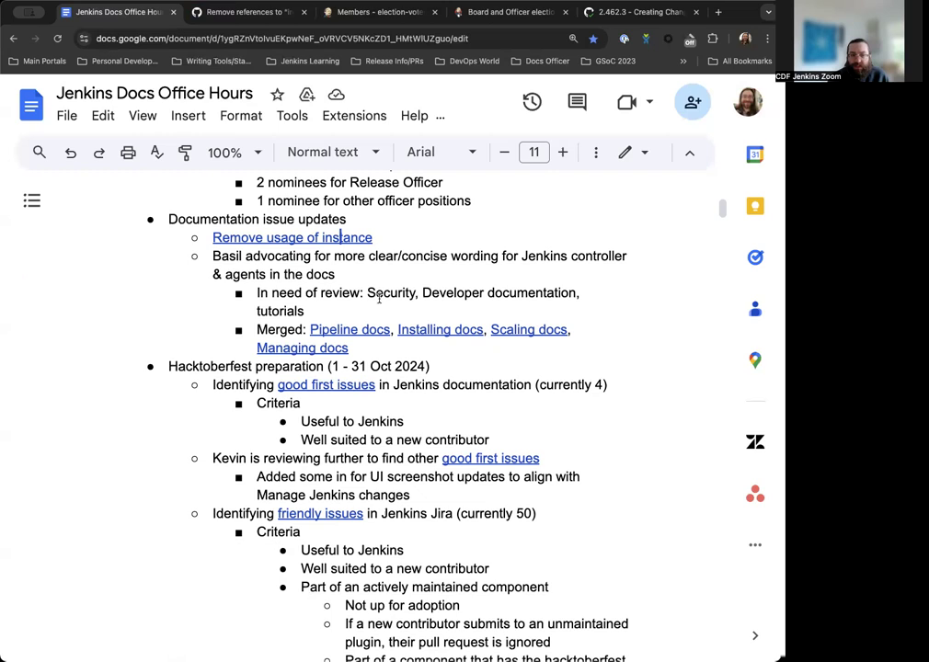
{"action": "scroll", "scroll_direction": "down", "scroll_amount": 3}
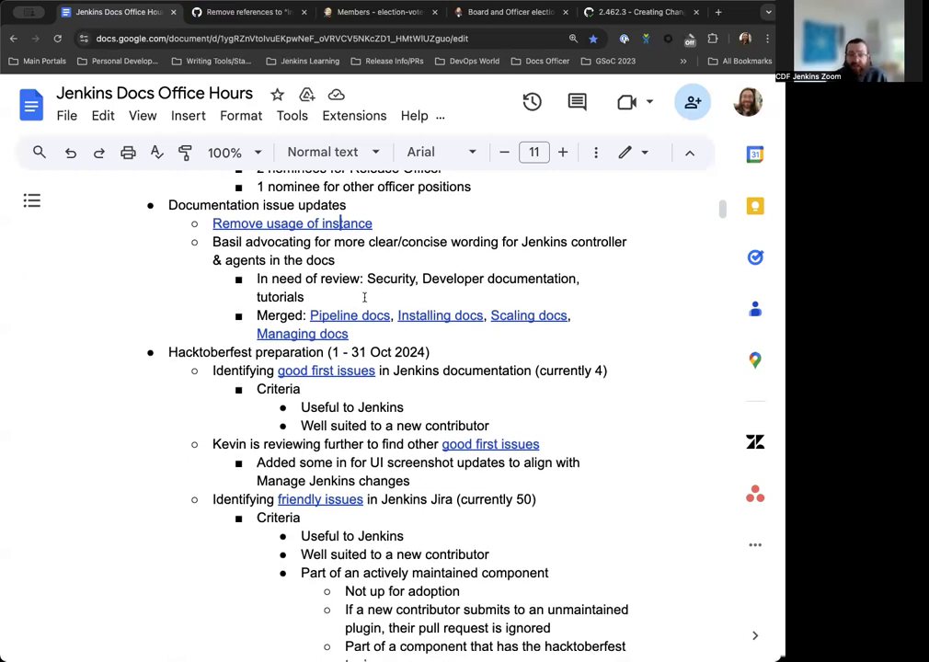
{"action": "scroll", "scroll_direction": "down", "scroll_amount": 3}
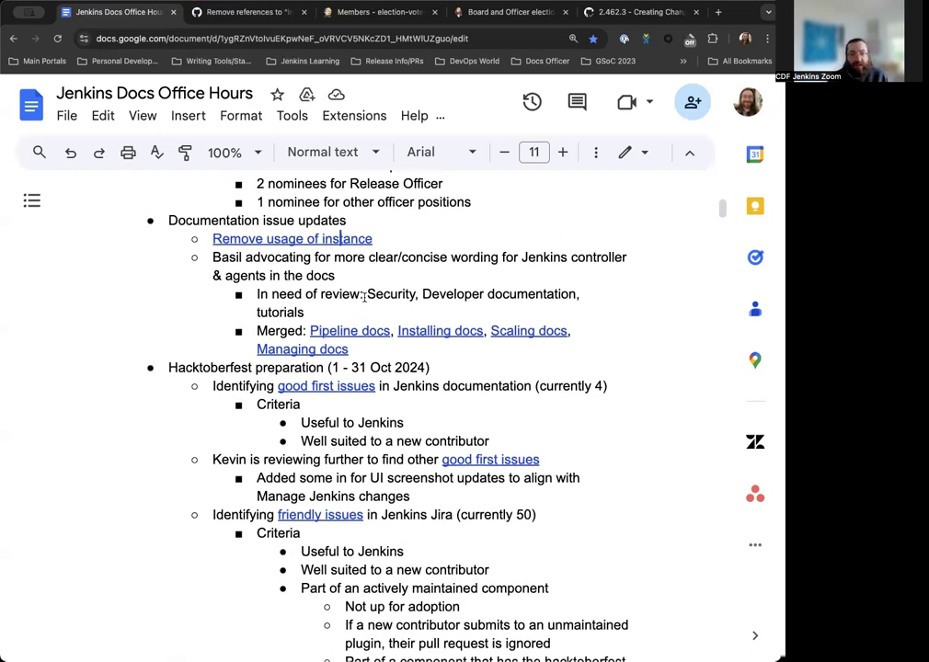
{"action": "scroll", "scroll_direction": "down", "scroll_amount": 3}
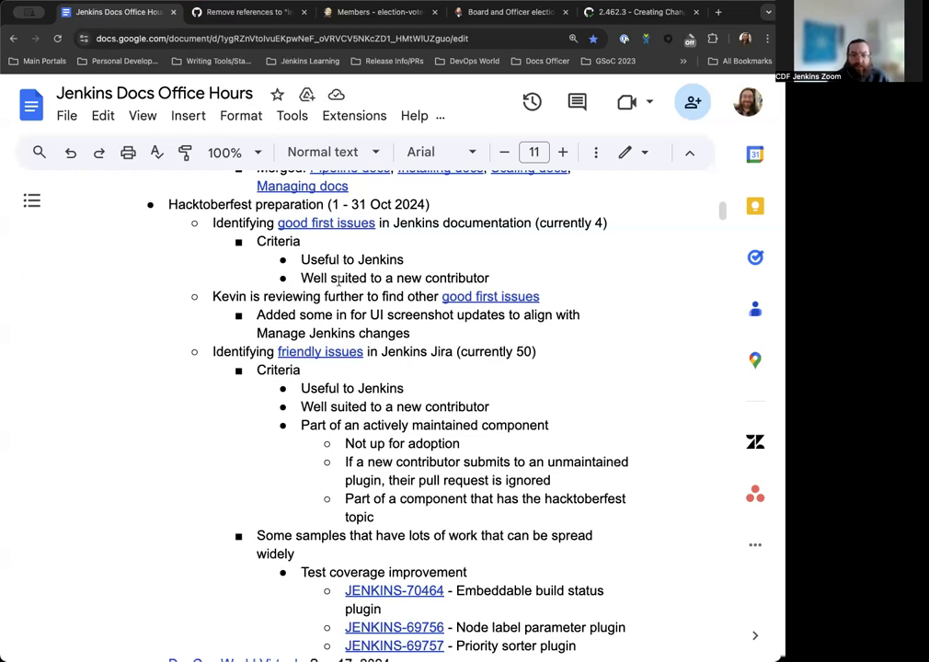
{"action": "left_click", "coordinate": [326, 223]}
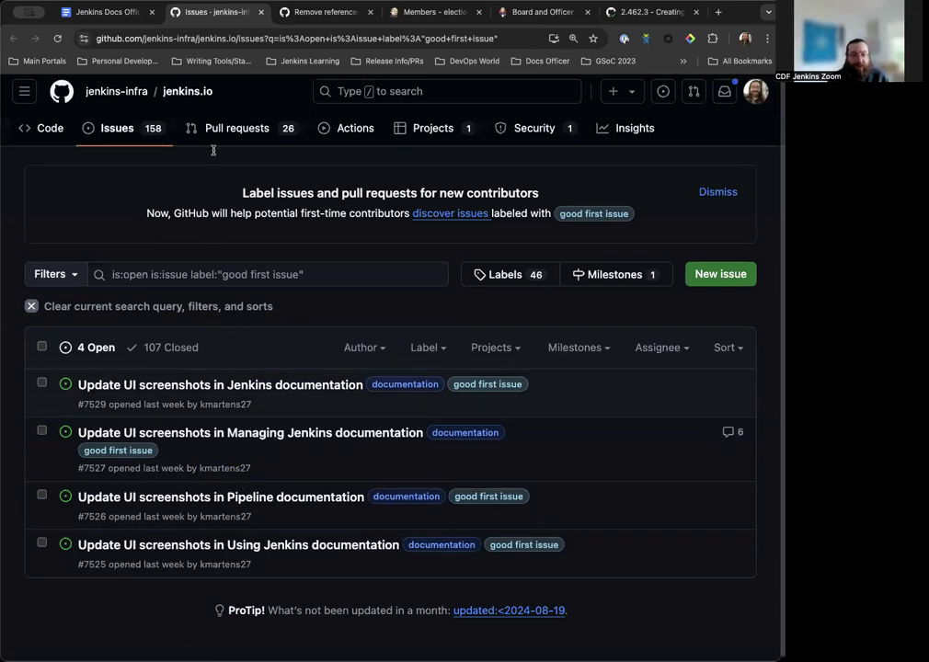
Step: Switch back to the Jenkins Docs Office Hours agenda tab
{"action": "left_click", "coordinate": [102, 12]}
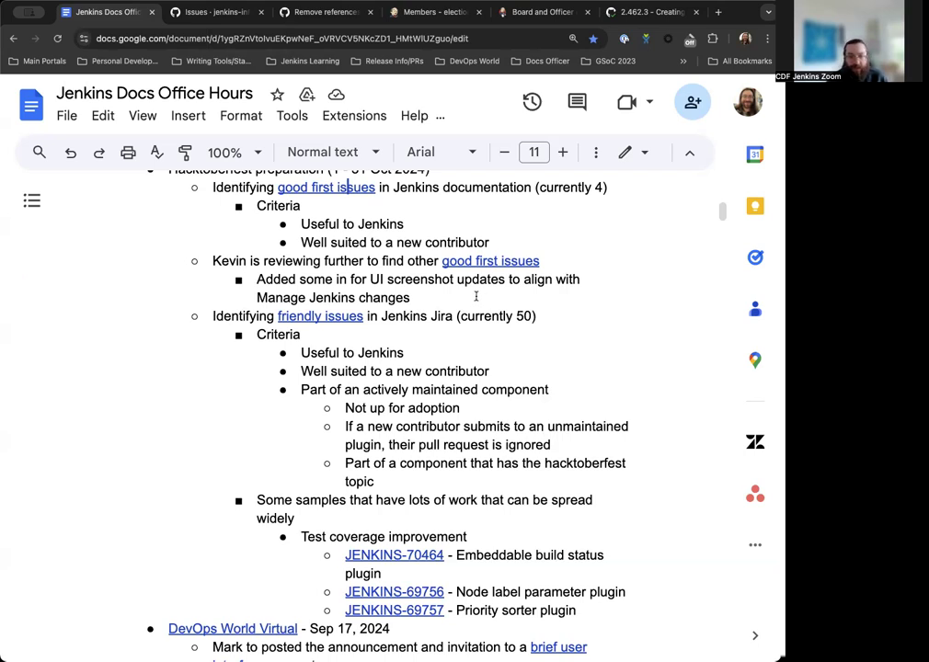
{"action": "scroll", "scroll_direction": "down", "scroll_amount": 3}
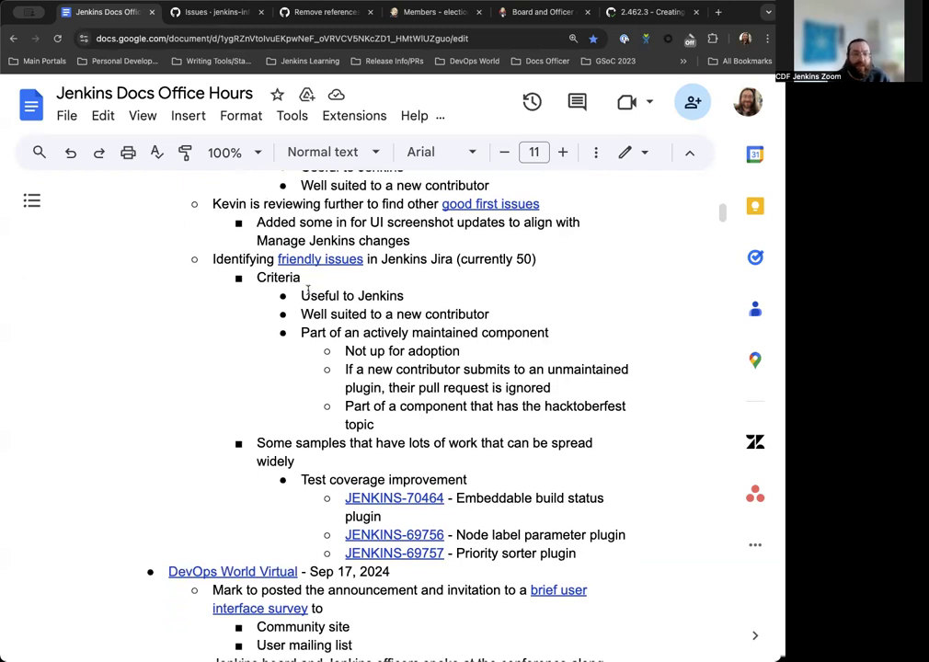
{"action": "scroll", "scroll_direction": "down", "scroll_amount": 3}
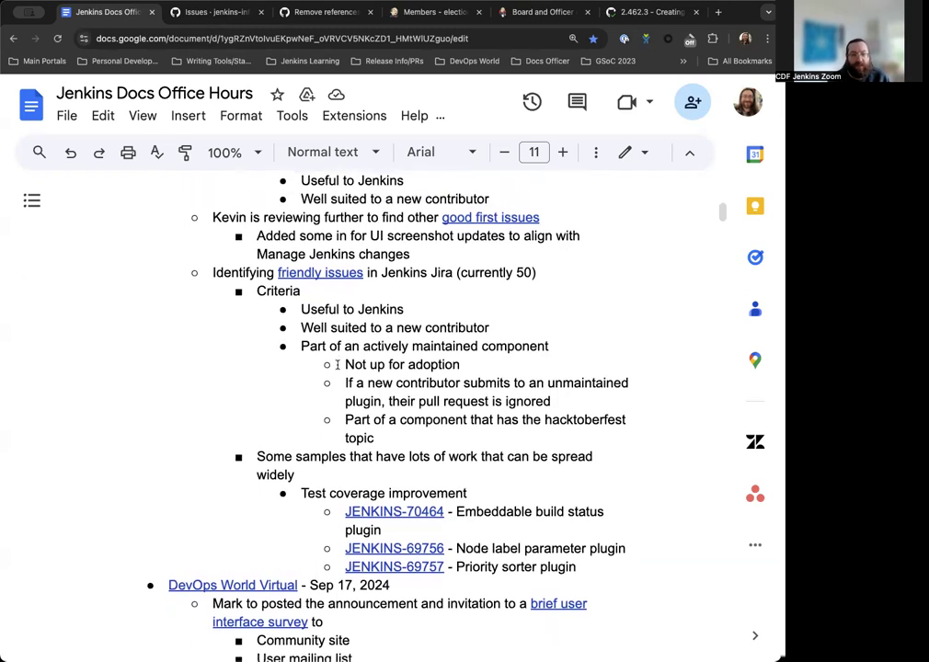
{"action": "scroll", "scroll_direction": "down", "scroll_amount": 3}
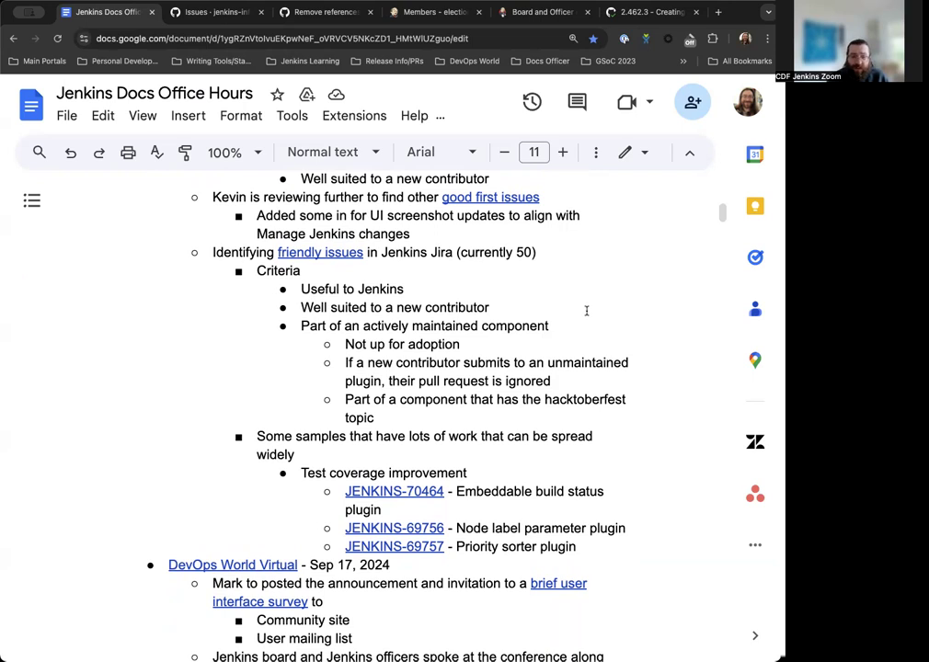
{"action": "scroll", "scroll_direction": "down", "scroll_amount": 3}
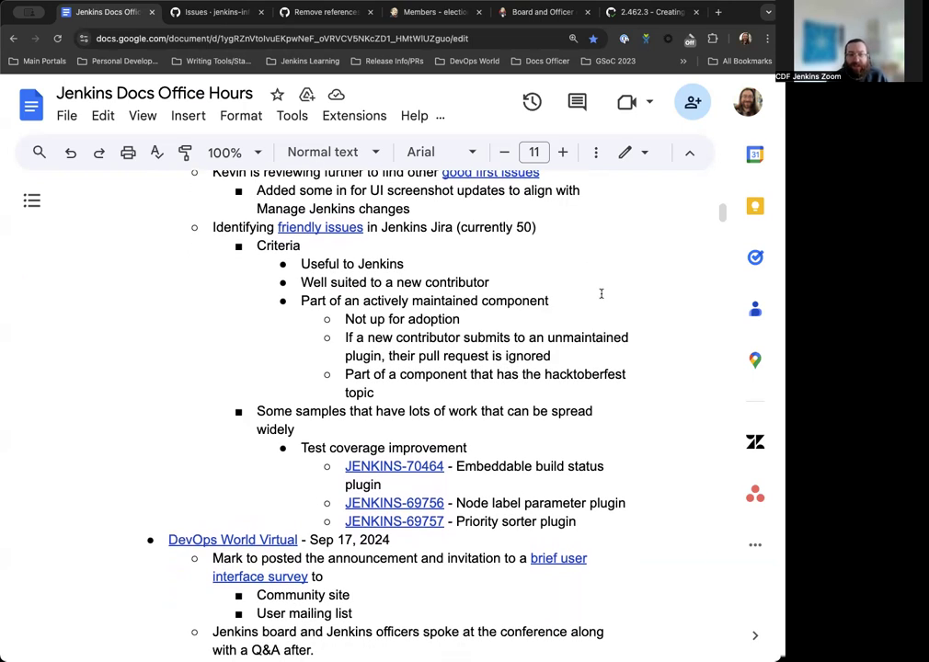
{"action": "scroll", "scroll_direction": "down", "scroll_amount": 3}
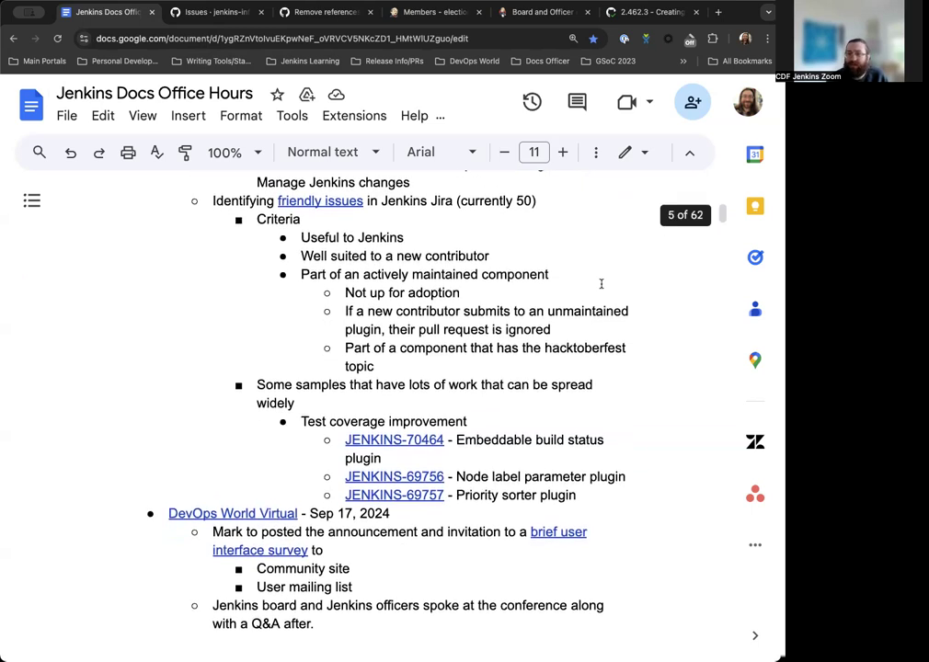
{"action": "scroll", "scroll_direction": "down", "scroll_amount": 3}
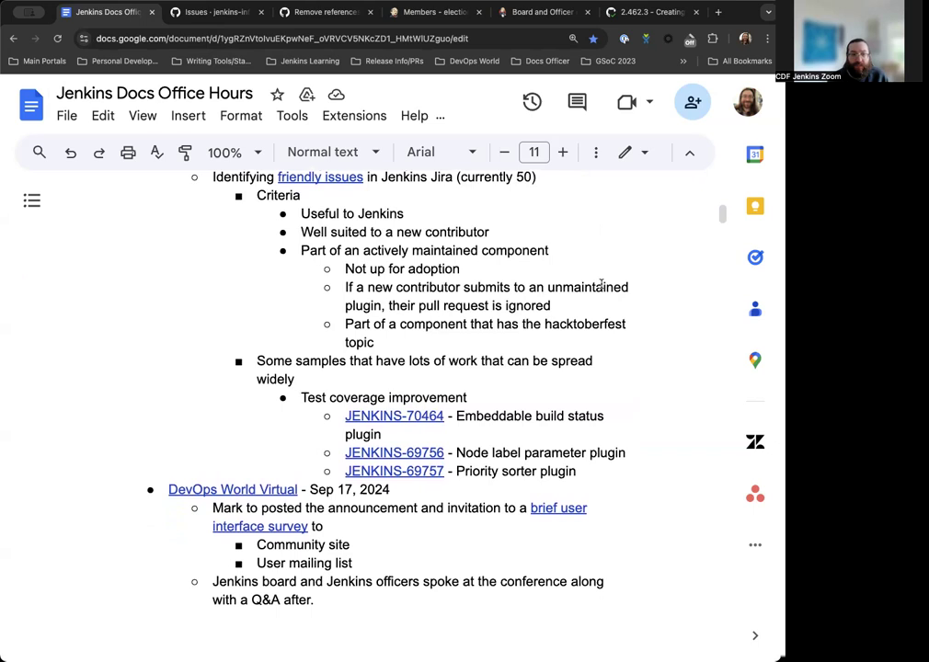
{"action": "scroll", "scroll_direction": "down", "scroll_amount": 3}
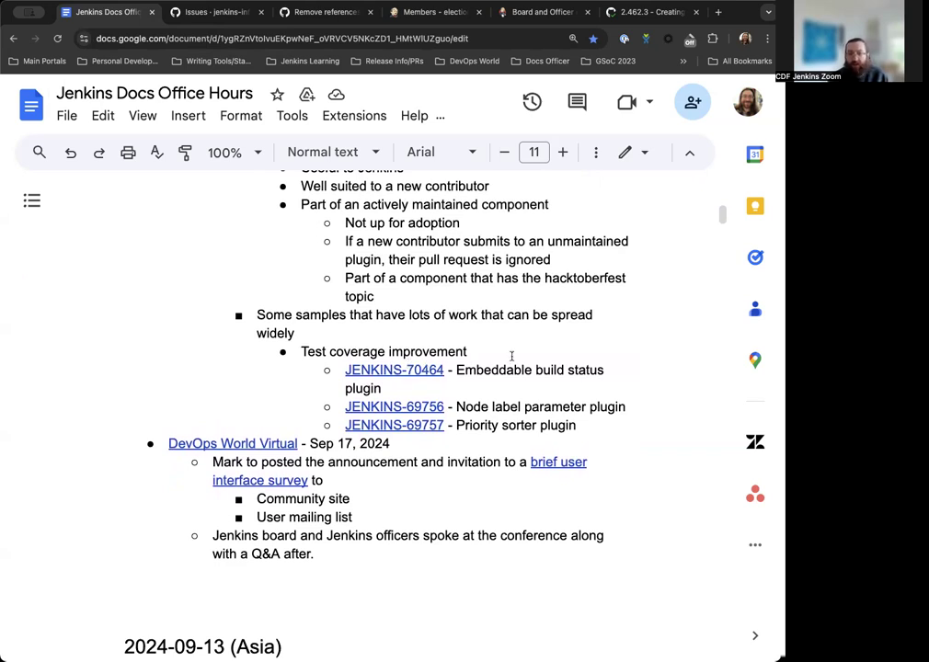
{"action": "scroll", "scroll_direction": "down", "scroll_amount": 3}
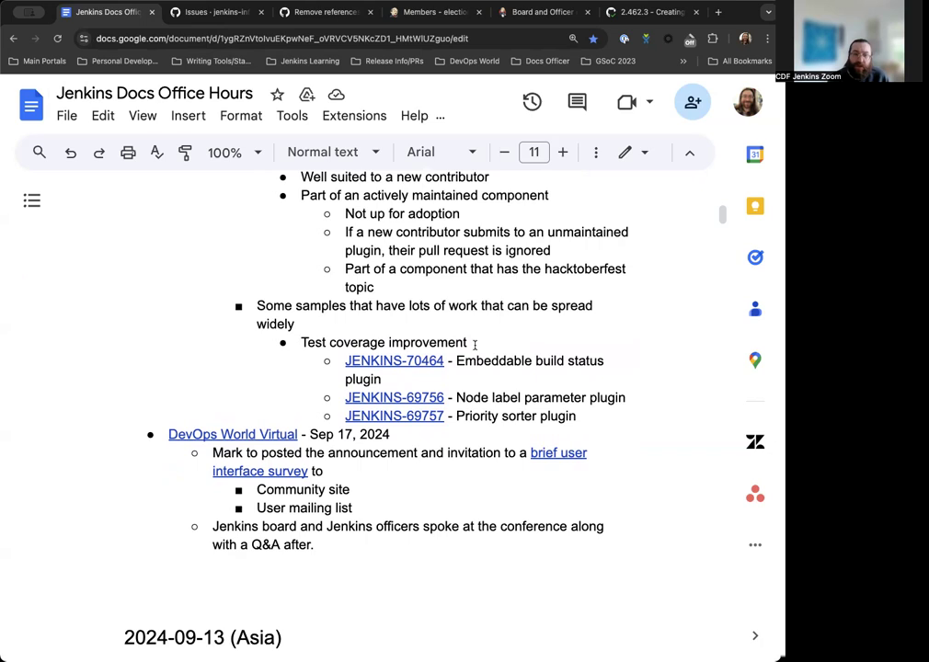
{"action": "scroll", "scroll_direction": "down", "scroll_amount": 3}
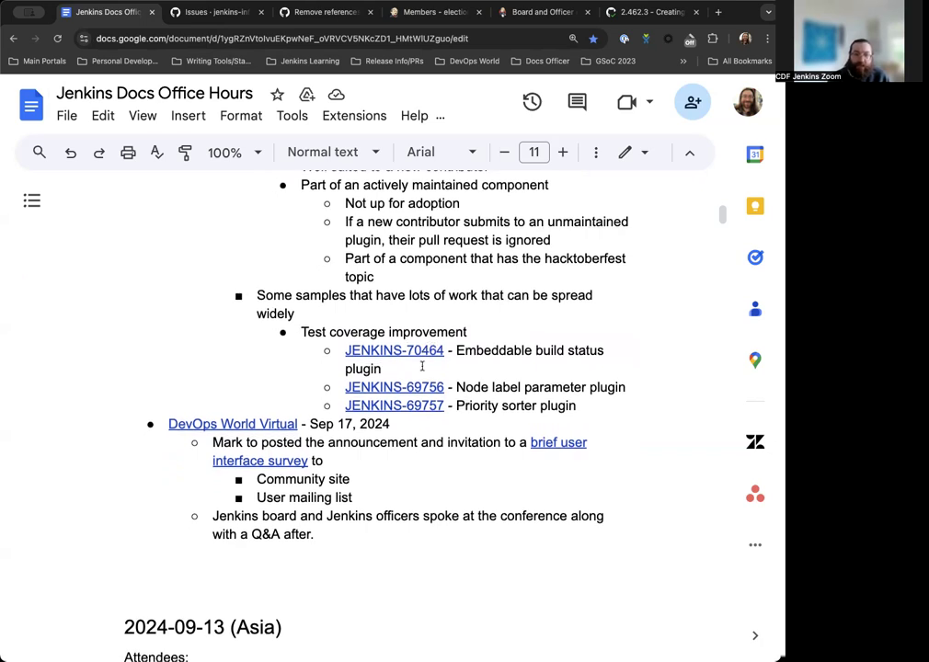
{"action": "scroll", "scroll_direction": "down", "scroll_amount": 3}
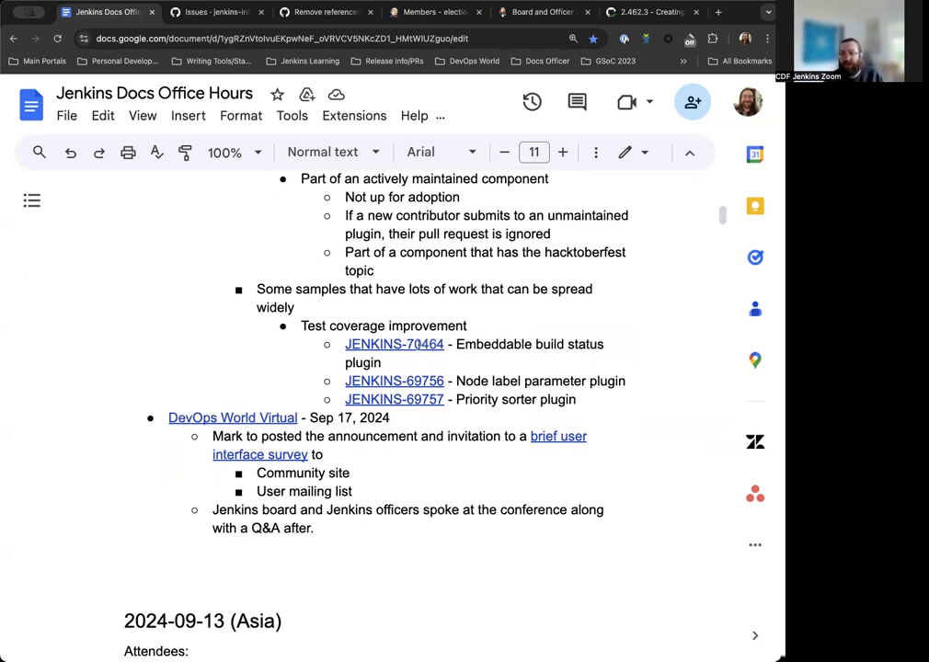
{"action": "scroll", "scroll_direction": "down", "scroll_amount": 3}
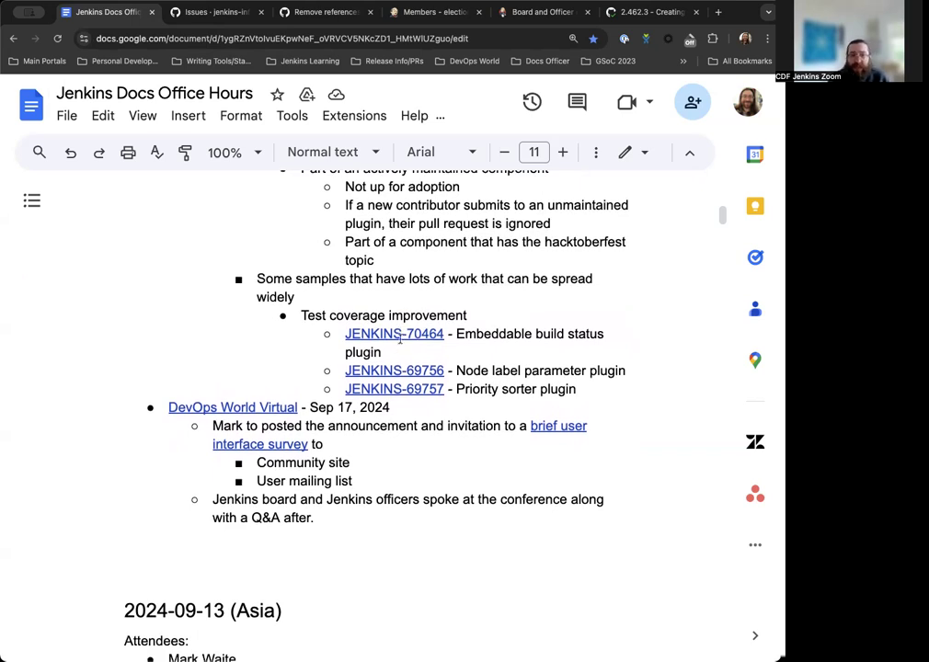
{"action": "scroll", "scroll_direction": "down", "scroll_amount": 3}
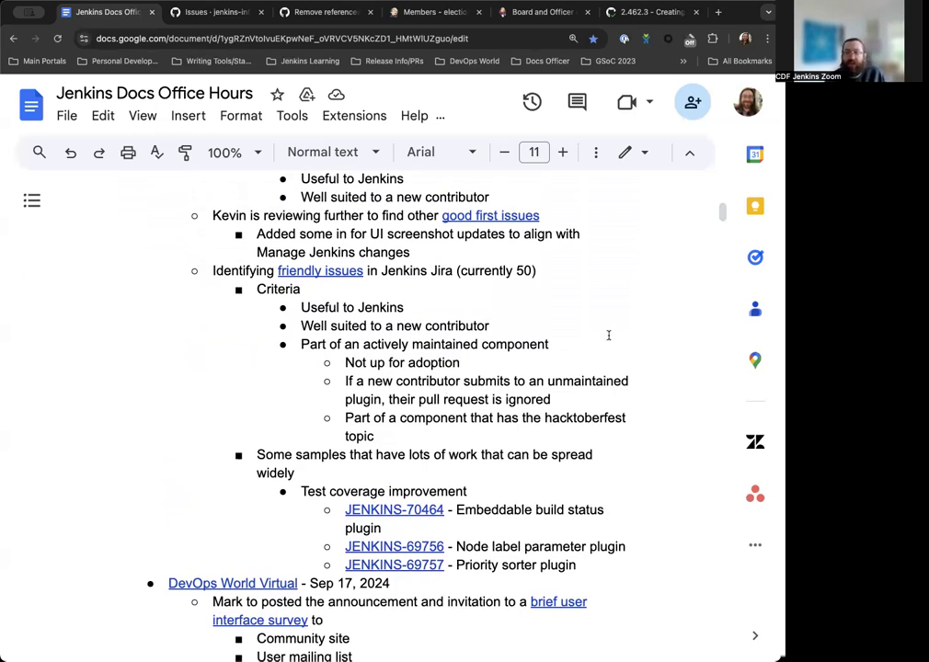
{"action": "scroll", "scroll_direction": "down", "scroll_amount": 3}
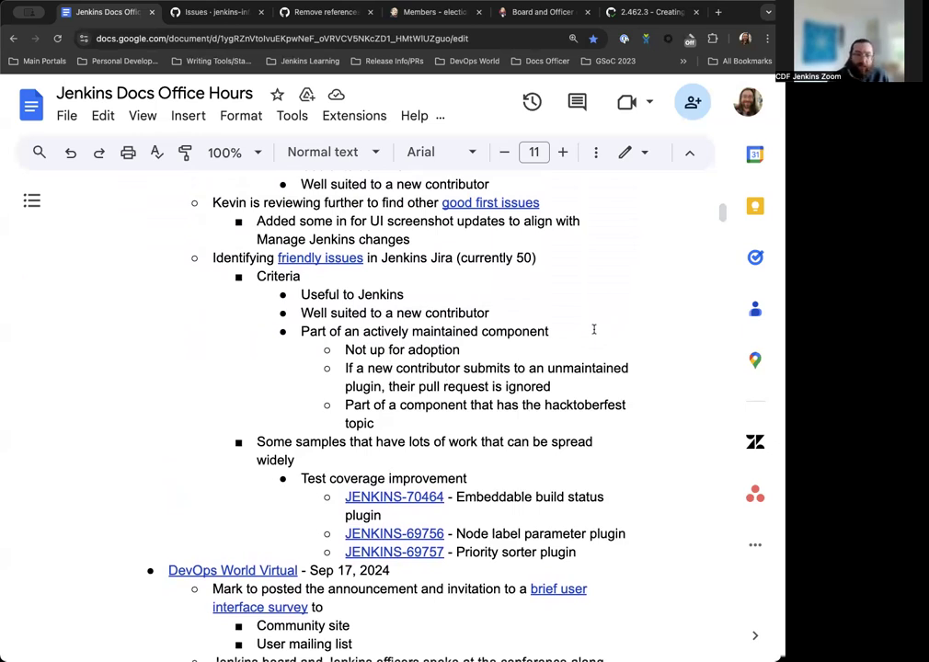
{"action": "scroll", "scroll_direction": "down", "scroll_amount": 3}
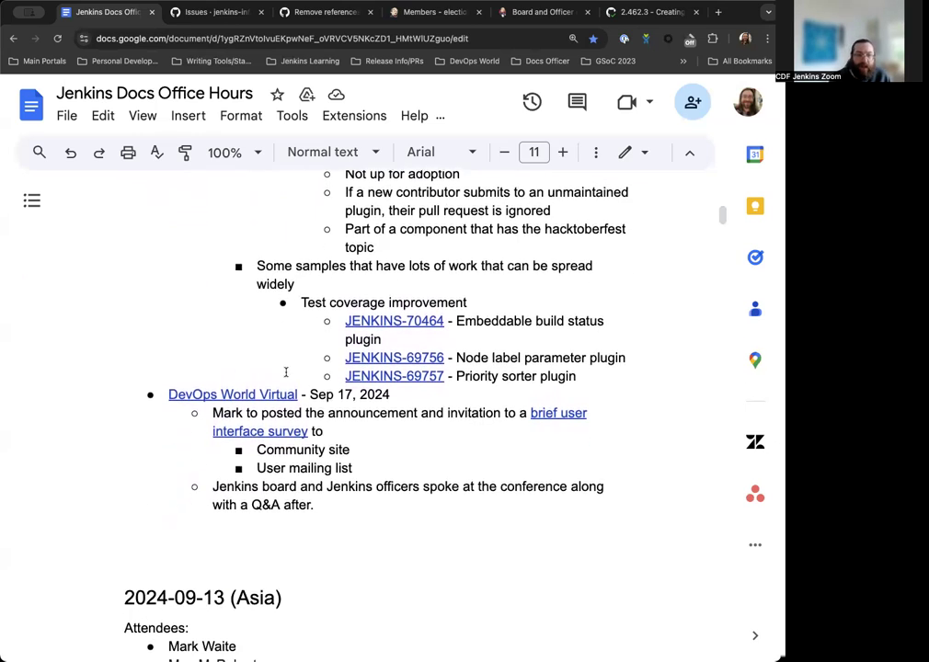
{"action": "scroll", "scroll_direction": "down", "scroll_amount": 3}
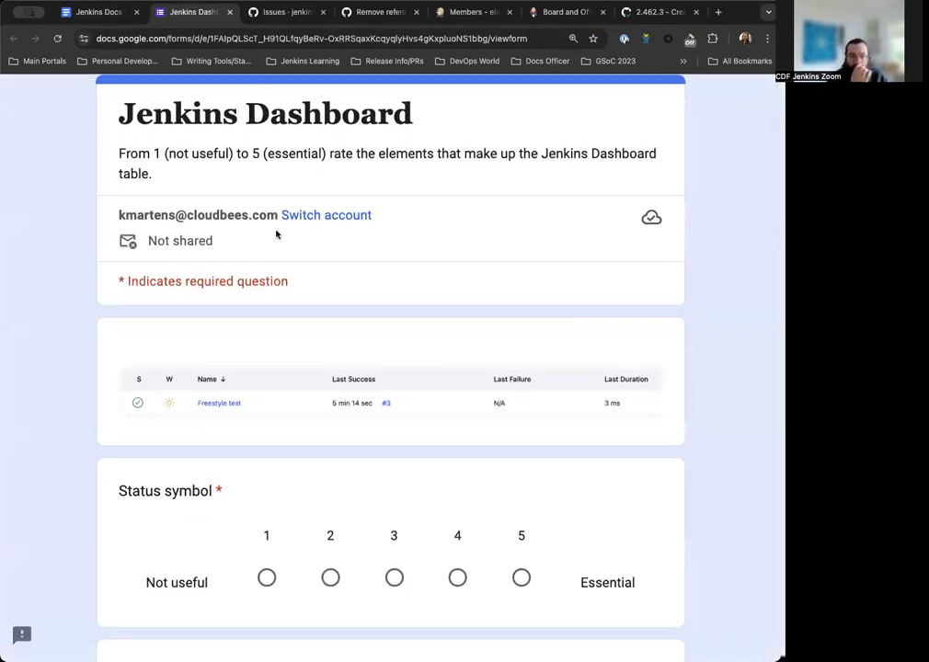
Step: Scroll the Jenkins Dashboard survey down to the Status, Weather and Name rating questions
{"action": "scroll", "scroll_direction": "down", "scroll_amount": 3}
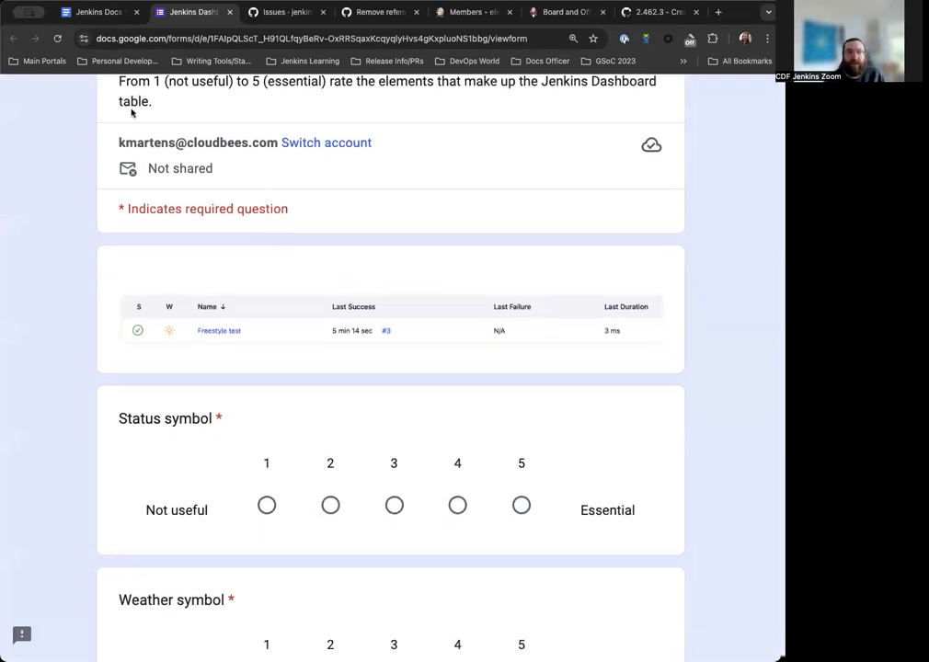
{"action": "scroll", "scroll_direction": "down", "scroll_amount": 3}
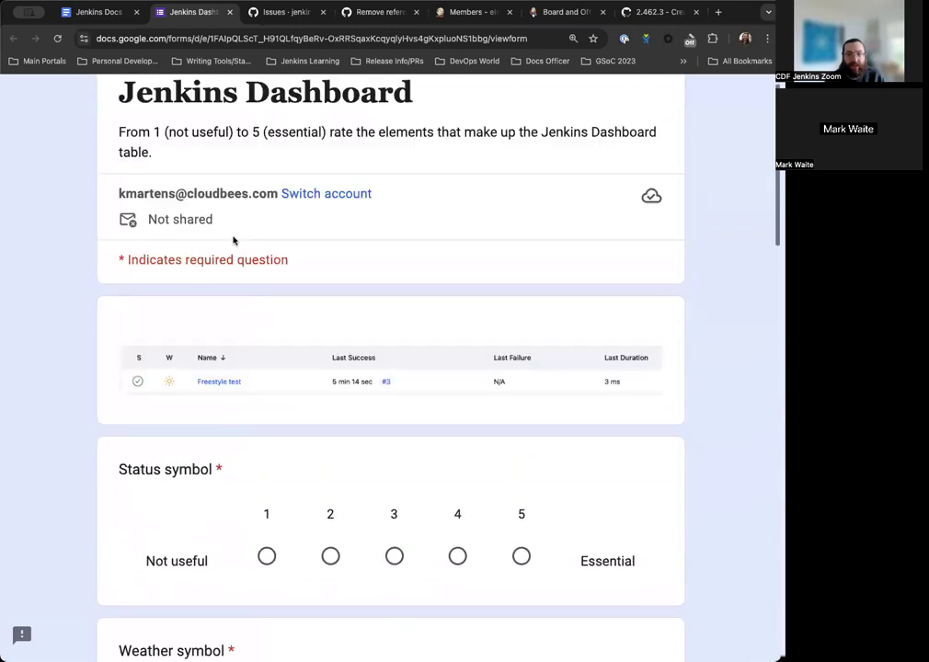
{"action": "scroll", "scroll_direction": "down", "scroll_amount": 3}
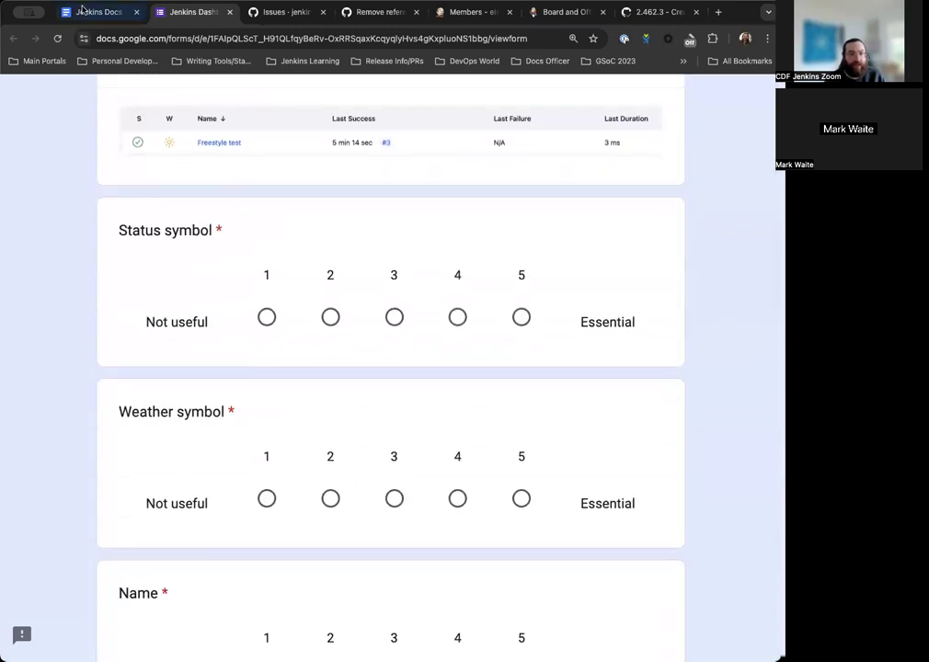
Step: Go back to the agenda tab and scroll toward the 2024-09-19 (EU/US) notes
{"action": "left_click", "coordinate": [92, 12]}
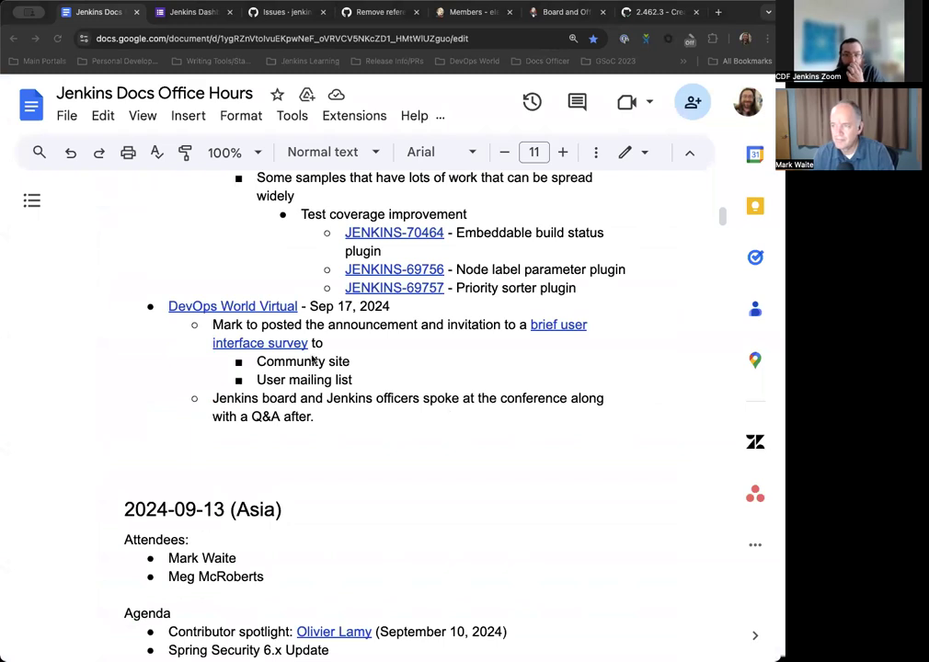
{"action": "scroll", "scroll_direction": "down", "scroll_amount": 3}
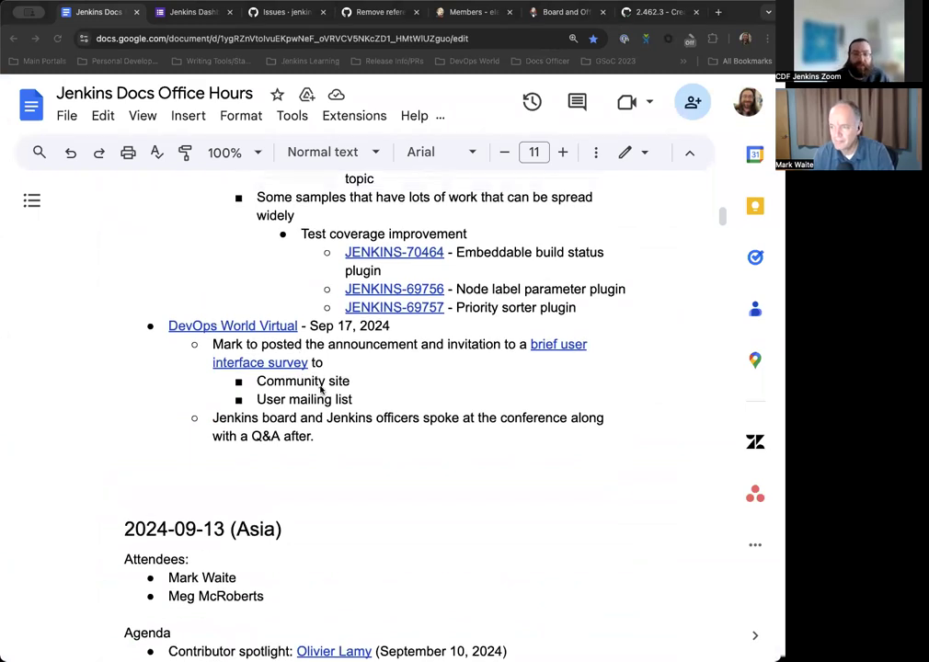
{"action": "scroll", "scroll_direction": "down", "scroll_amount": 3}
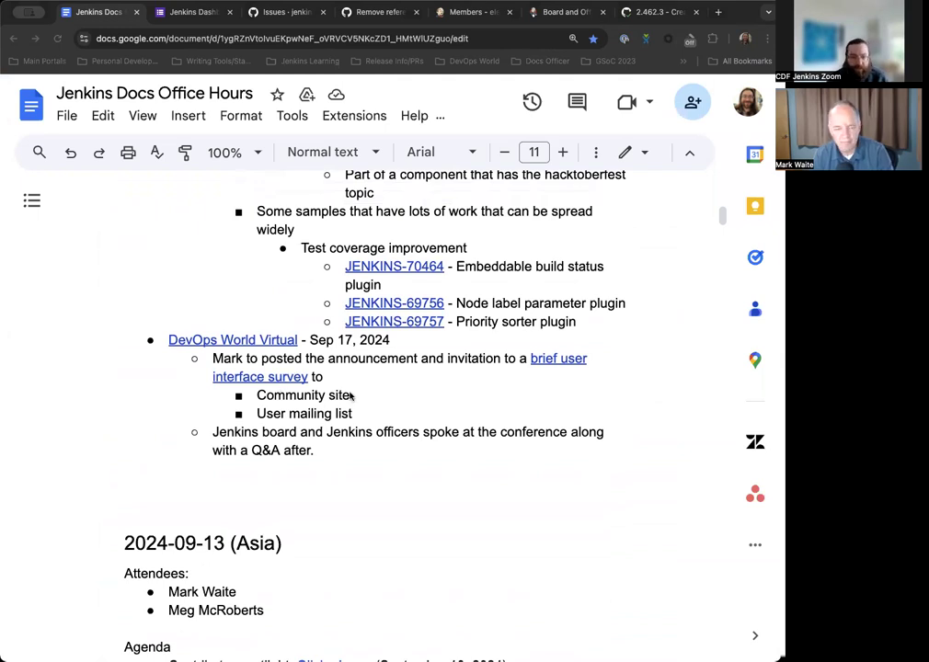
{"action": "scroll", "scroll_direction": "down", "scroll_amount": 3}
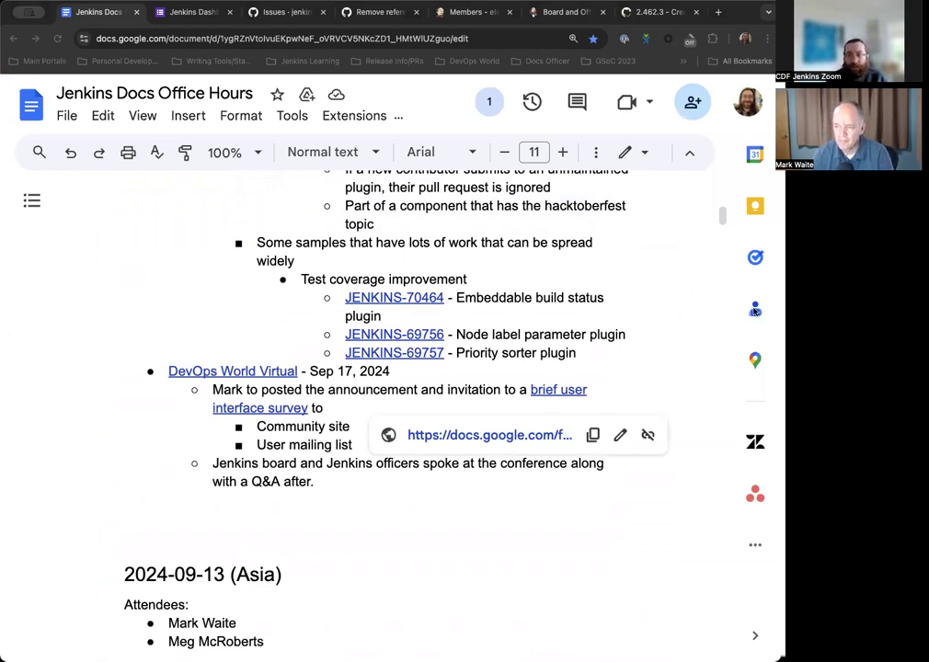
{"action": "mouse_move", "coordinate": [421, 348]}
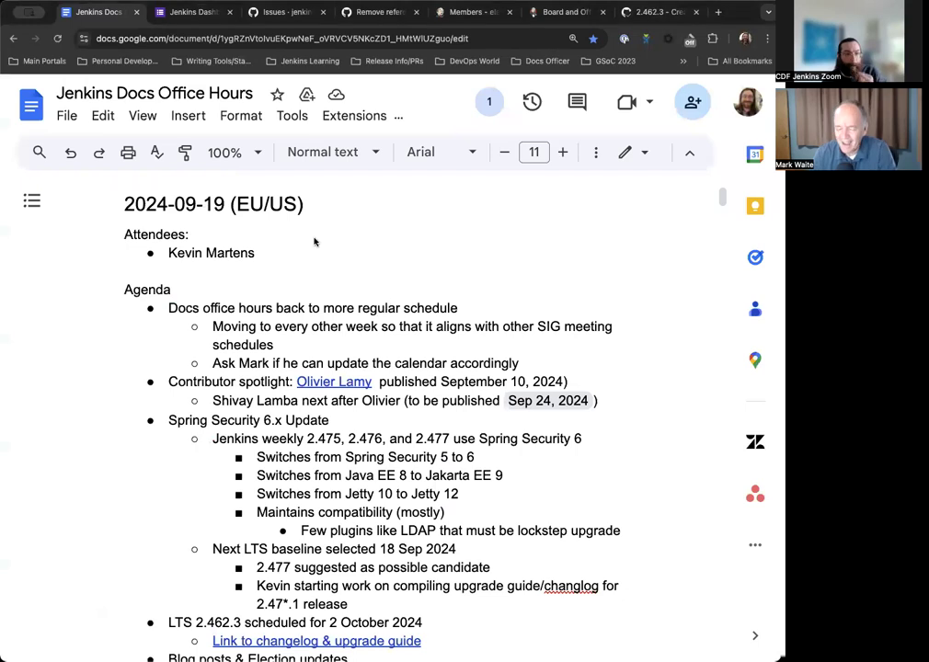
{"action": "type", "text": "M"}
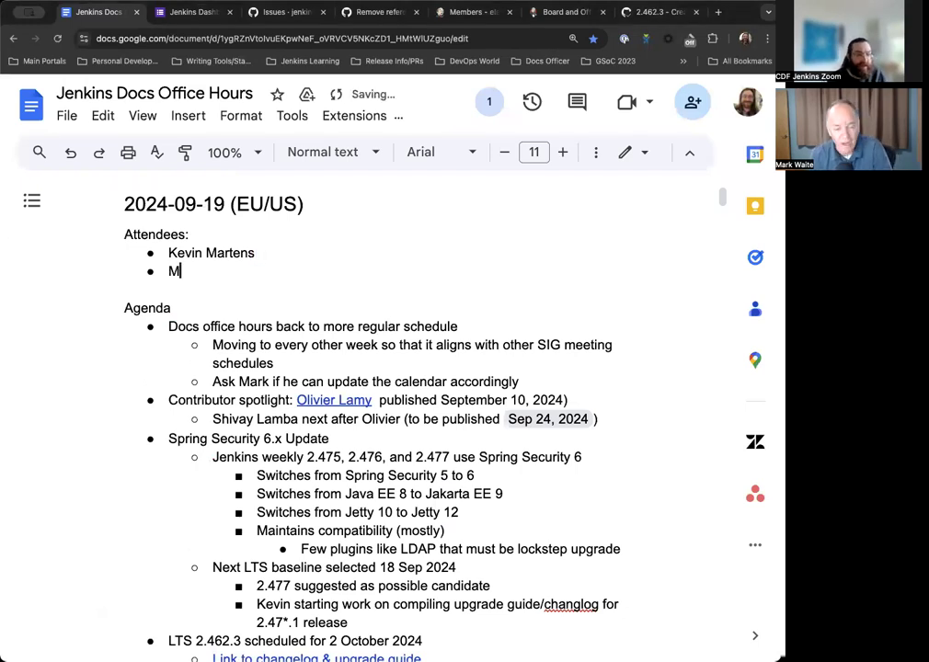
{"action": "type", "text": "ark Waite"}
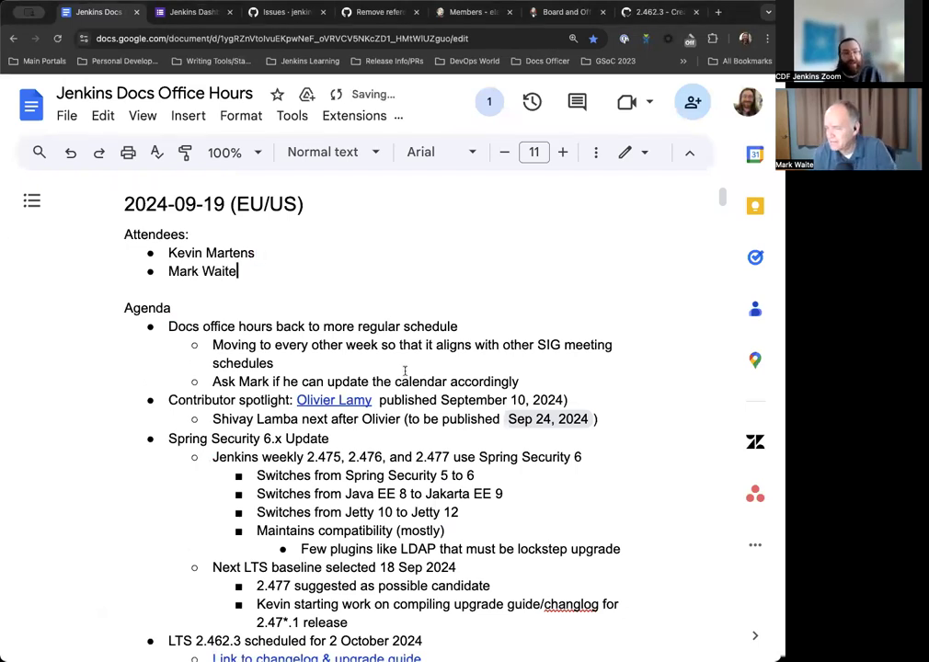
{"action": "scroll", "scroll_direction": "down", "scroll_amount": 3}
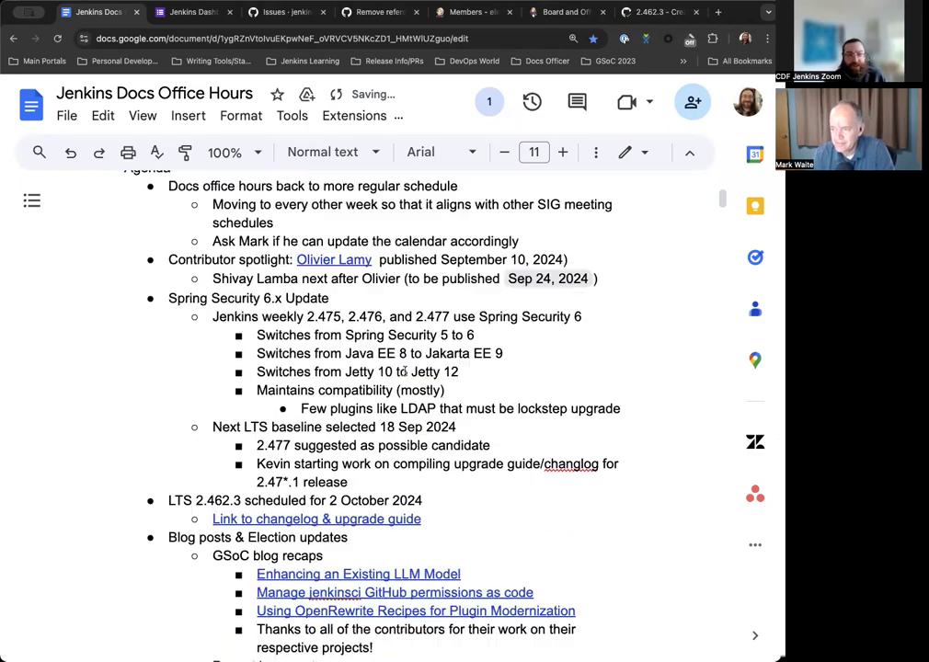
{"action": "scroll", "scroll_direction": "down", "scroll_amount": 3}
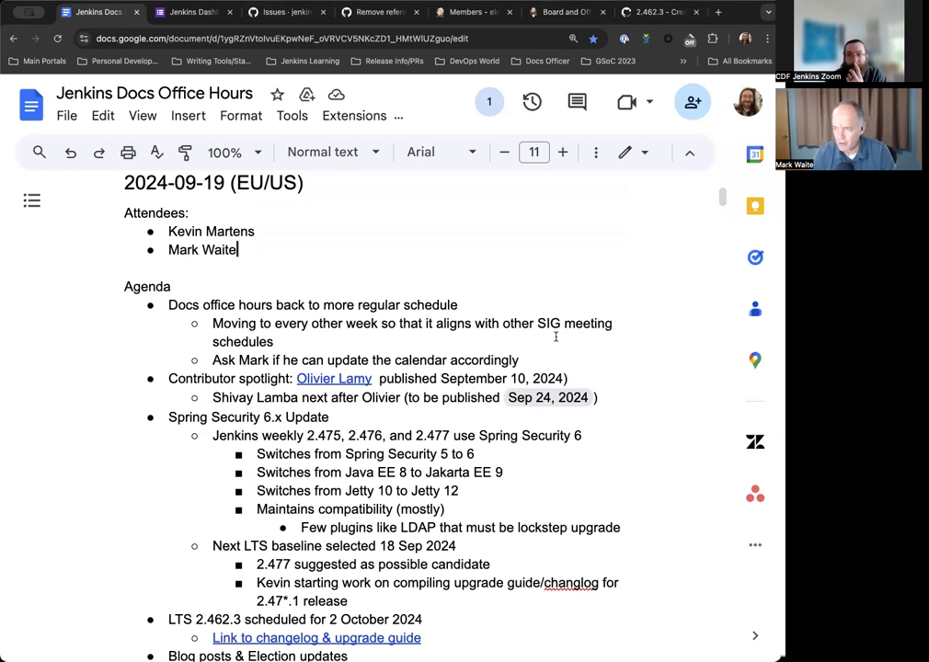
{"action": "scroll", "scroll_direction": "down", "scroll_amount": 3}
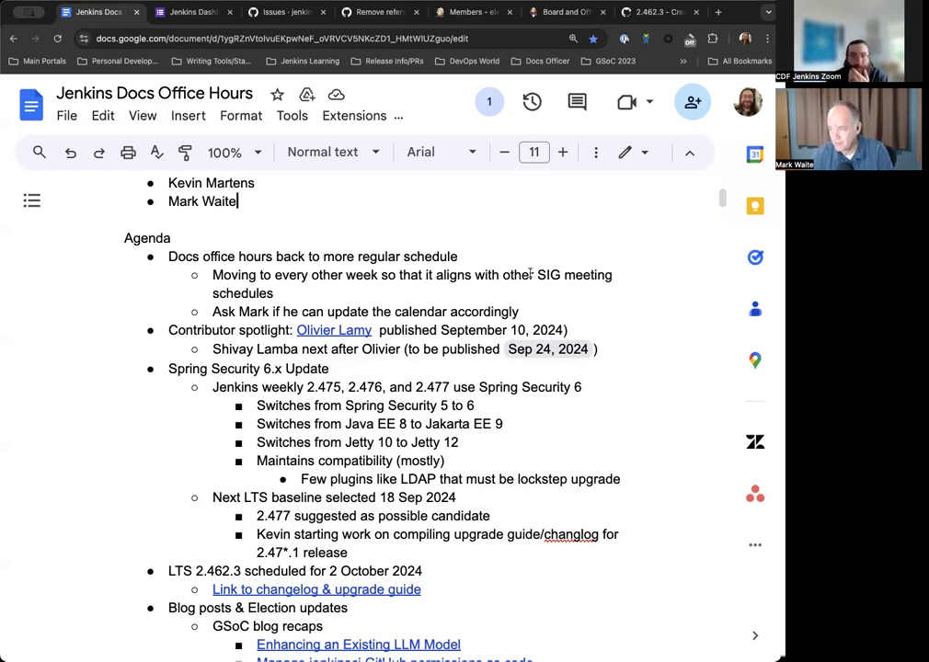
{"action": "scroll", "scroll_direction": "down", "scroll_amount": 3}
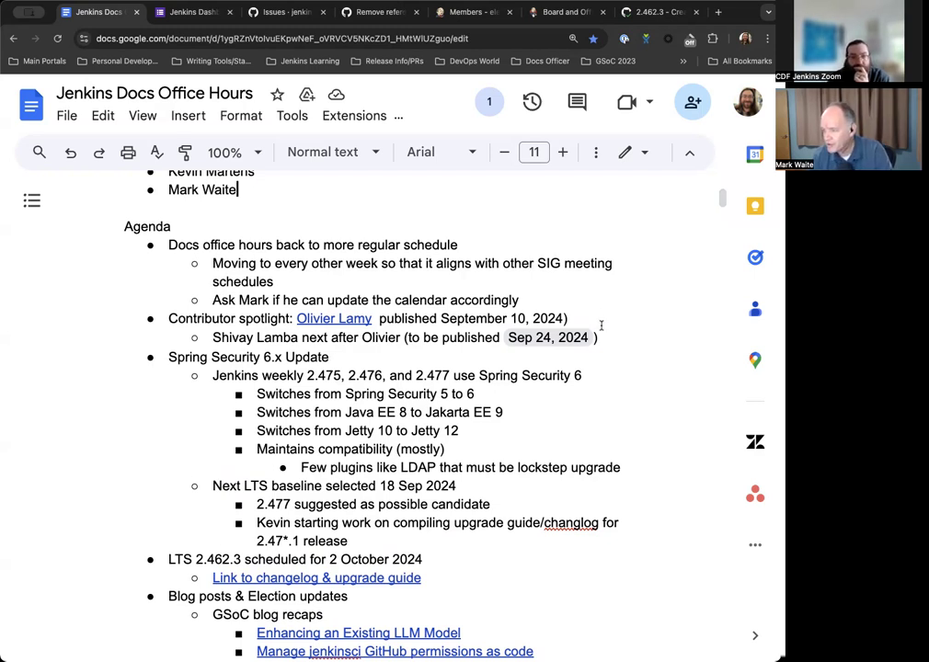
{"action": "scroll", "scroll_direction": "down", "scroll_amount": 3}
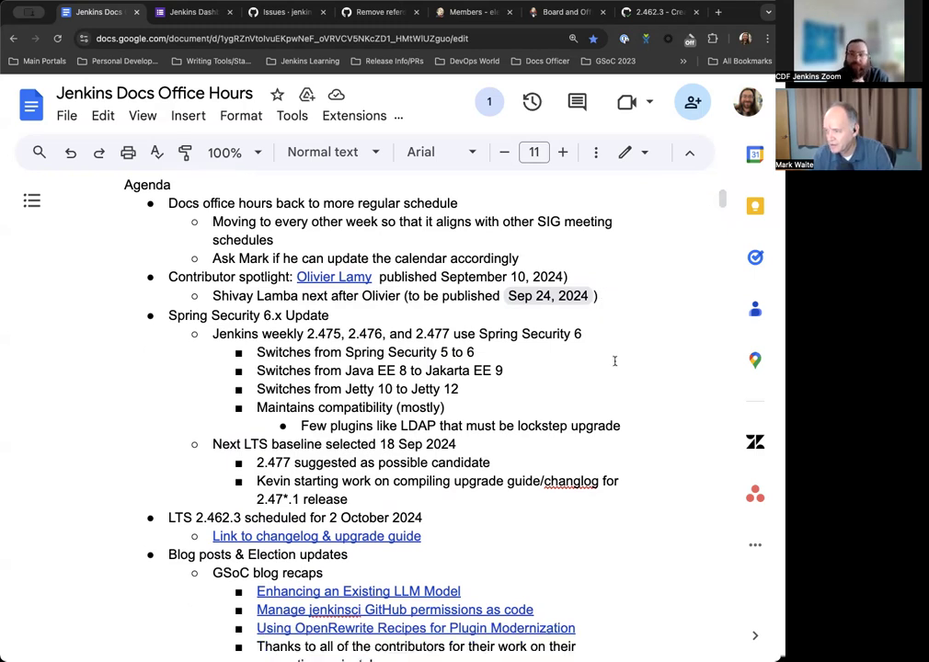
{"action": "scroll", "scroll_direction": "down", "scroll_amount": 3}
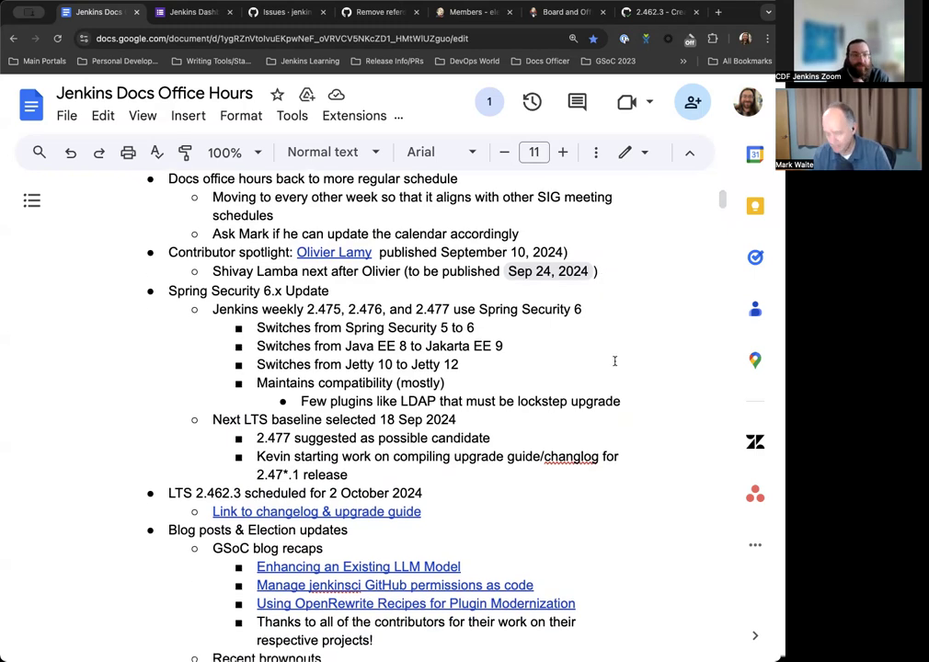
{"action": "scroll", "scroll_direction": "down", "scroll_amount": 3}
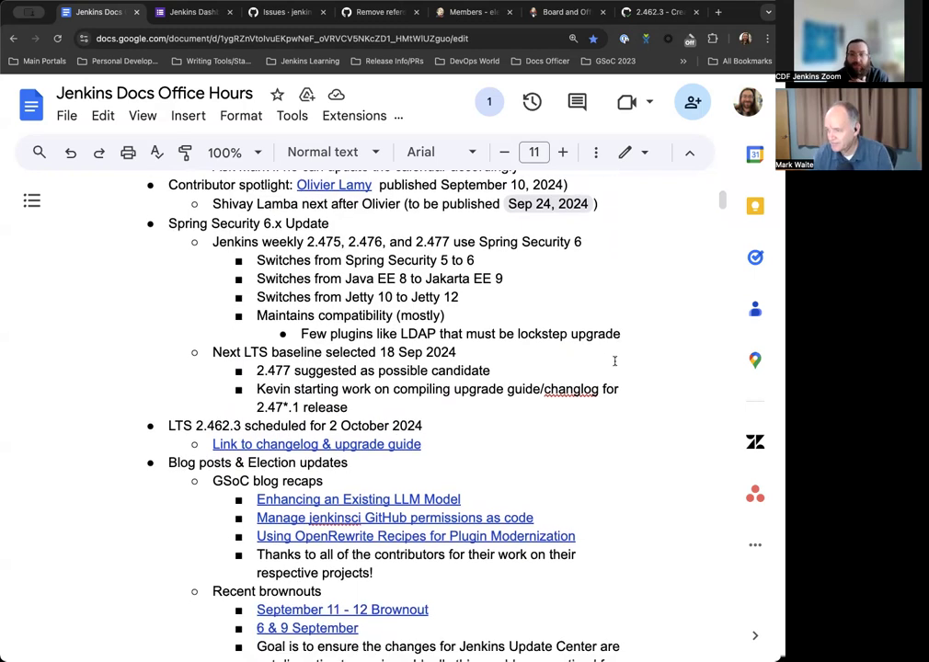
{"action": "scroll", "scroll_direction": "down", "scroll_amount": 3}
{"action": "type", "text": "Mark Waite"}
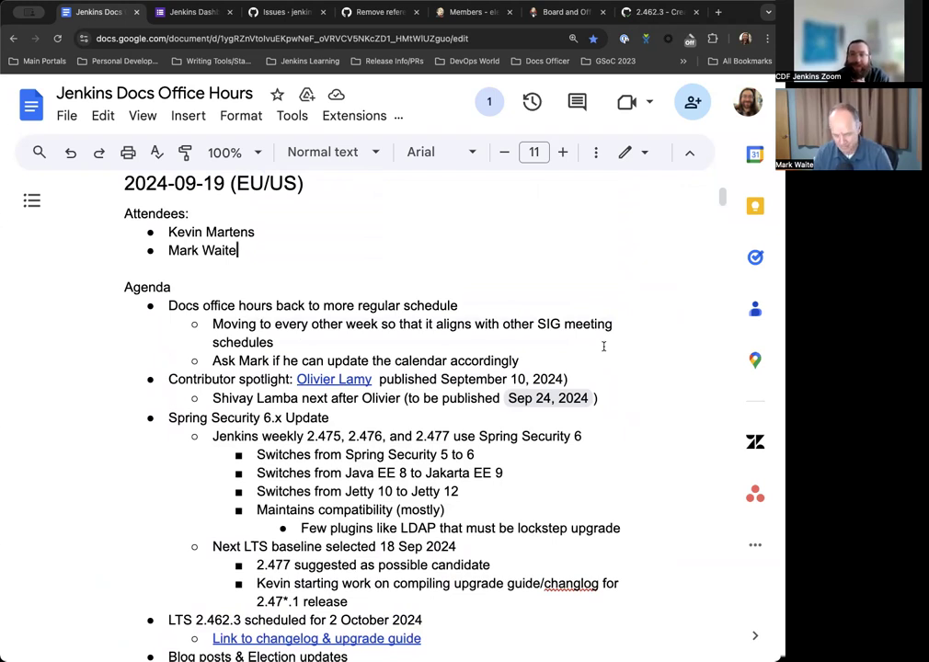
{"action": "scroll", "scroll_direction": "down", "scroll_amount": 3}
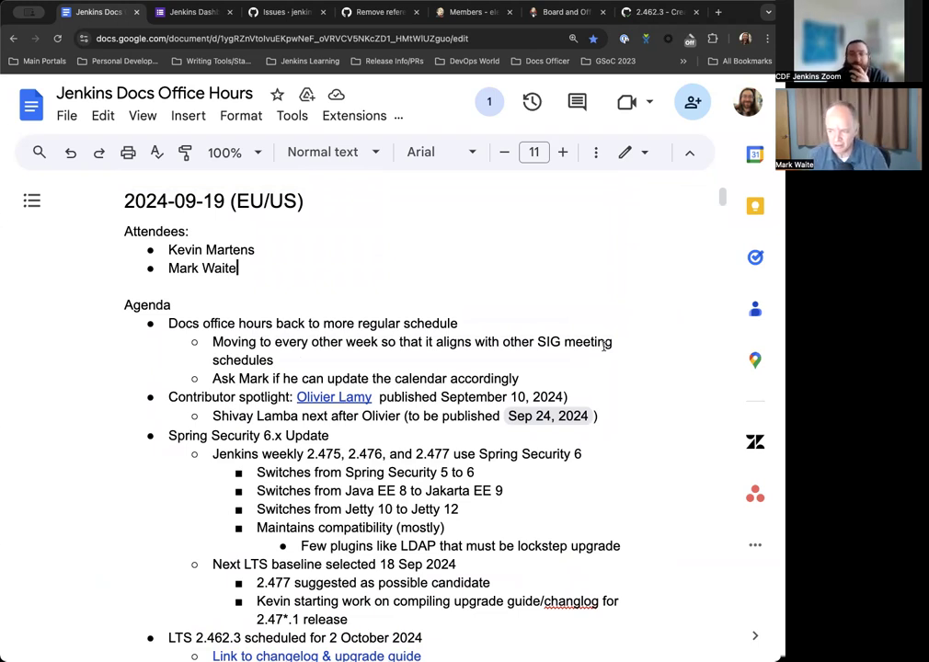
{"action": "scroll", "scroll_direction": "down", "scroll_amount": 3}
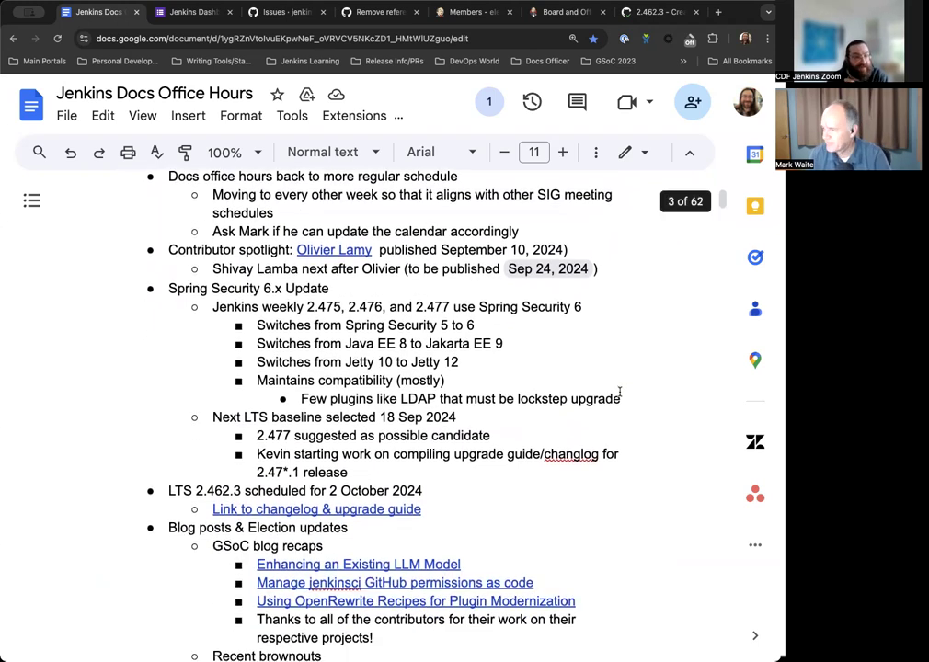
{"action": "scroll", "scroll_direction": "down", "scroll_amount": 3}
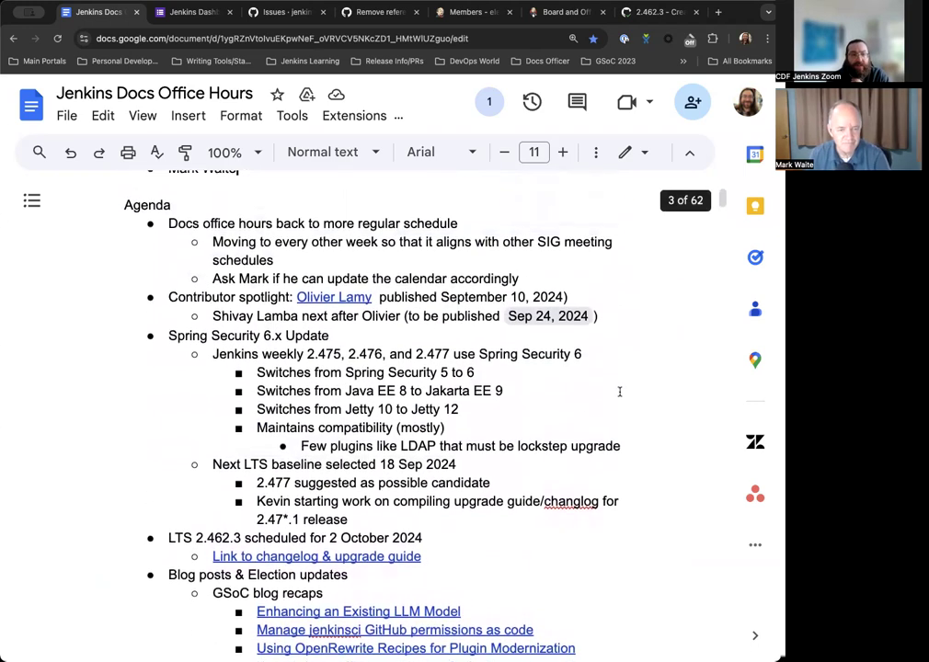
{"action": "scroll", "scroll_direction": "down", "scroll_amount": 3}
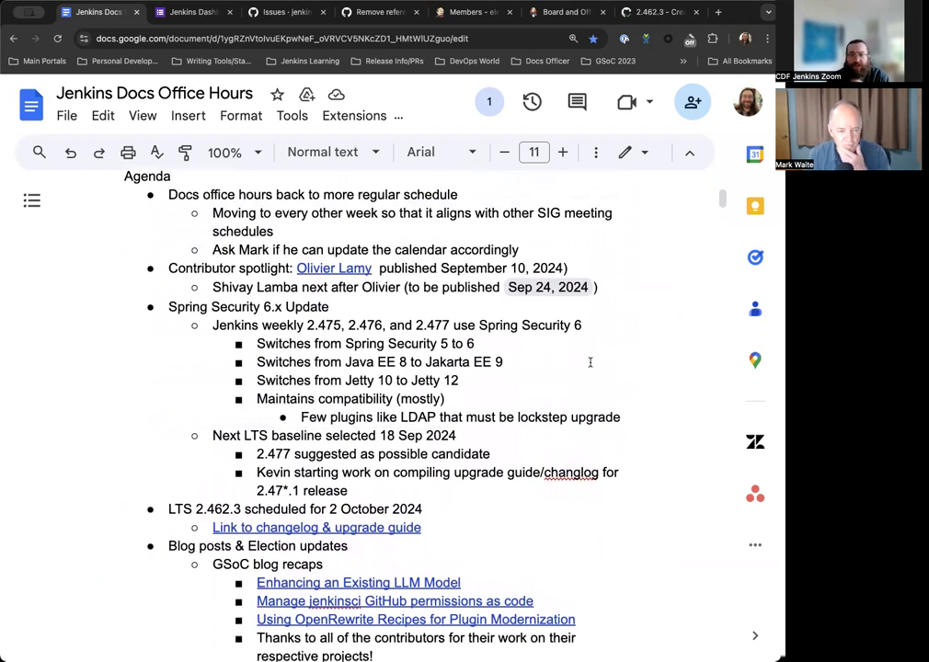
{"action": "scroll", "scroll_direction": "down", "scroll_amount": 3}
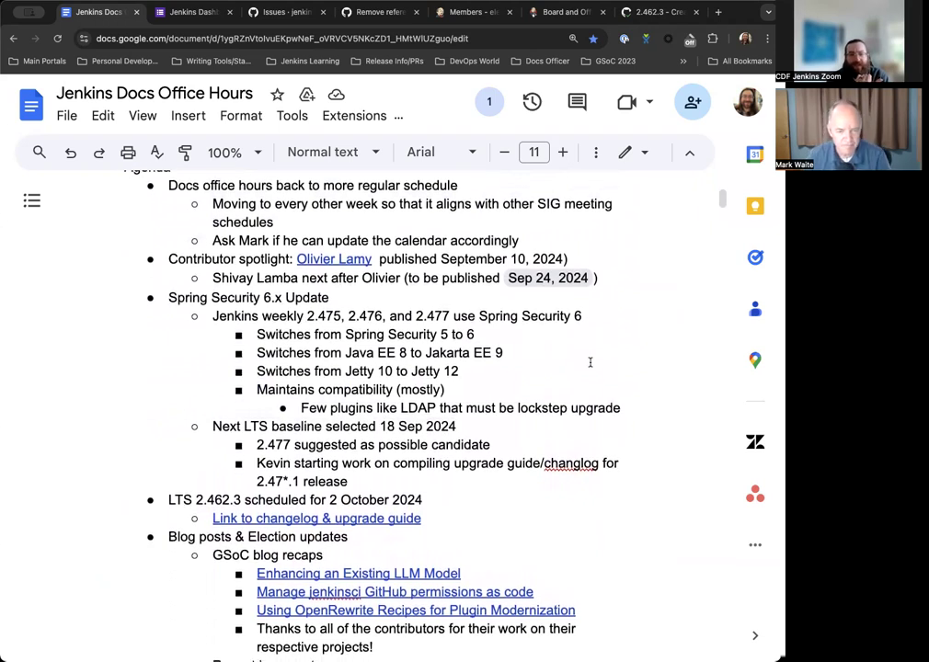
{"action": "scroll", "scroll_direction": "down", "scroll_amount": 3}
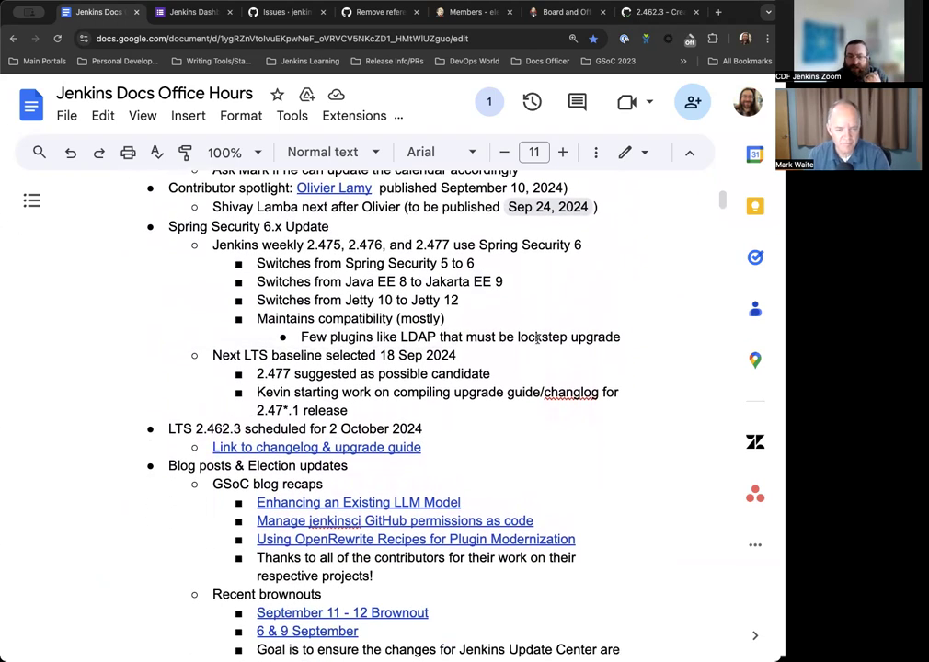
{"action": "scroll", "scroll_direction": "down", "scroll_amount": 3}
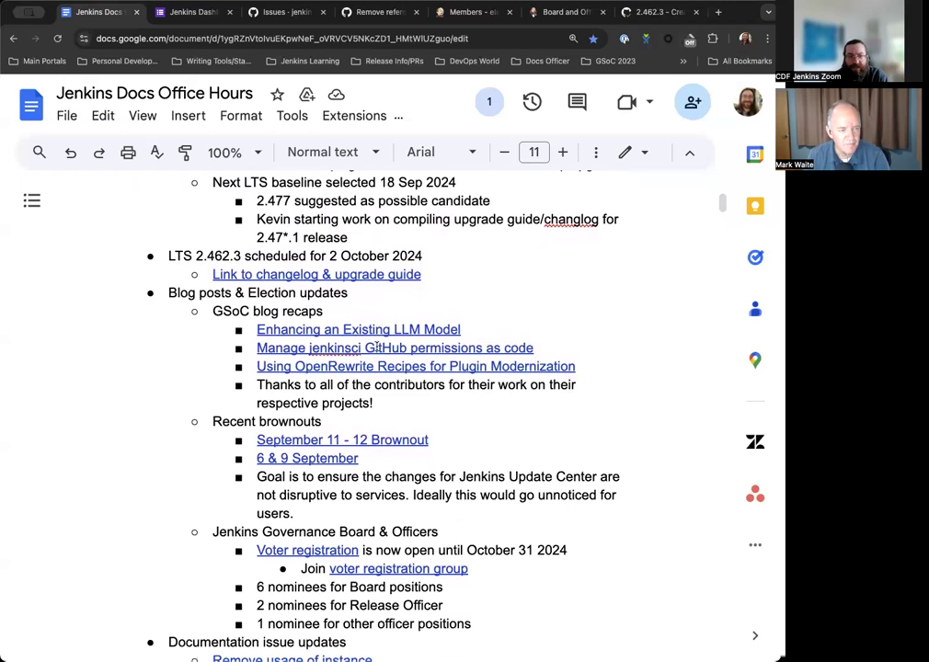
{"action": "scroll", "scroll_direction": "down", "scroll_amount": 3}
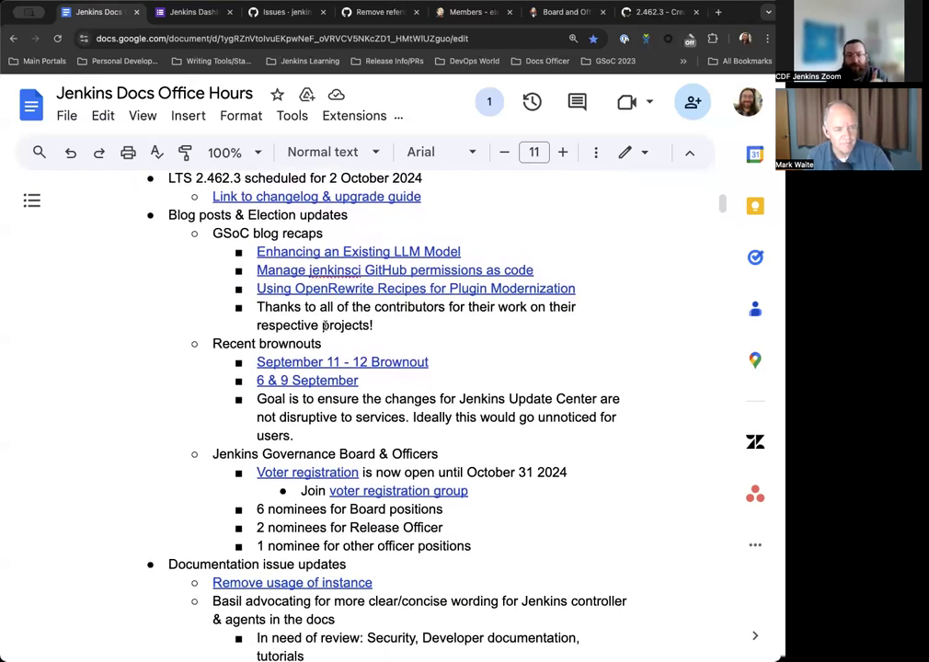
{"action": "scroll", "scroll_direction": "down", "scroll_amount": 3}
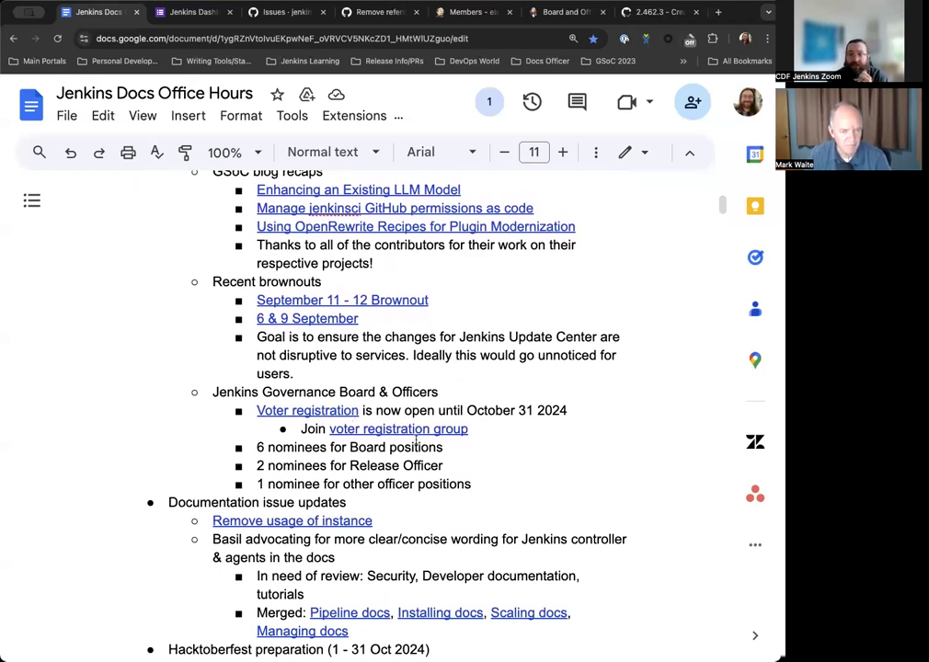
{"action": "scroll", "scroll_direction": "down", "scroll_amount": 3}
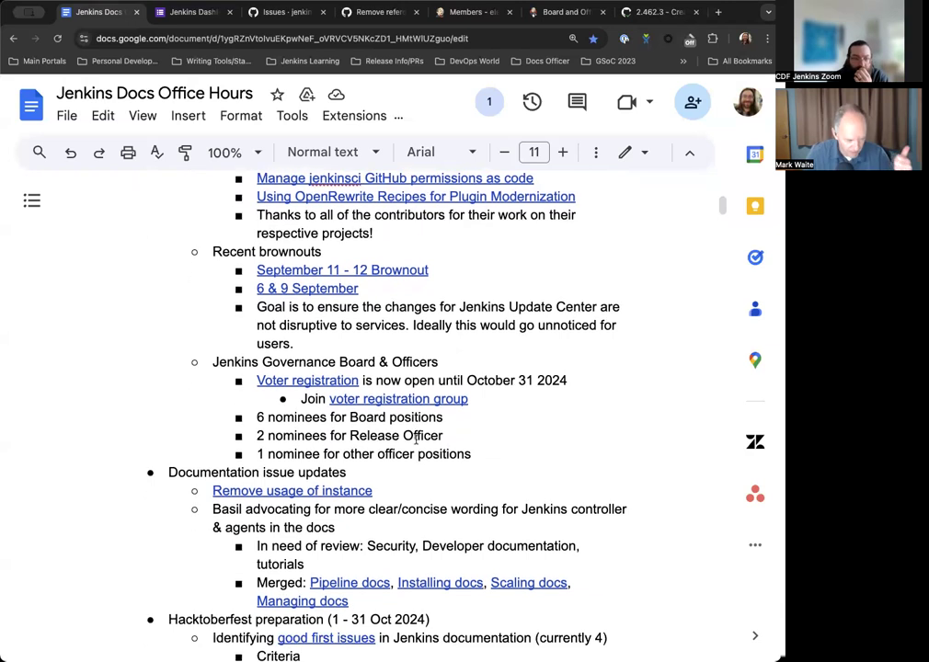
{"action": "scroll", "scroll_direction": "down", "scroll_amount": 3}
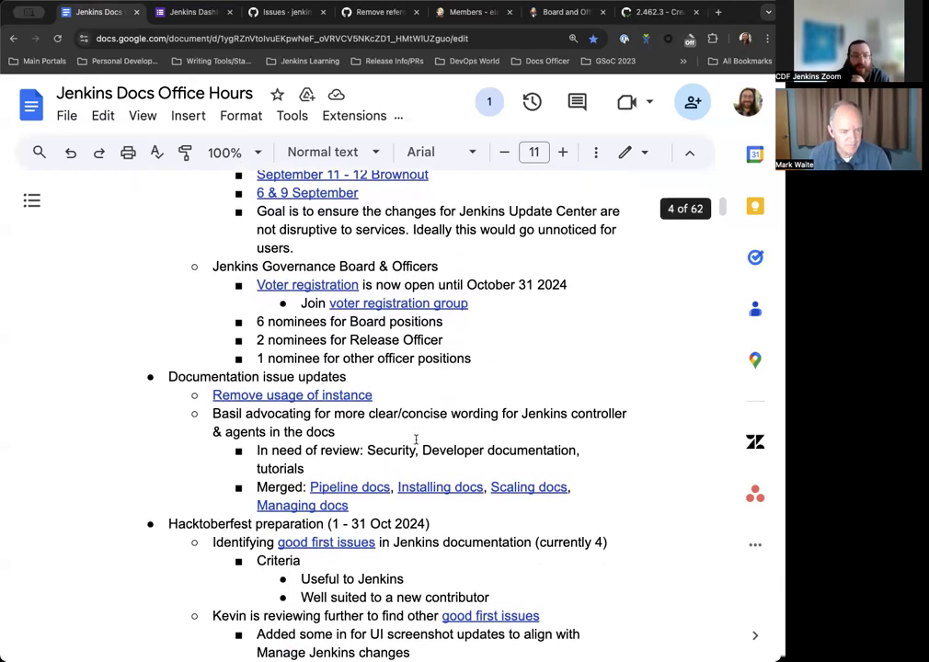
{"action": "scroll", "scroll_direction": "down", "scroll_amount": 3}
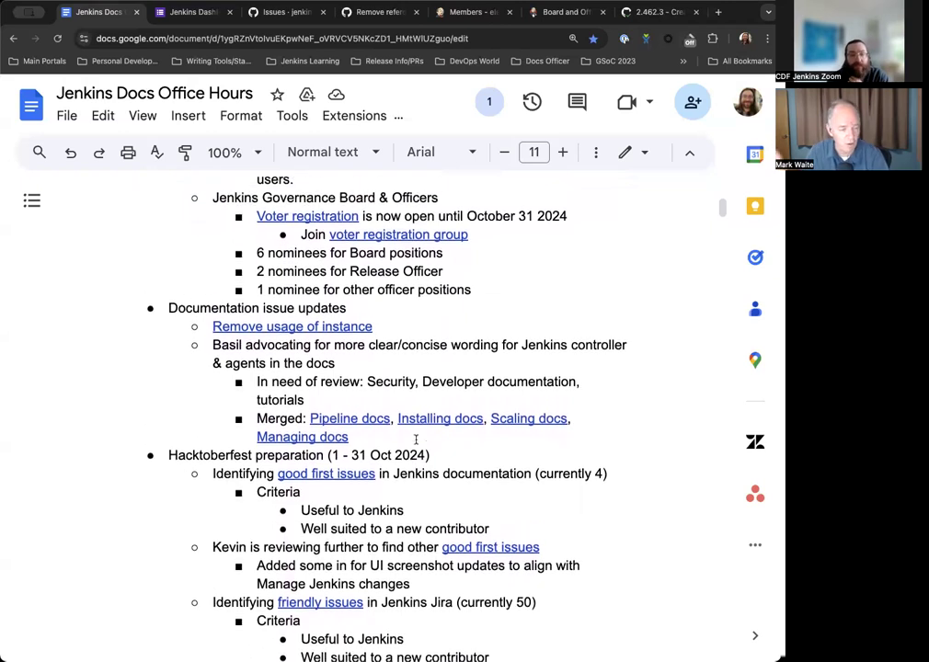
{"action": "scroll", "scroll_direction": "down", "scroll_amount": 3}
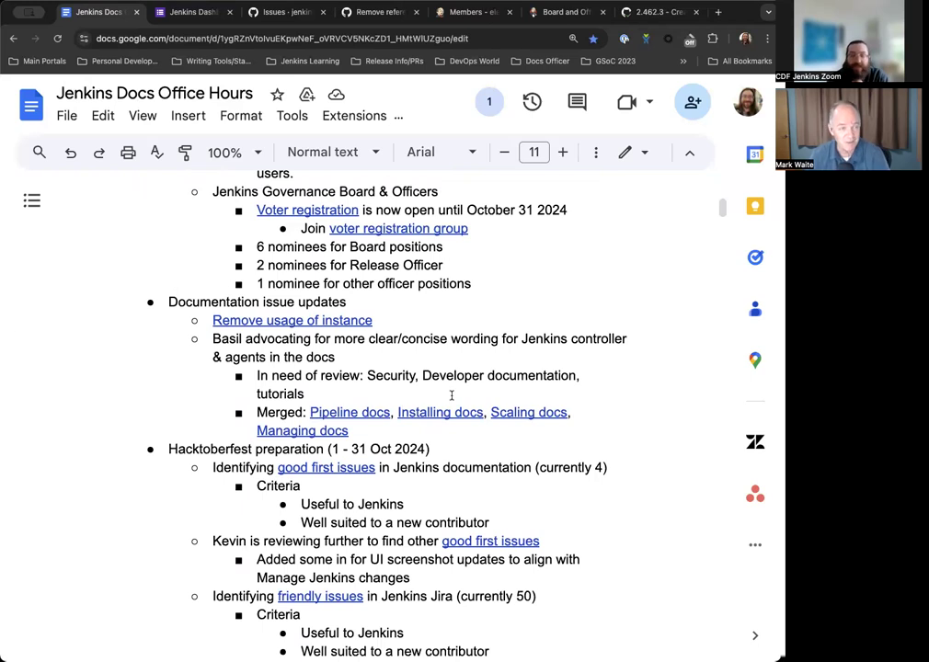
{"action": "scroll", "scroll_direction": "down", "scroll_amount": 3}
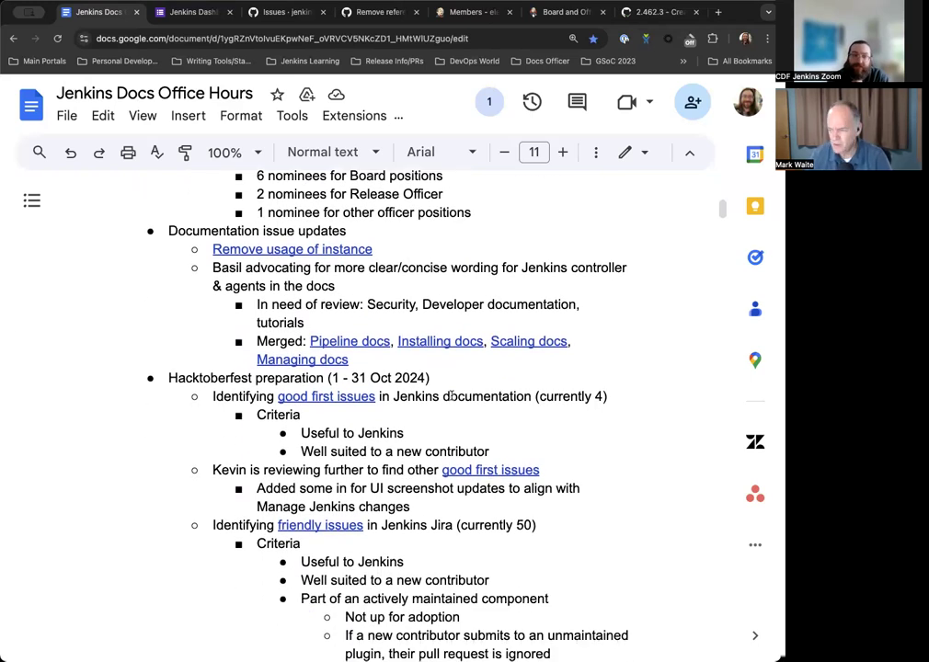
{"action": "scroll", "scroll_direction": "down", "scroll_amount": 3}
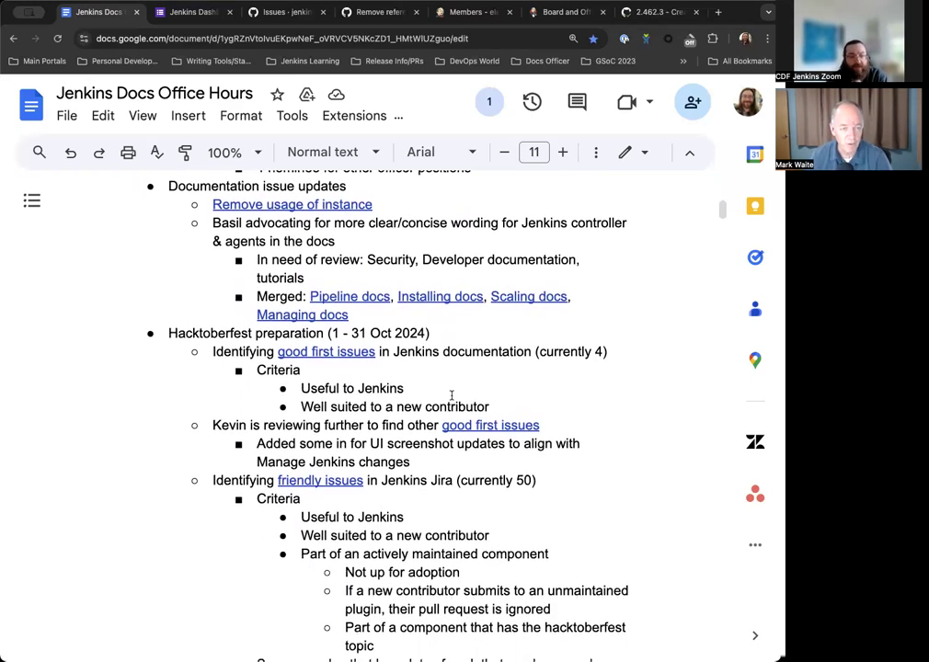
{"action": "scroll", "scroll_direction": "down", "scroll_amount": 3}
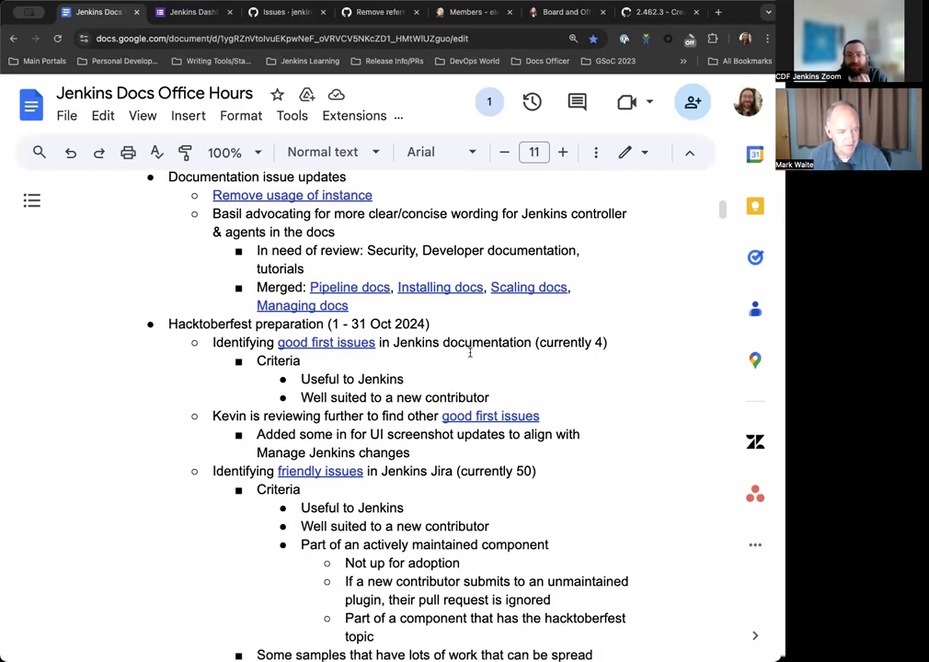
{"action": "scroll", "scroll_direction": "down", "scroll_amount": 3}
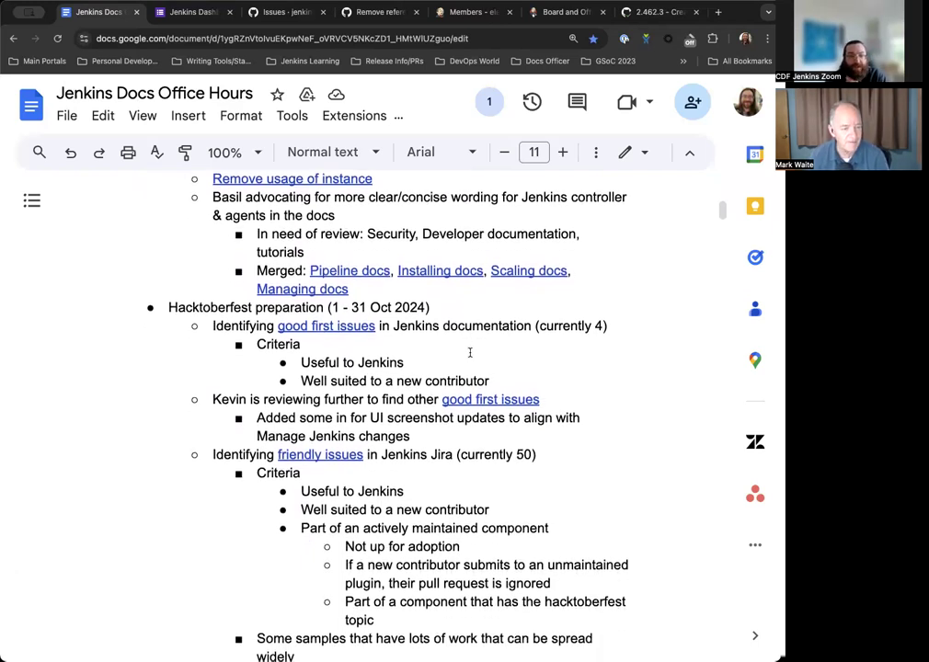
{"action": "scroll", "scroll_direction": "down", "scroll_amount": 3}
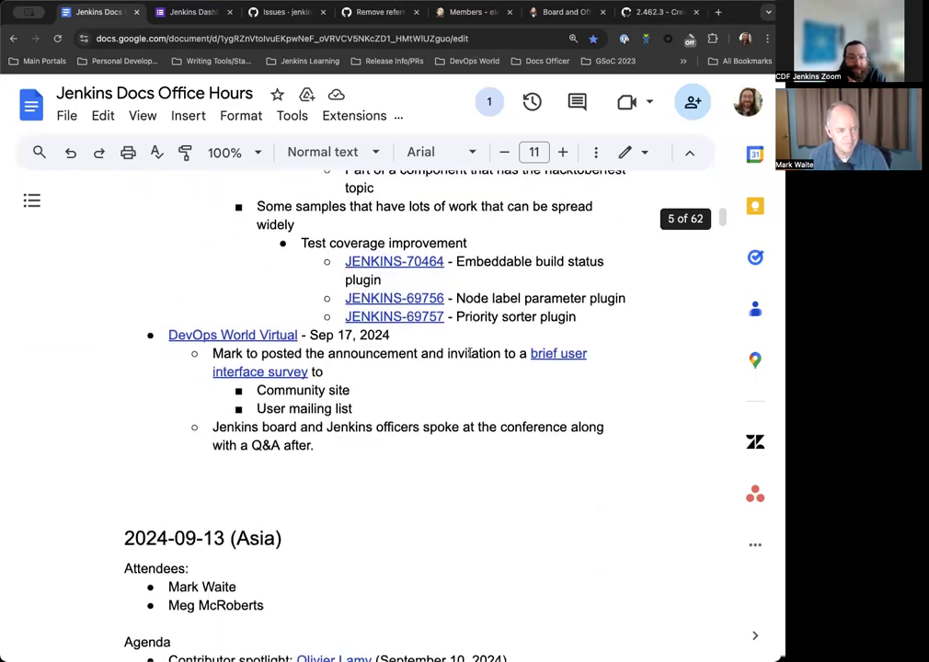
{"action": "scroll", "scroll_direction": "down", "scroll_amount": 3}
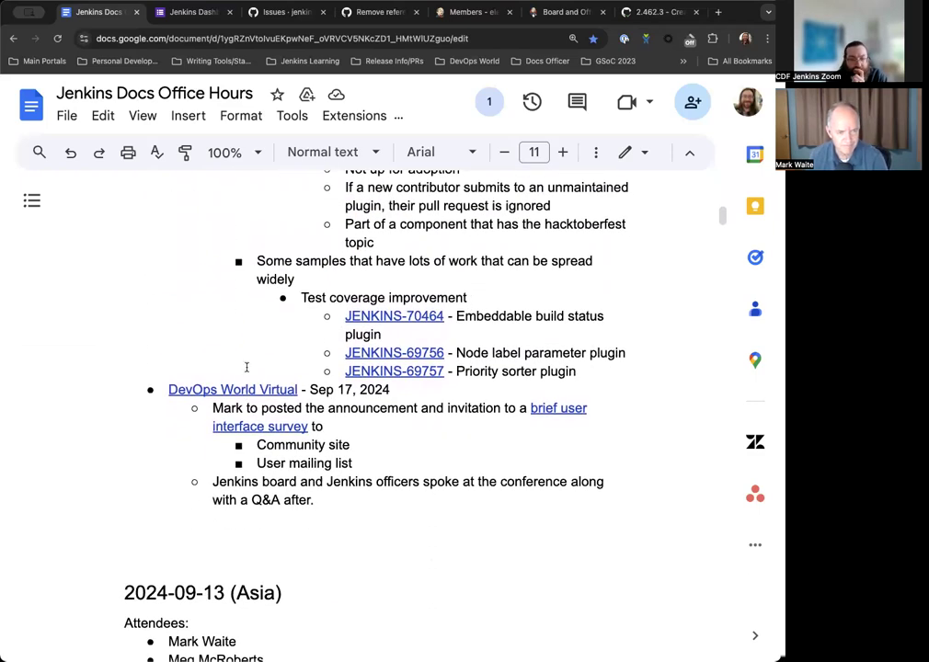
{"action": "scroll", "scroll_direction": "down", "scroll_amount": 3}
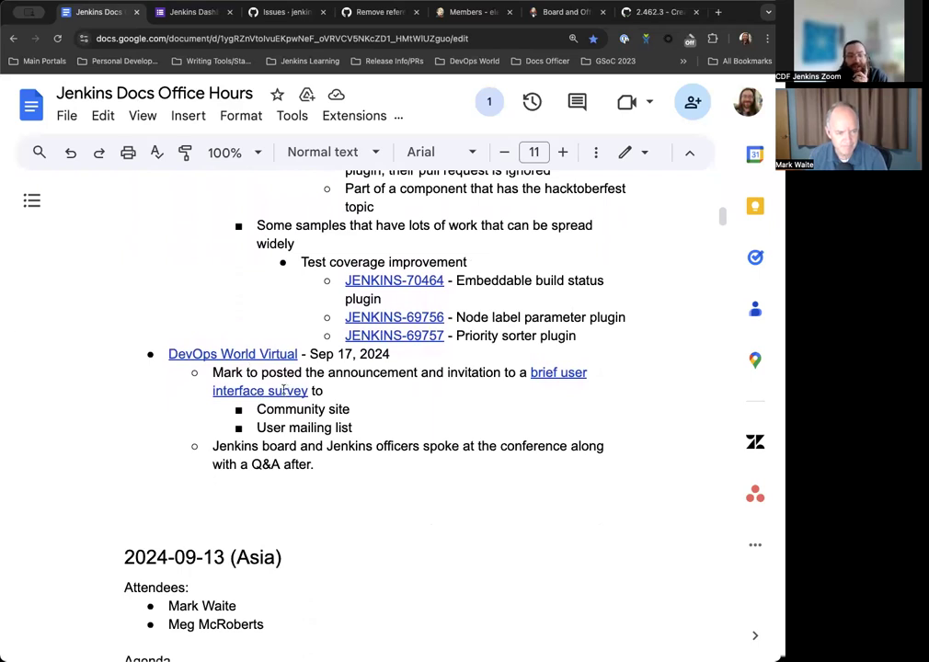
Step: Open the linked Jenkins Dashboard UI survey form, skim it, and return to the agenda
{"action": "left_click", "coordinate": [558, 373]}
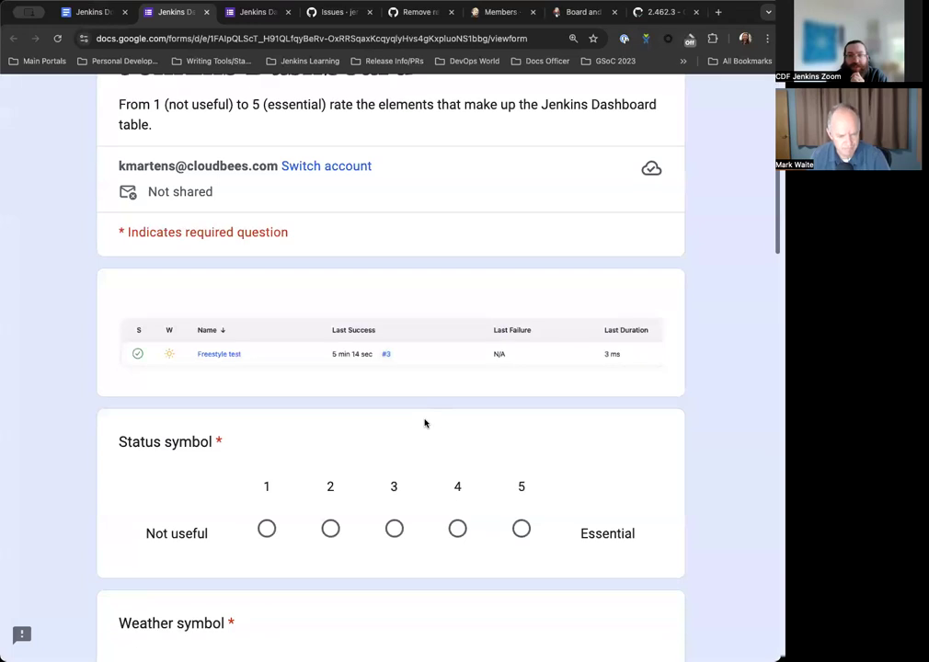
{"action": "scroll", "scroll_direction": "down", "scroll_amount": 3}
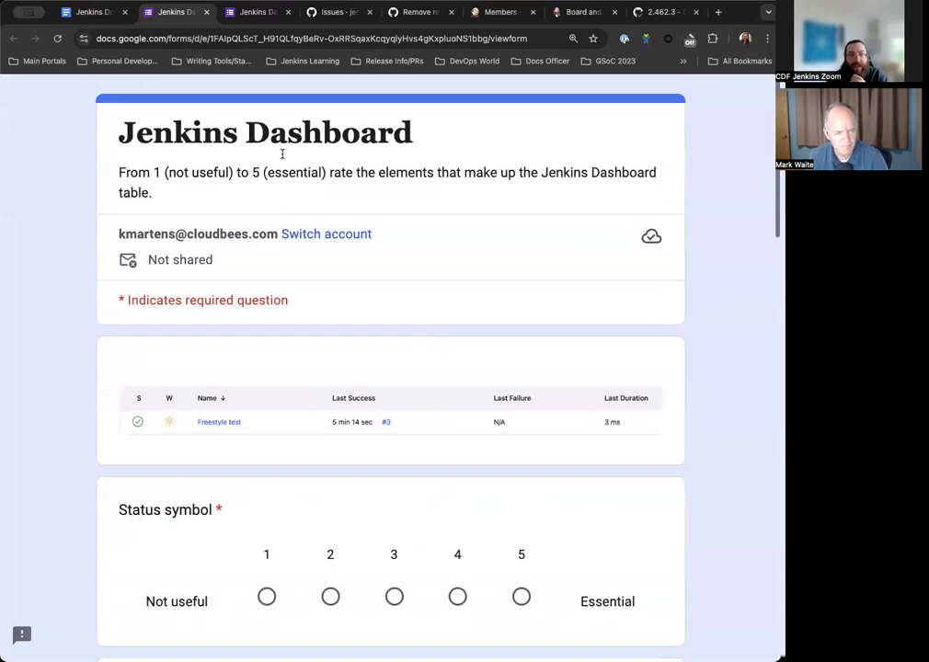
{"action": "left_click", "coordinate": [174, 12]}
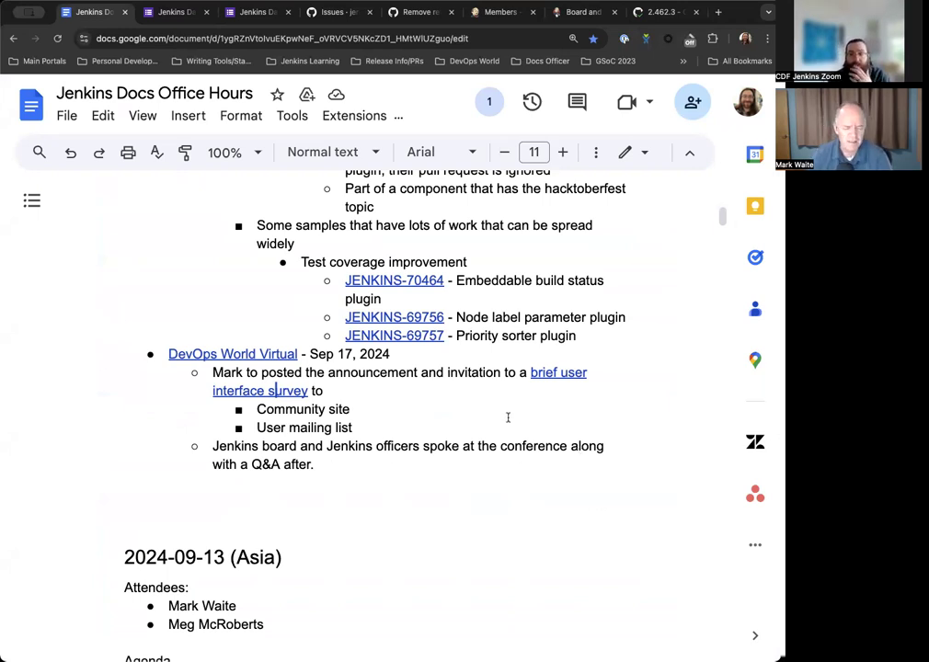
{"action": "scroll", "scroll_direction": "down", "scroll_amount": 3}
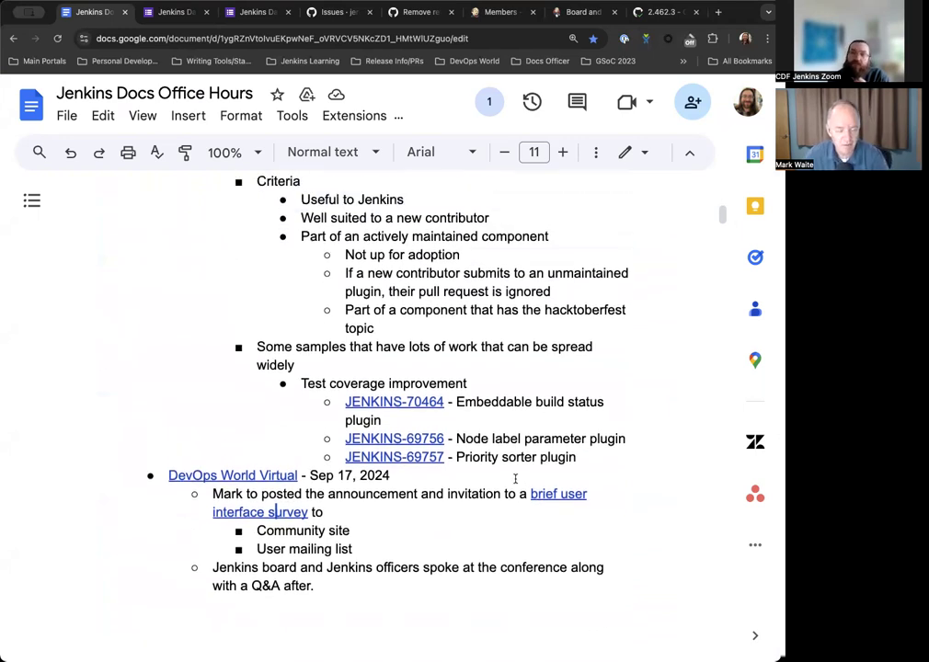
{"action": "scroll", "scroll_direction": "down", "scroll_amount": 3}
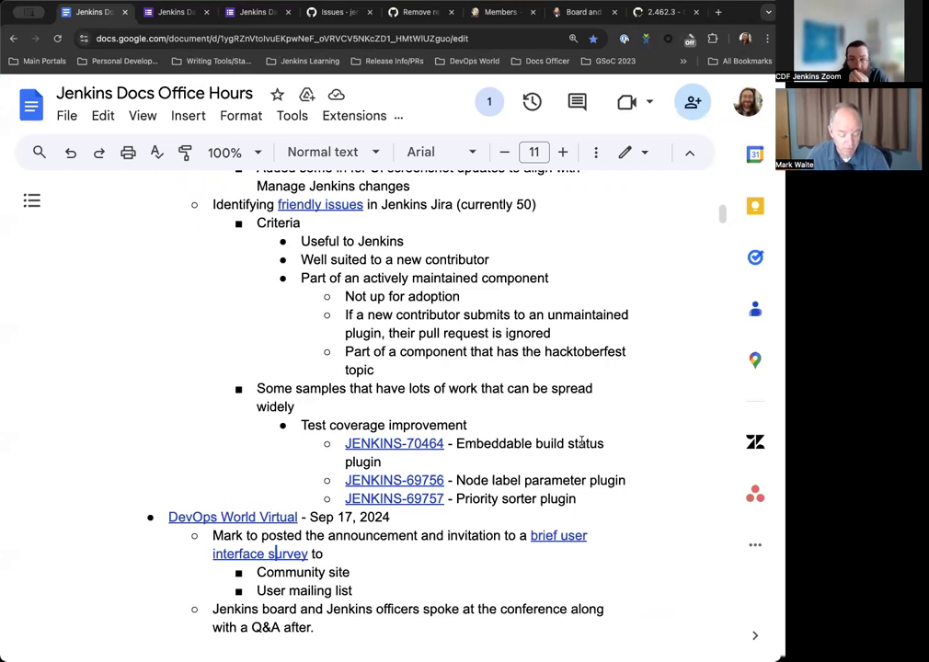
{"action": "mouse_move", "coordinate": [496, 596]}
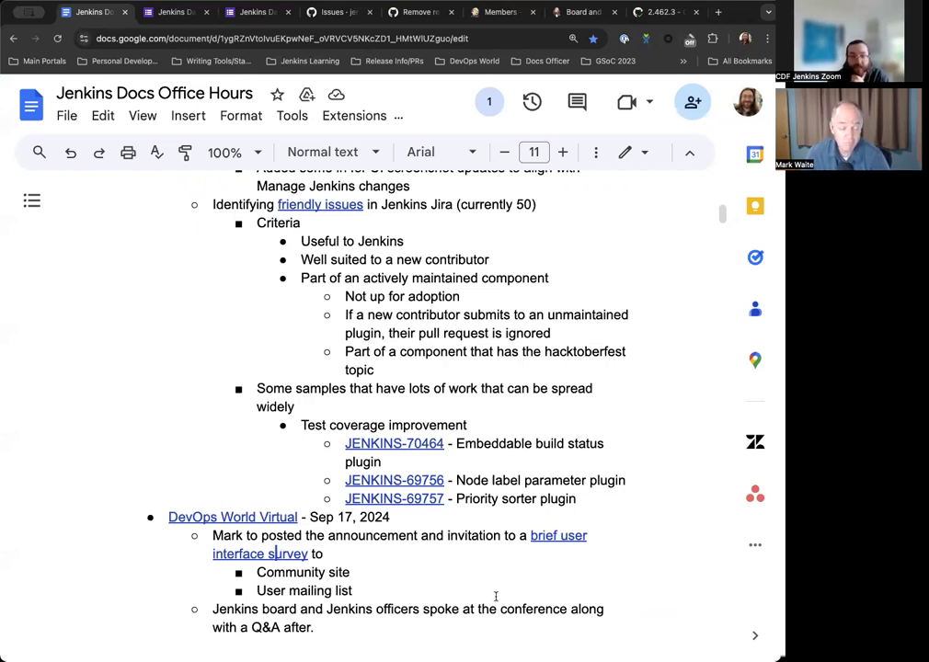